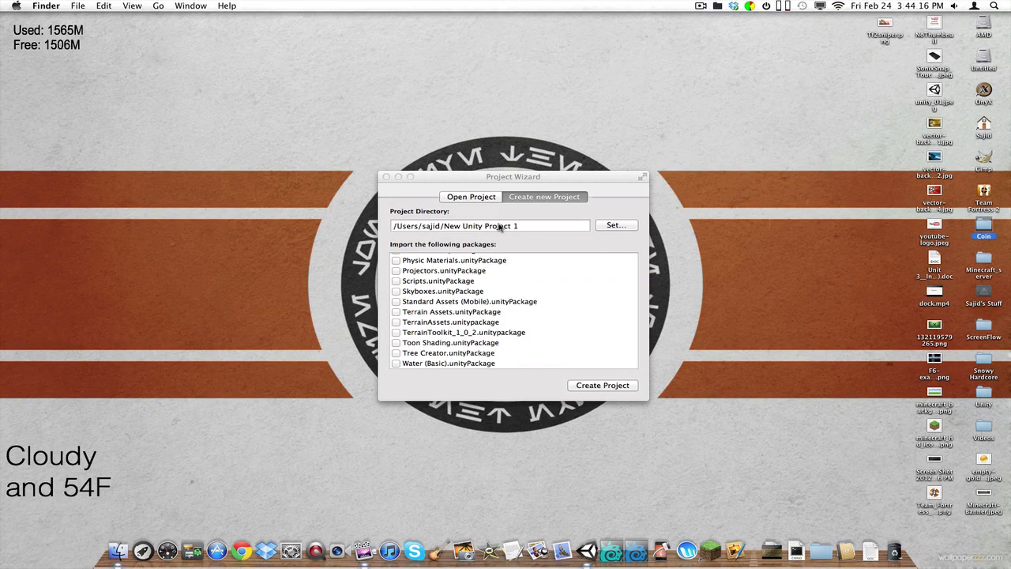
pyautogui.moveTo(505, 177)
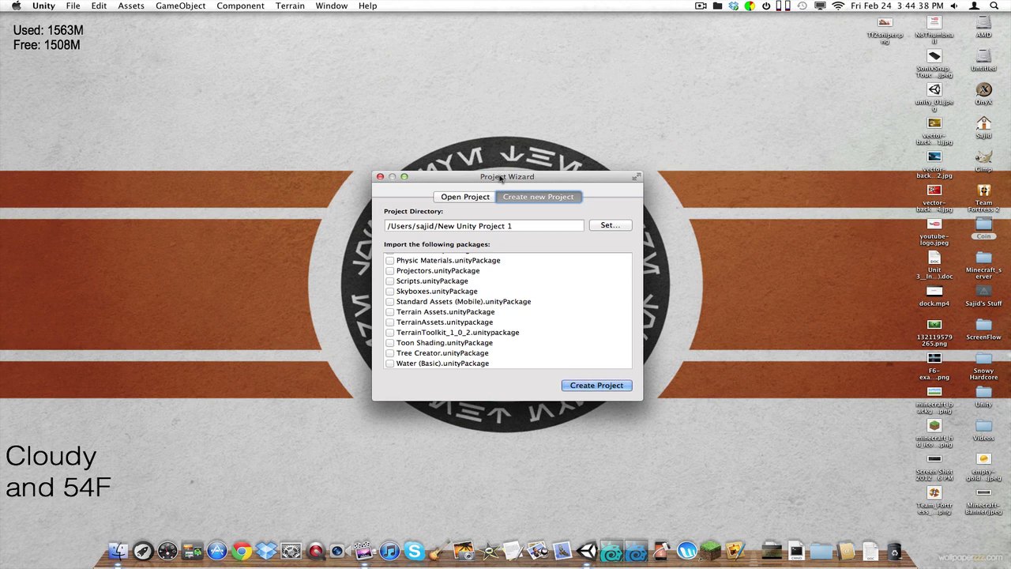
# Glance at the Open Project list and return to the Create New Project setup
pyautogui.scroll(3)
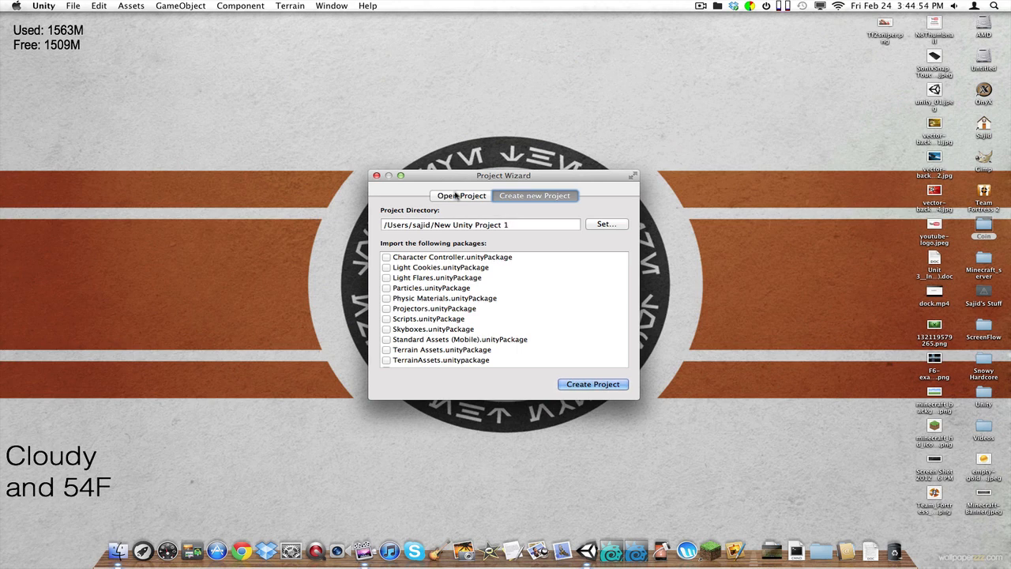
pyautogui.click(461, 196)
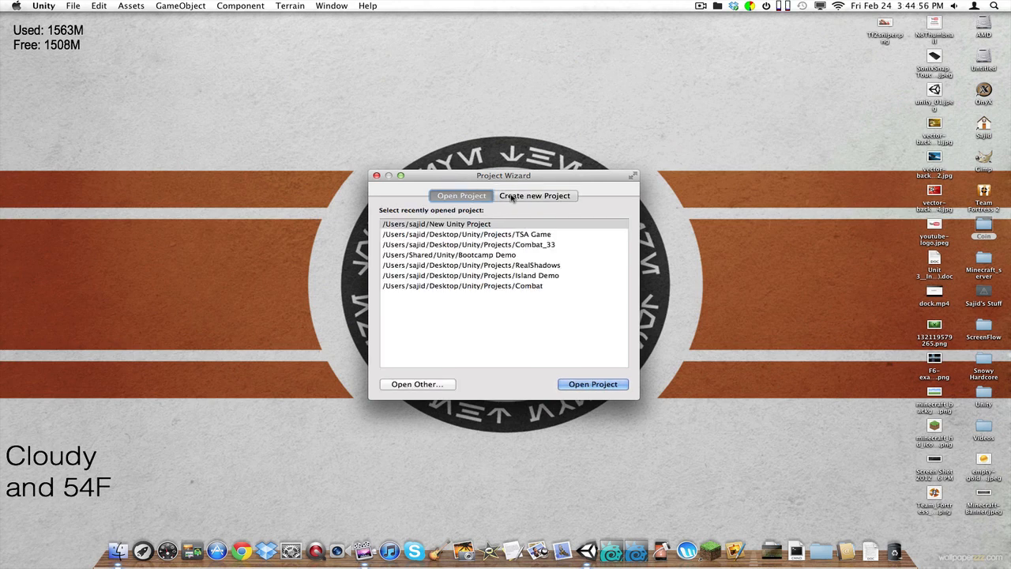
pyautogui.click(534, 196)
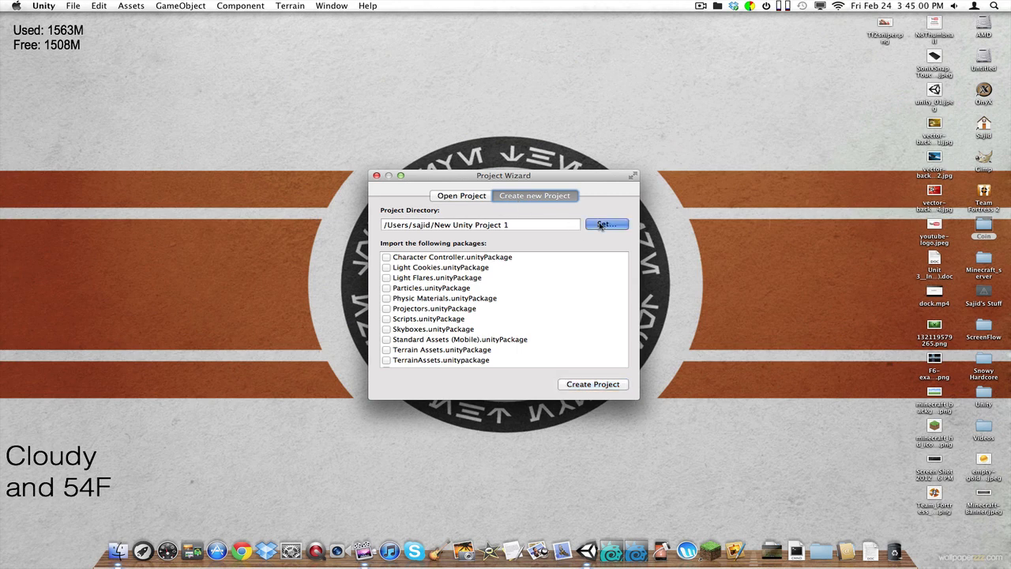
# Set the project location to a folder named TuT on the Desktop
pyautogui.click(606, 225)
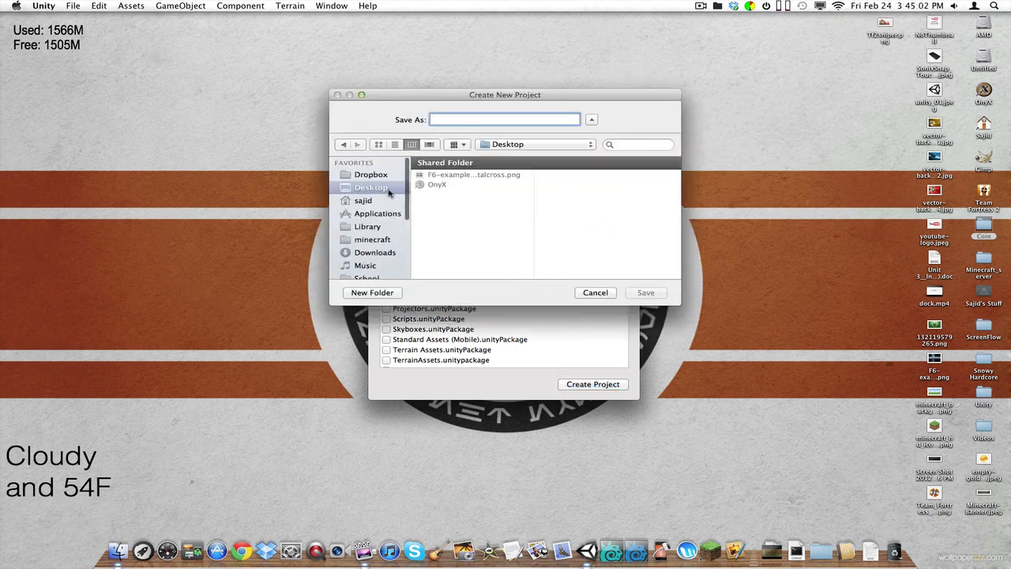
pyautogui.write('T')
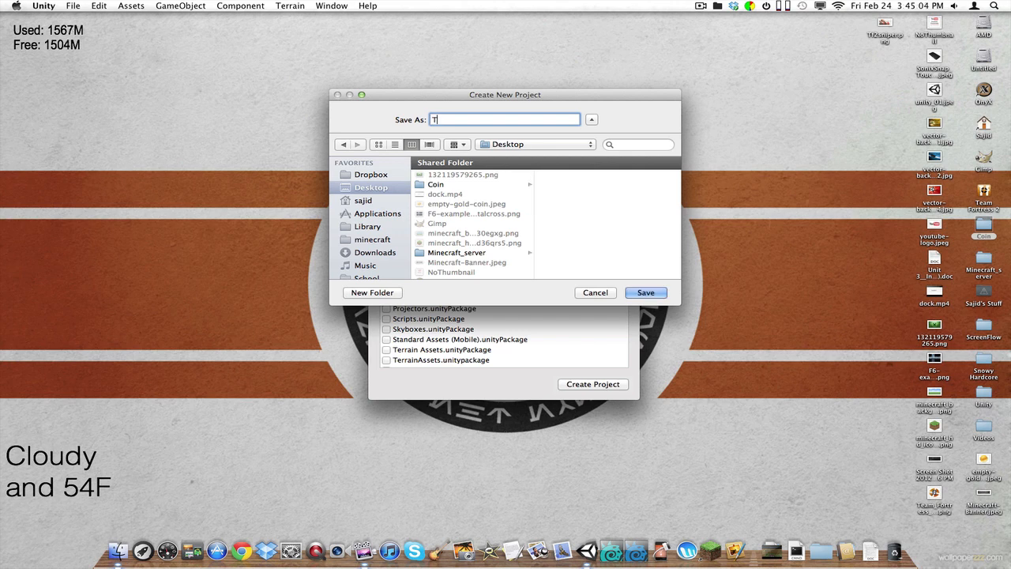
pyautogui.write('uT')
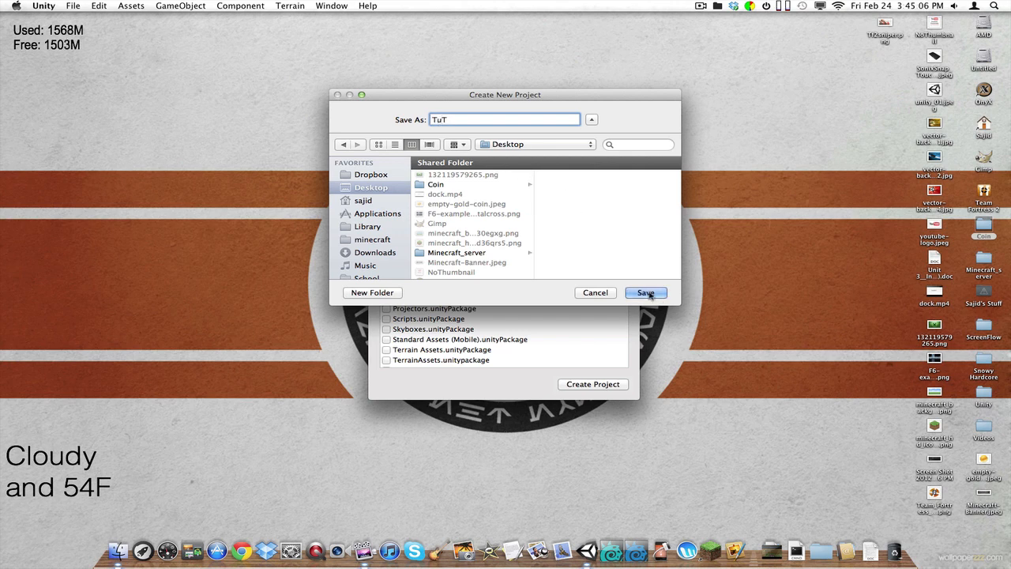
pyautogui.click(644, 293)
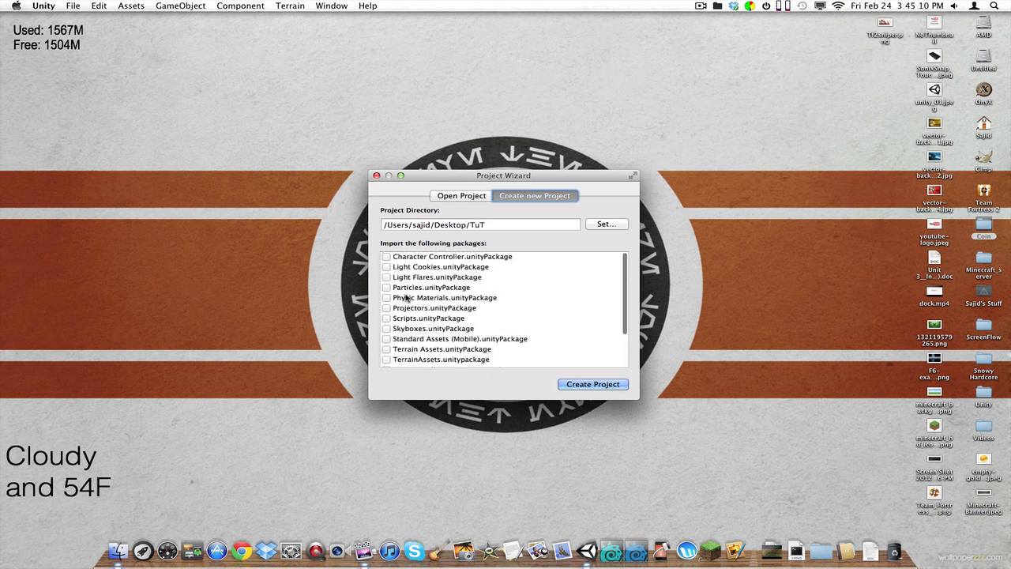
# Include the Scripts package and create the TuT project
pyautogui.click(385, 256)
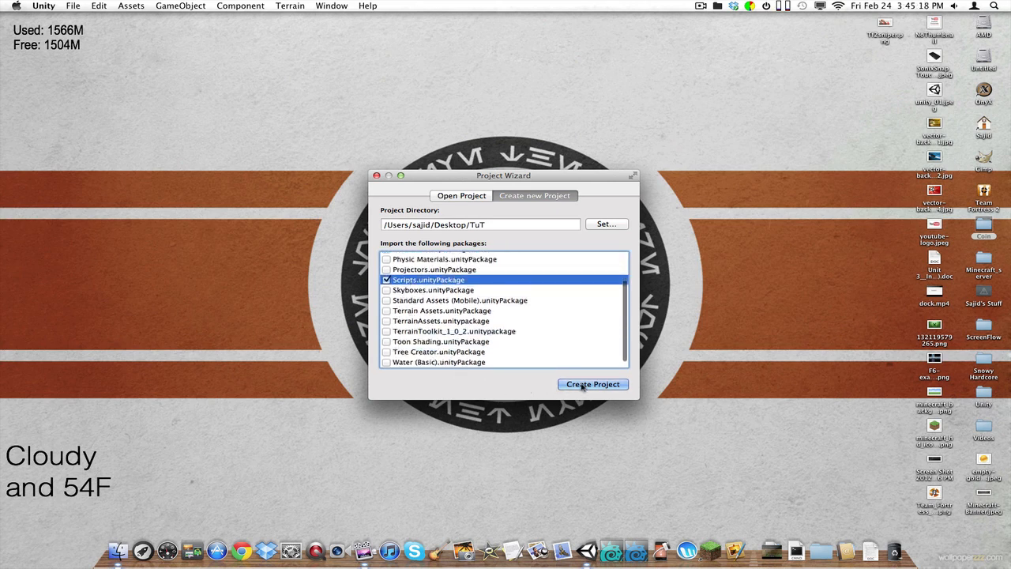
pyautogui.click(592, 384)
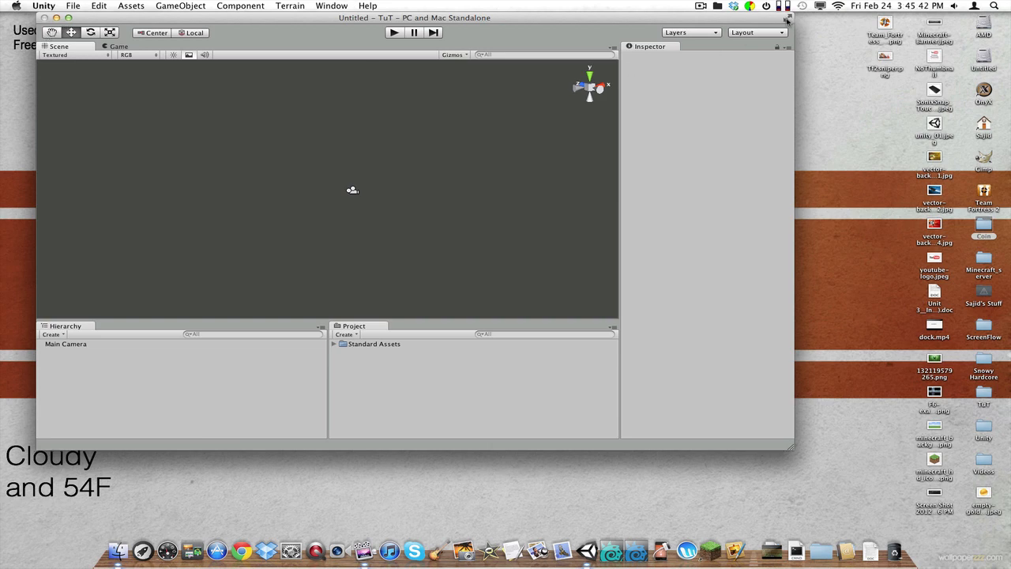
# Maximize the editor and select Main Camera to show its components in the Inspector
pyautogui.click(68, 18)
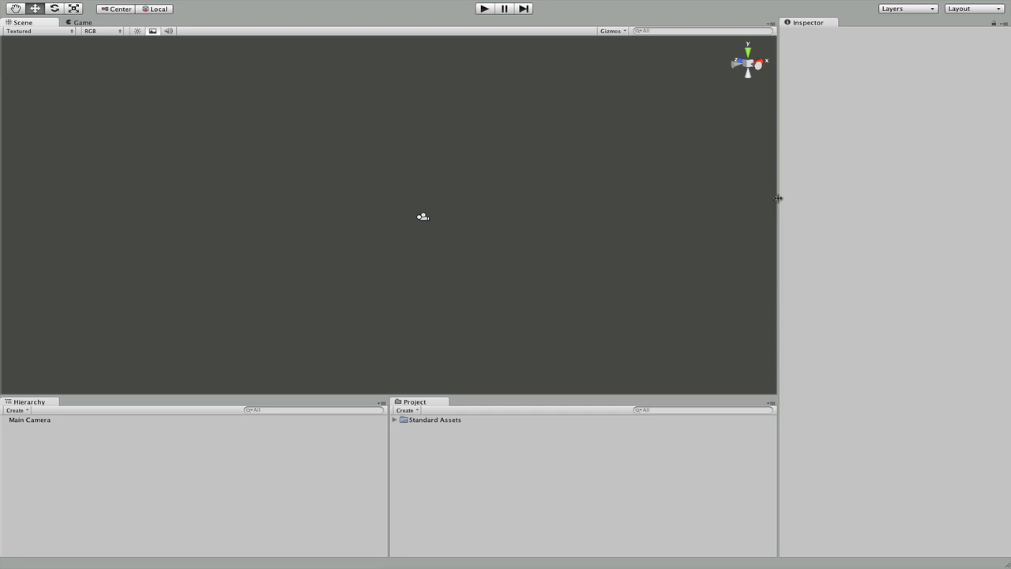
pyautogui.moveTo(736, 199)
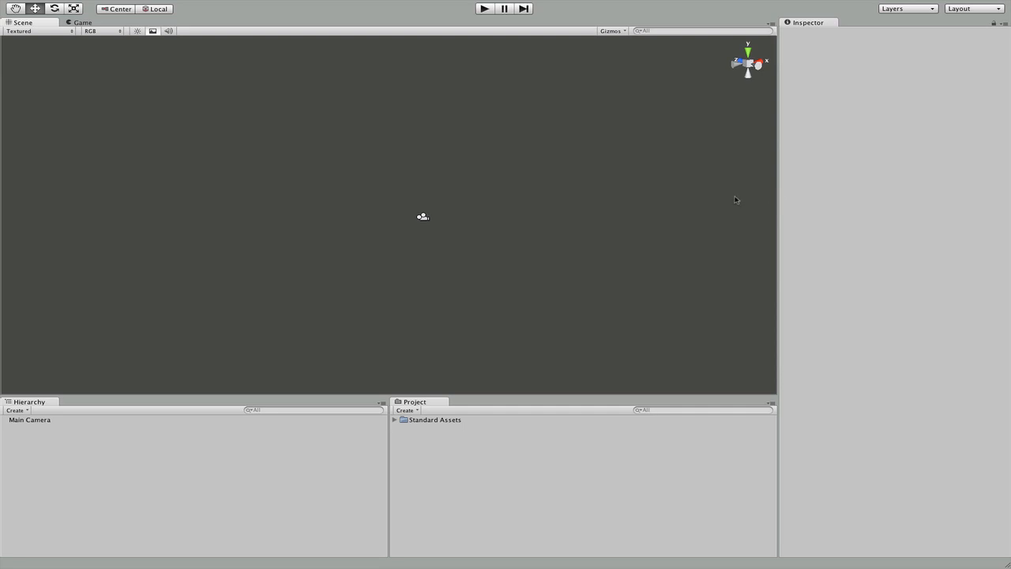
pyautogui.moveTo(423, 237)
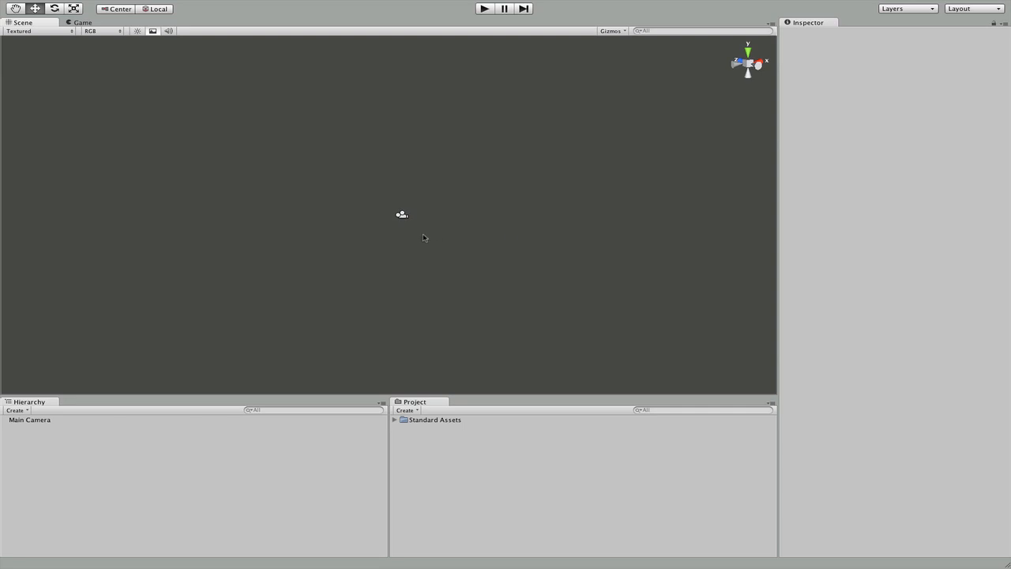
pyautogui.moveTo(616, 189)
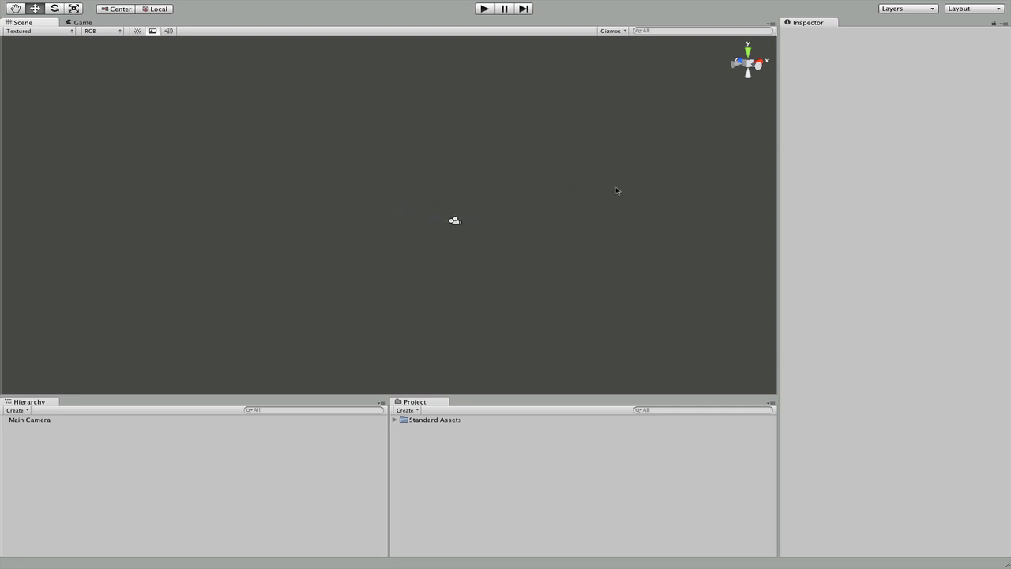
pyautogui.moveTo(442, 376)
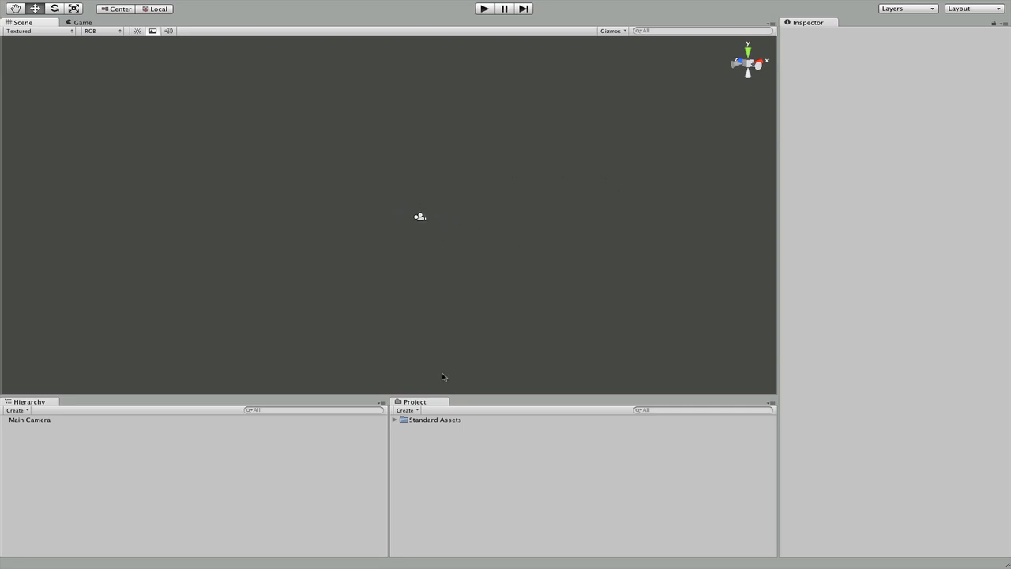
pyautogui.moveTo(514, 281)
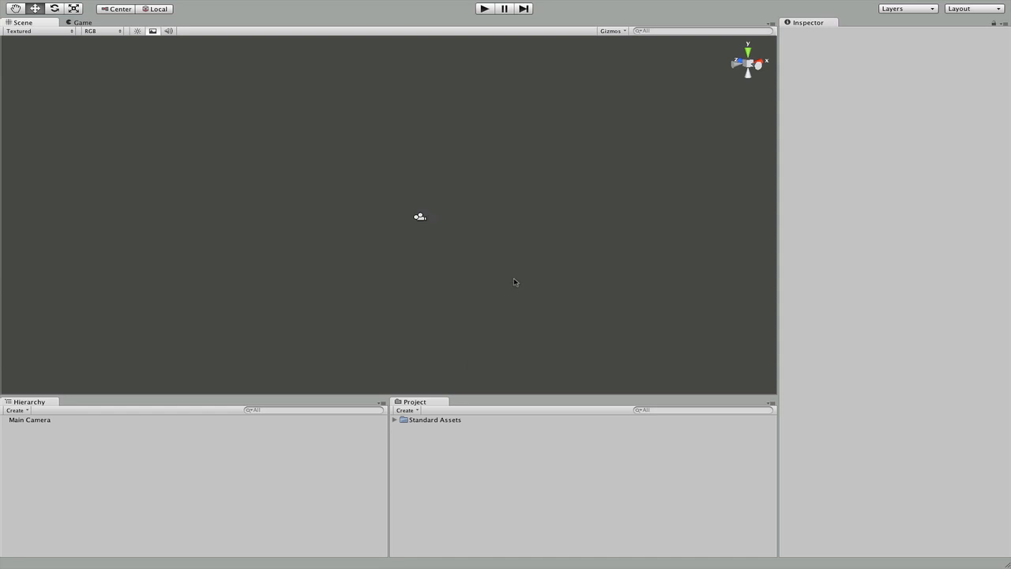
pyautogui.moveTo(831, 104)
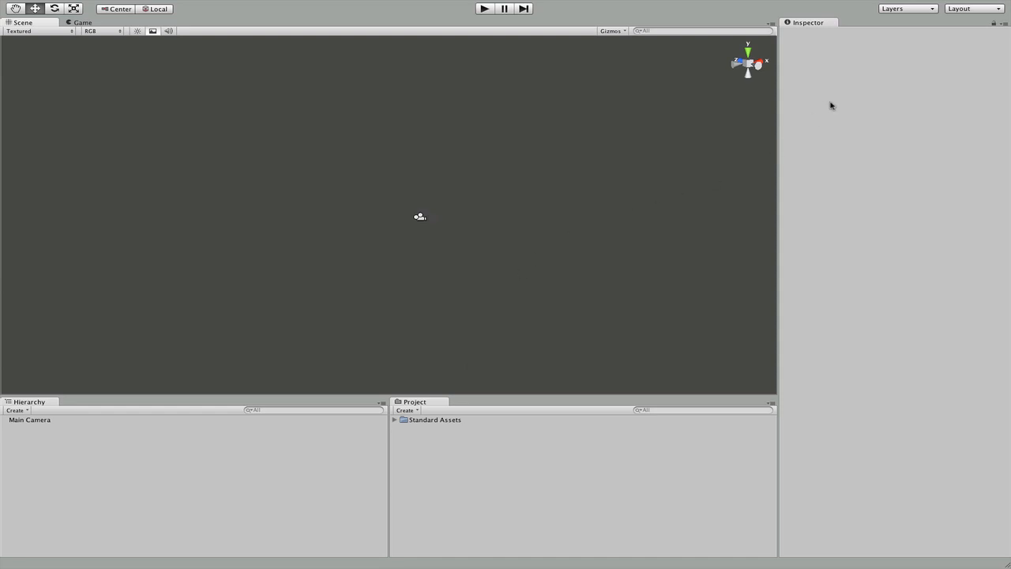
pyautogui.moveTo(373, 259)
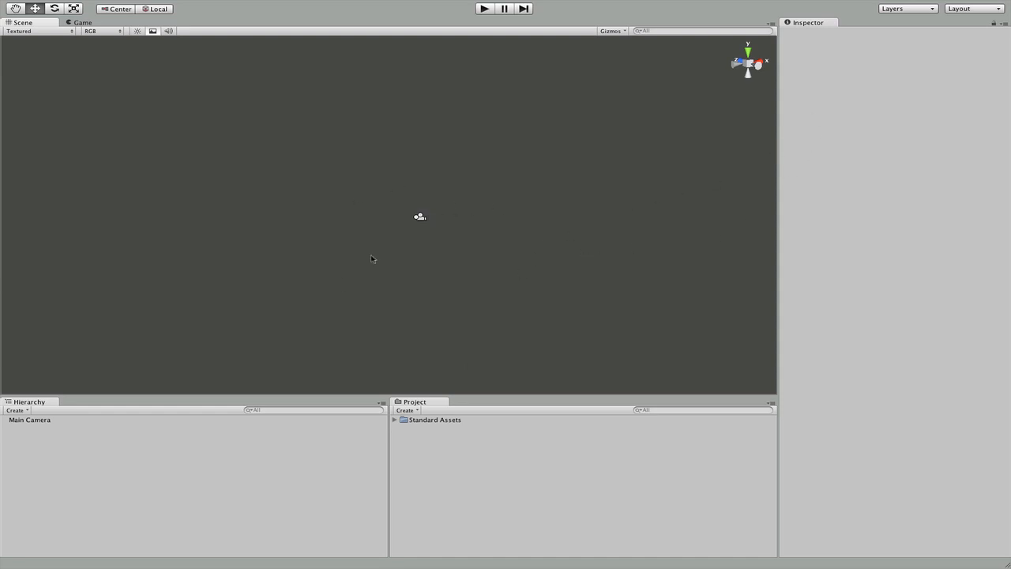
pyautogui.moveTo(399, 158)
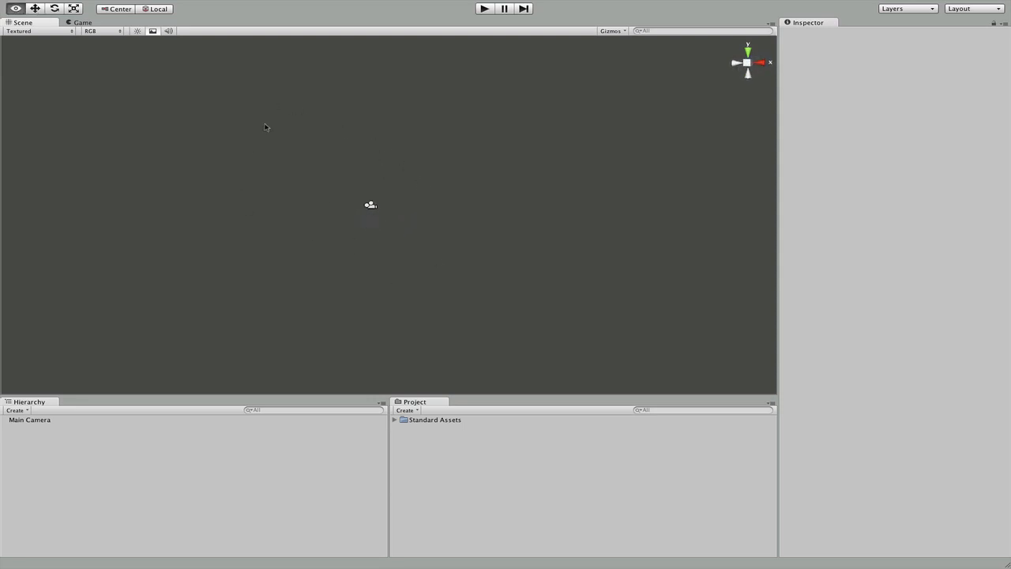
pyautogui.click(29, 420)
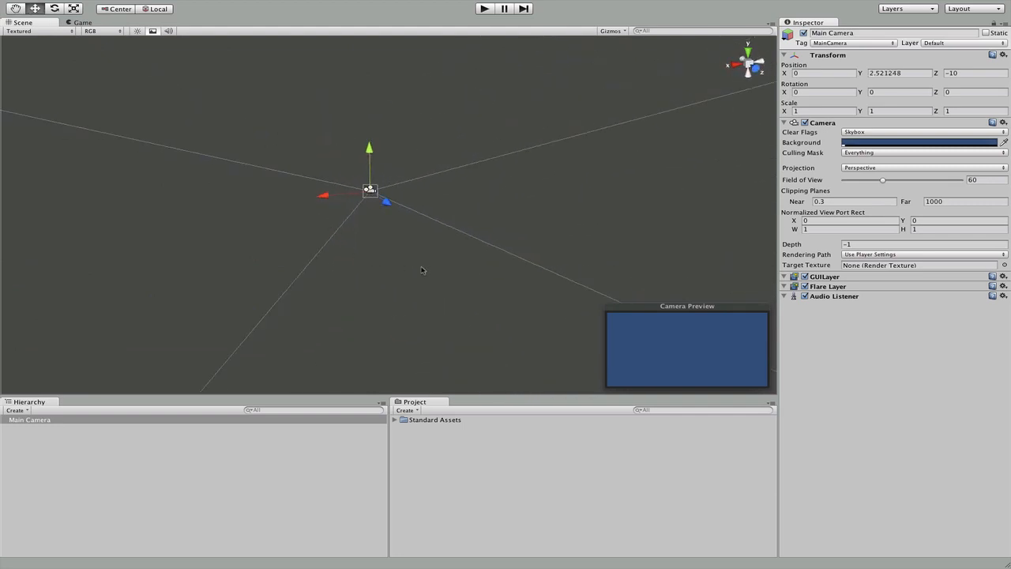
pyautogui.moveTo(76, 32)
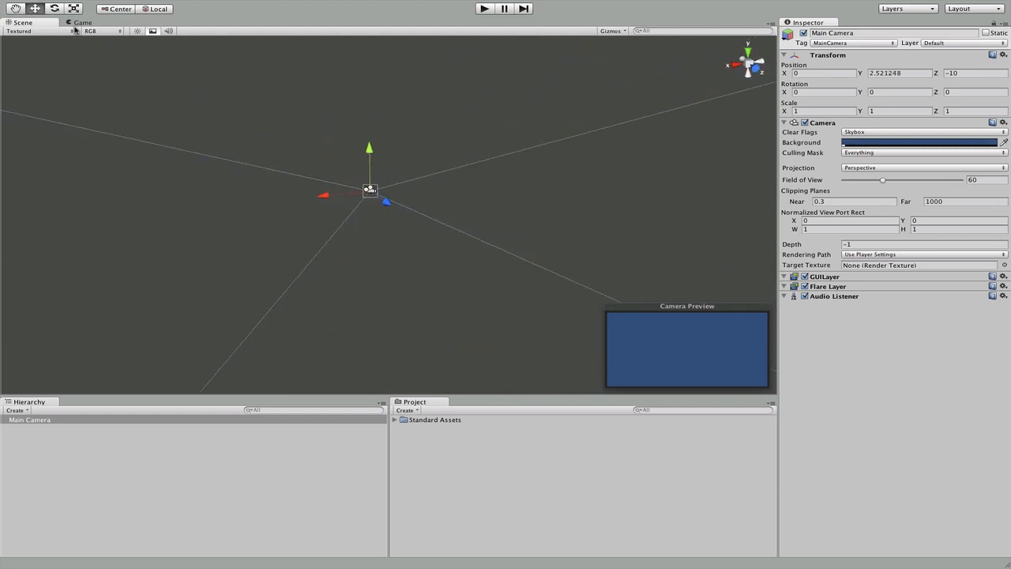
# View the camera's blue background in the Game tab and play then stop the scene
pyautogui.click(82, 22)
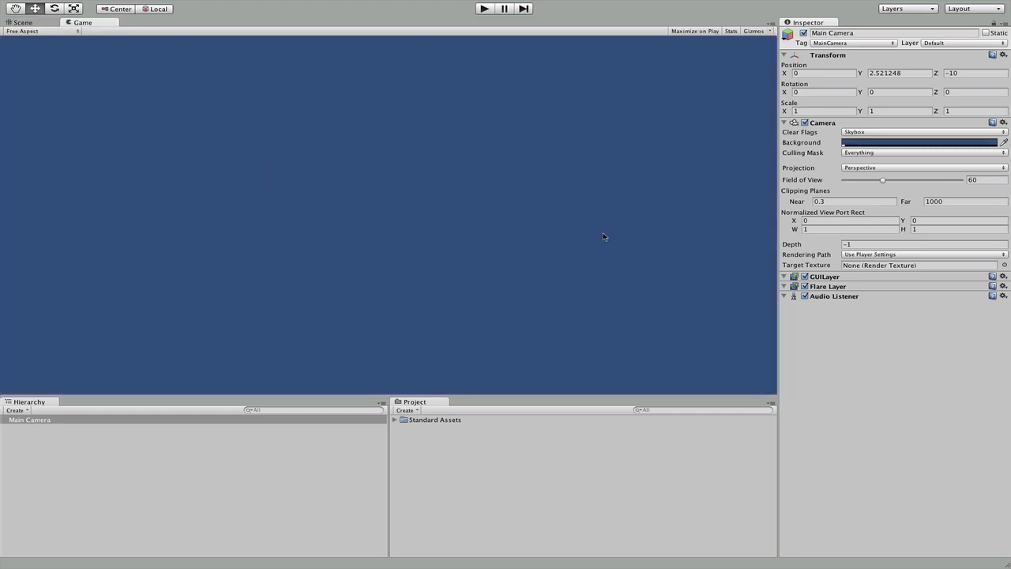
pyautogui.moveTo(420, 107)
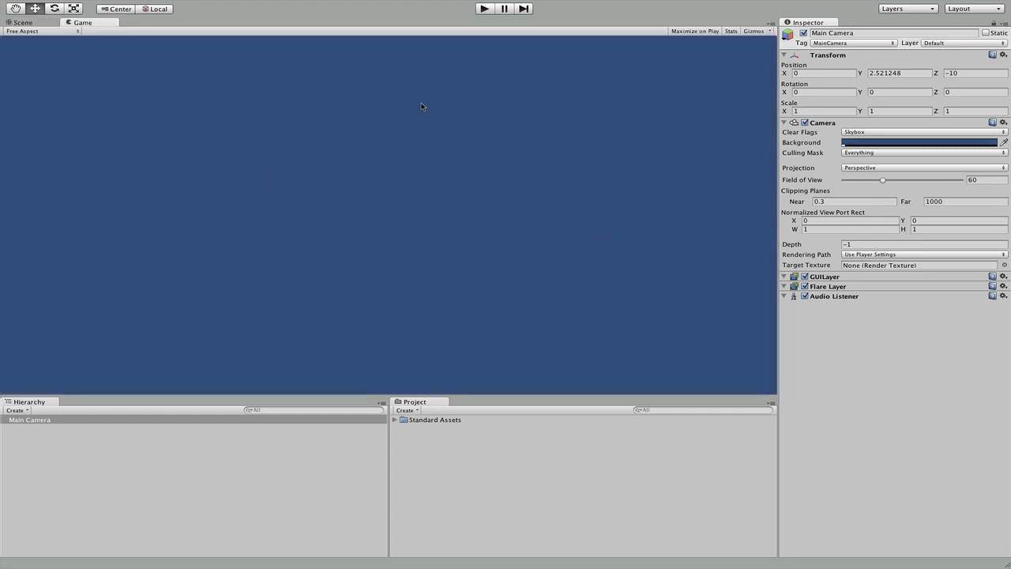
pyautogui.click(484, 10)
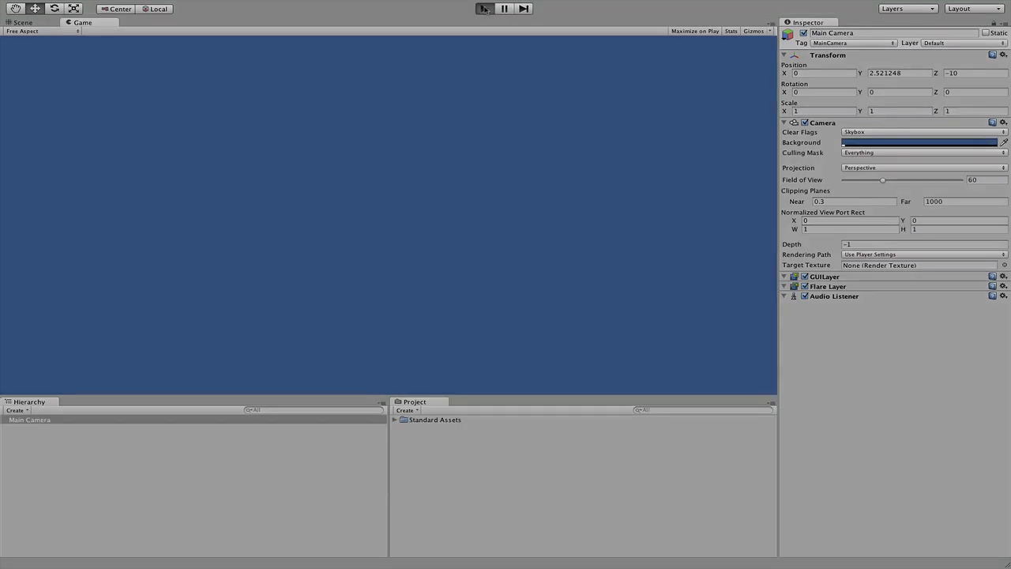
pyautogui.click(483, 10)
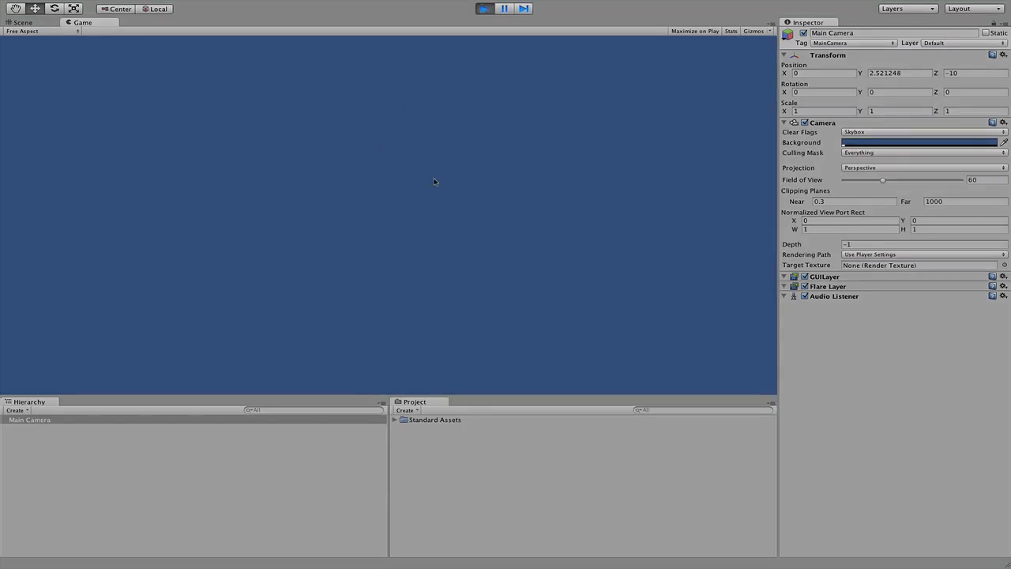
pyautogui.moveTo(464, 169)
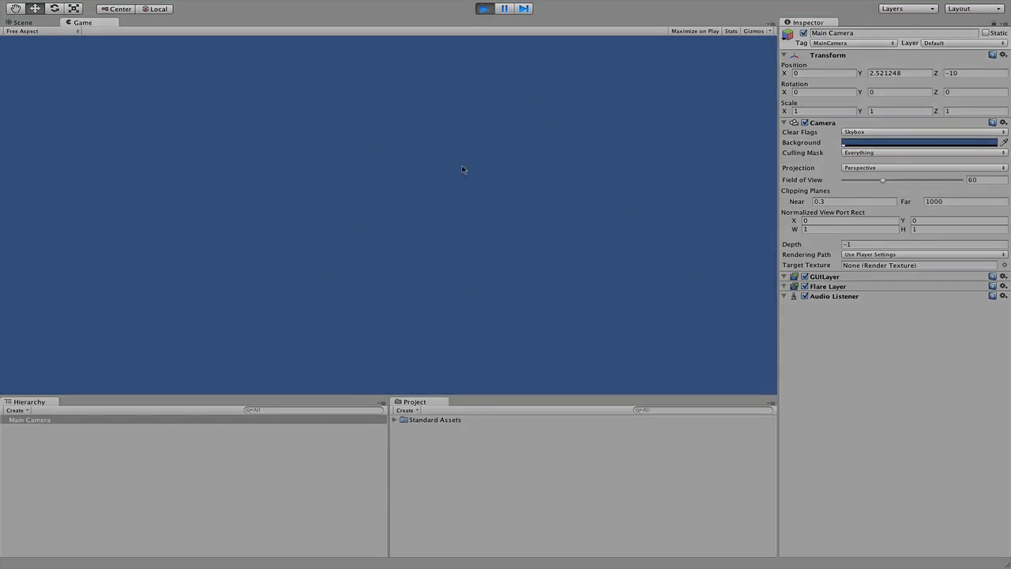
pyautogui.moveTo(436, 188)
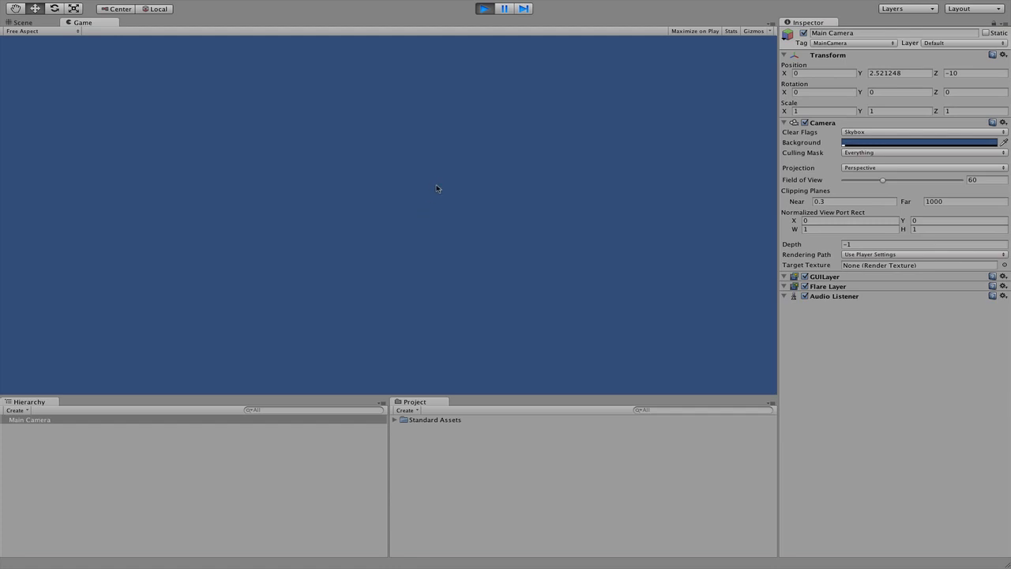
pyautogui.moveTo(427, 184)
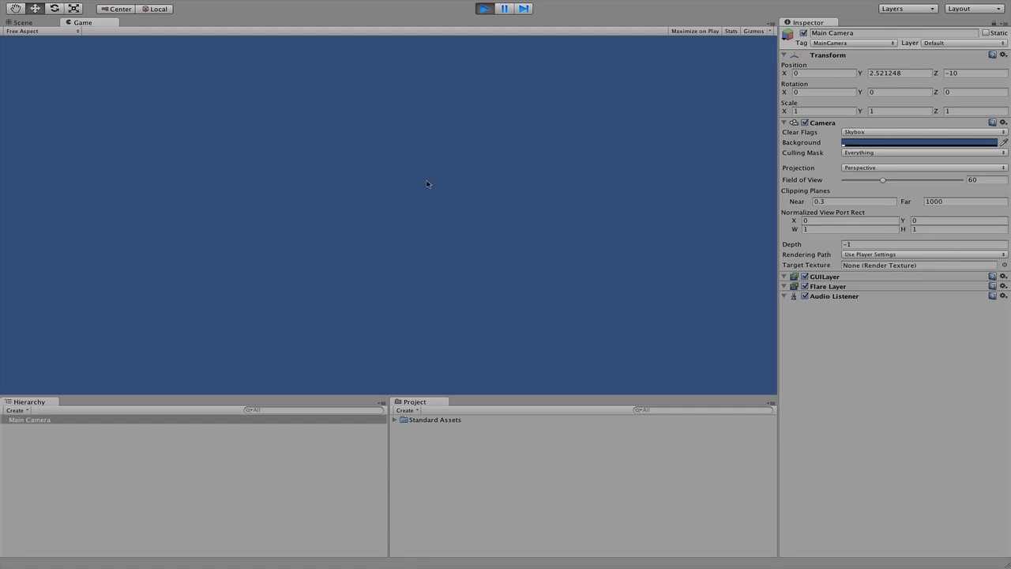
pyautogui.moveTo(331, 152)
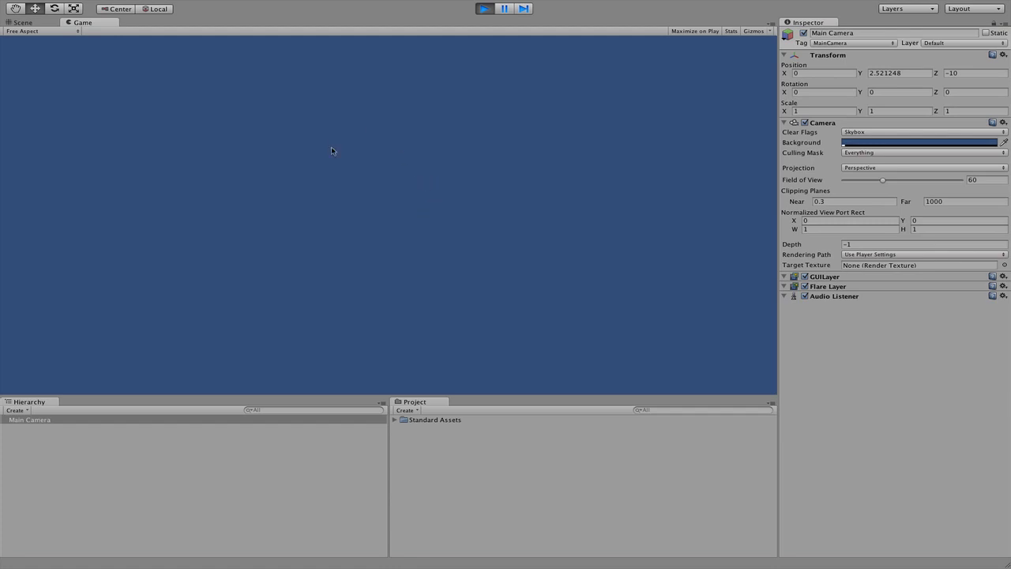
pyautogui.click(483, 9)
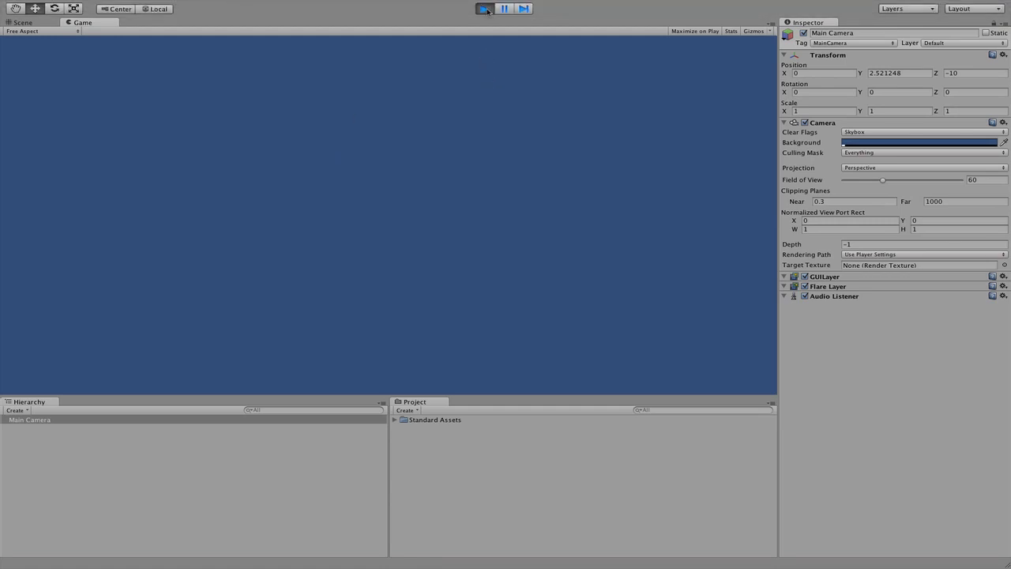
pyautogui.click(484, 10)
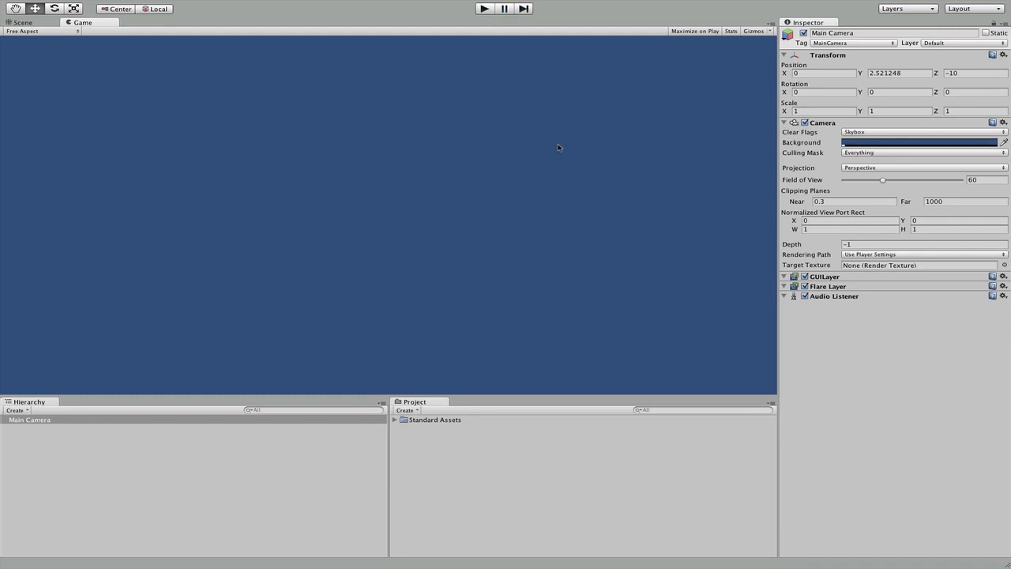
pyautogui.moveTo(776, 212)
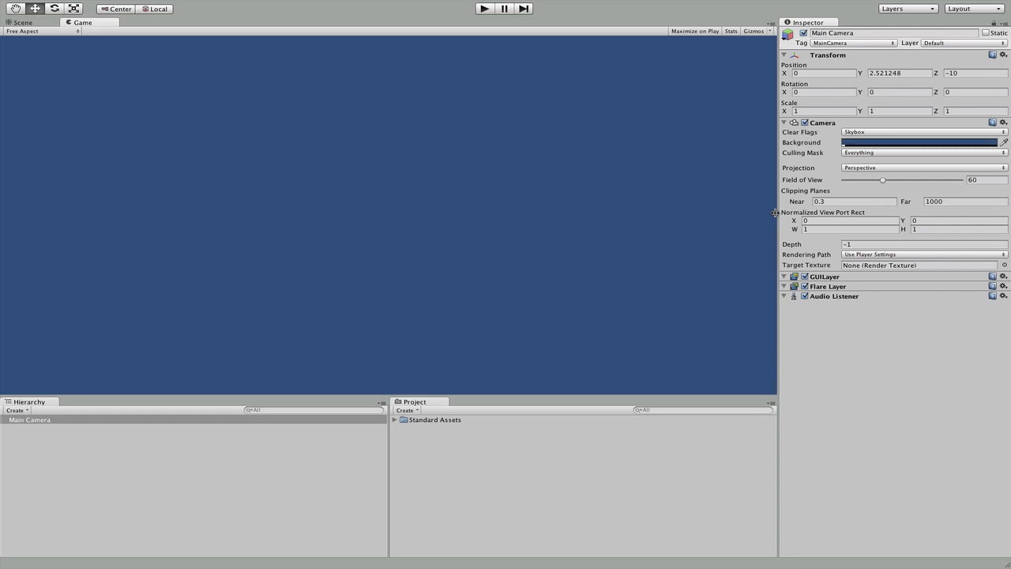
pyautogui.moveTo(777, 213)
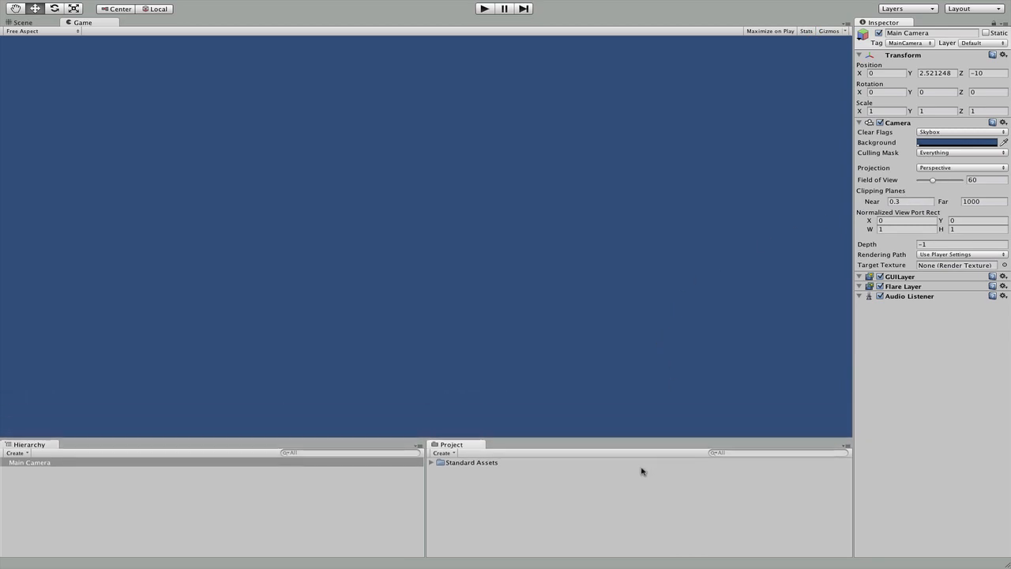
pyautogui.moveTo(891, 250)
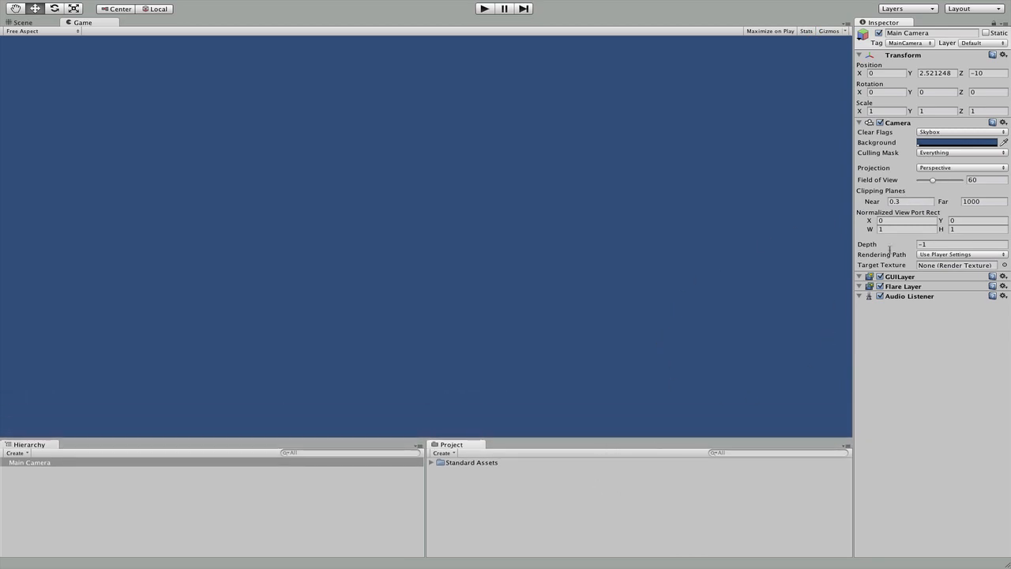
# Return to the Scene view, then play the scene briefly and stop it
pyautogui.click(22, 22)
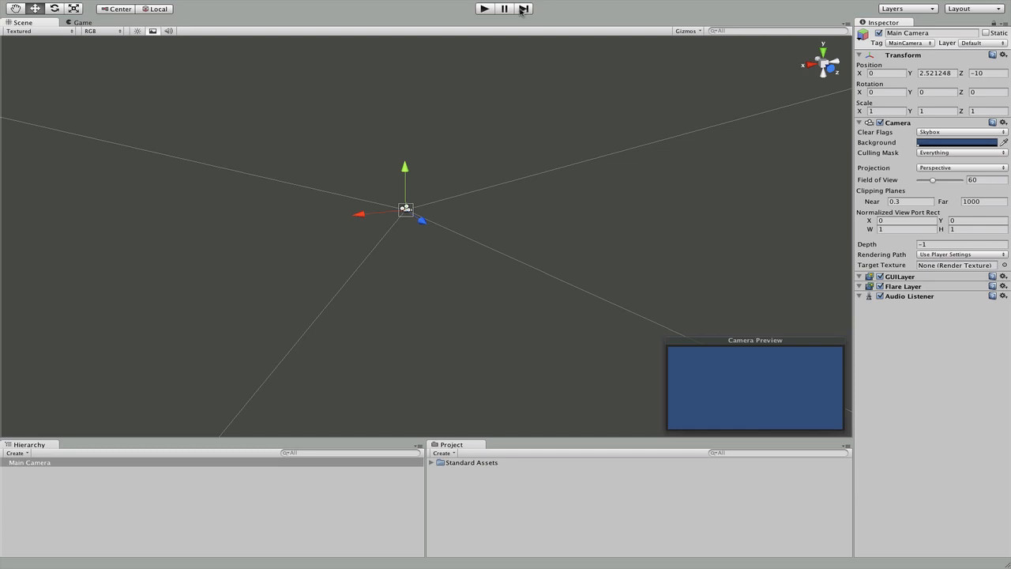
pyautogui.click(484, 9)
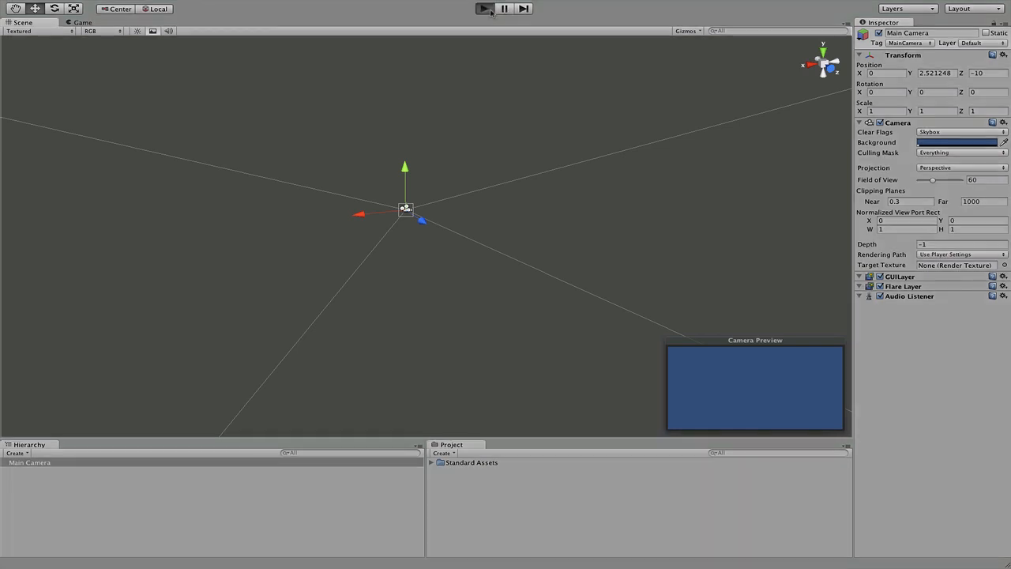
pyautogui.click(484, 10)
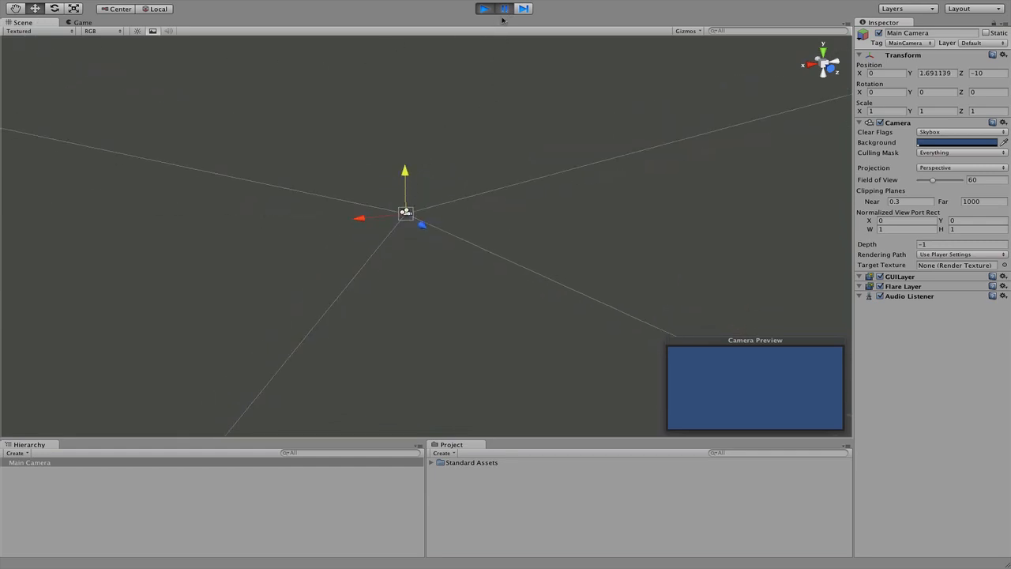
pyautogui.click(483, 10)
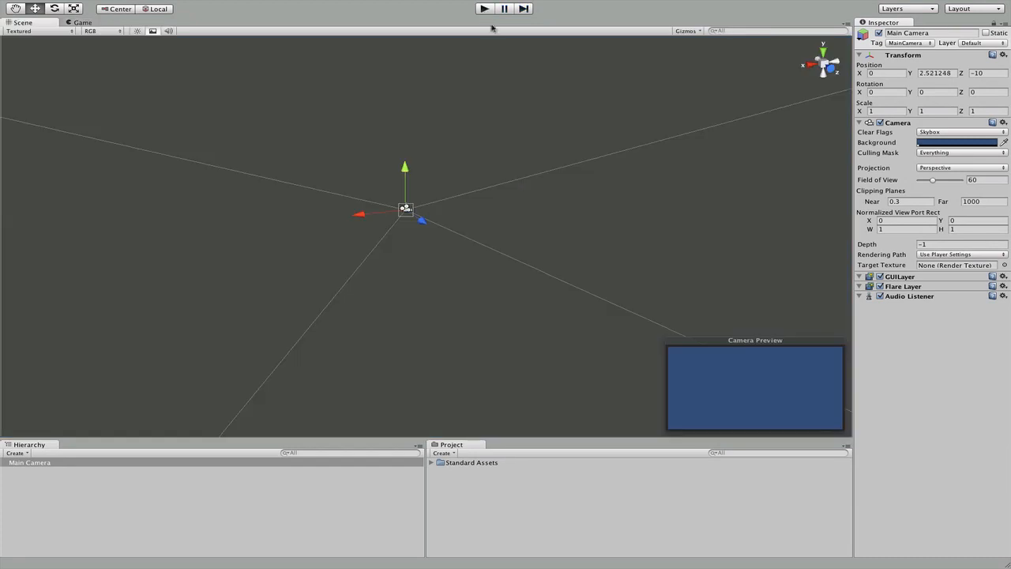
pyautogui.moveTo(841, 25)
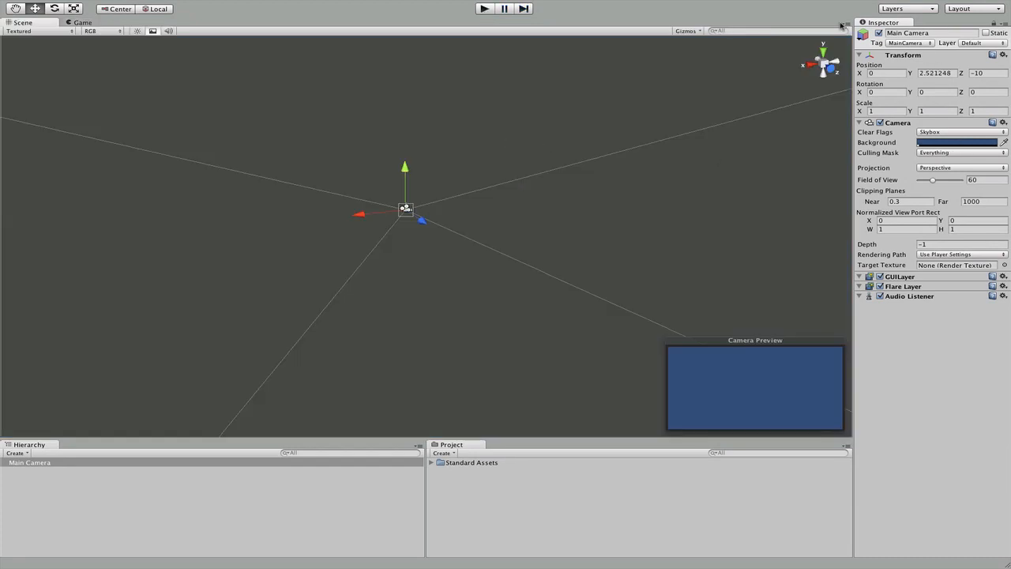
pyautogui.moveTo(597, 246)
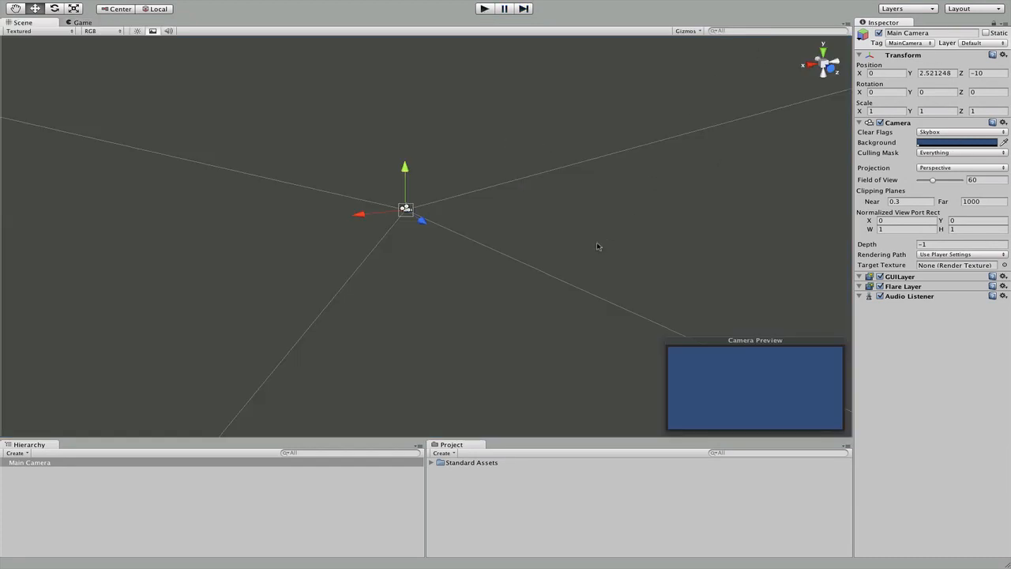
pyautogui.moveTo(60, 468)
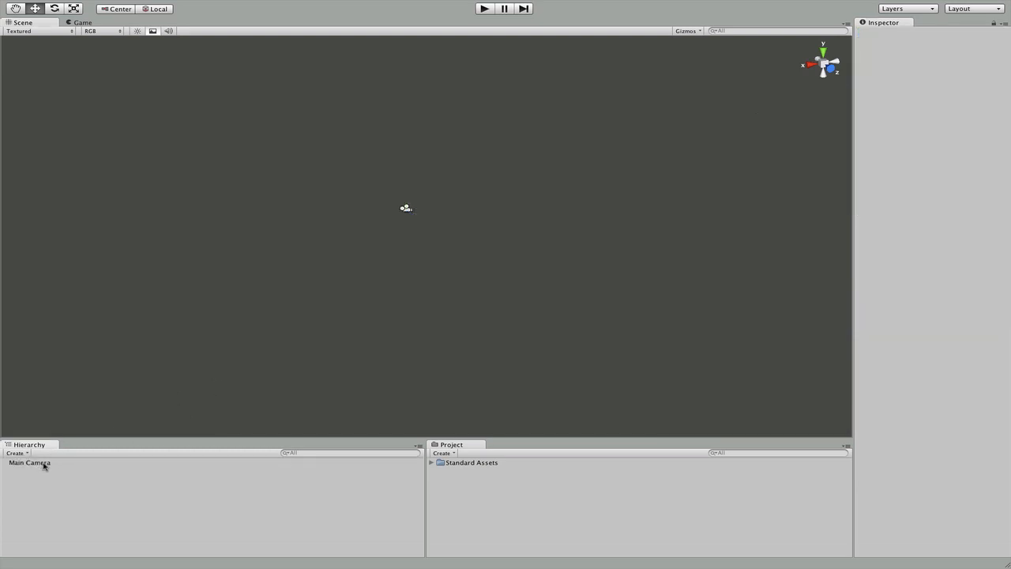
pyautogui.click(28, 461)
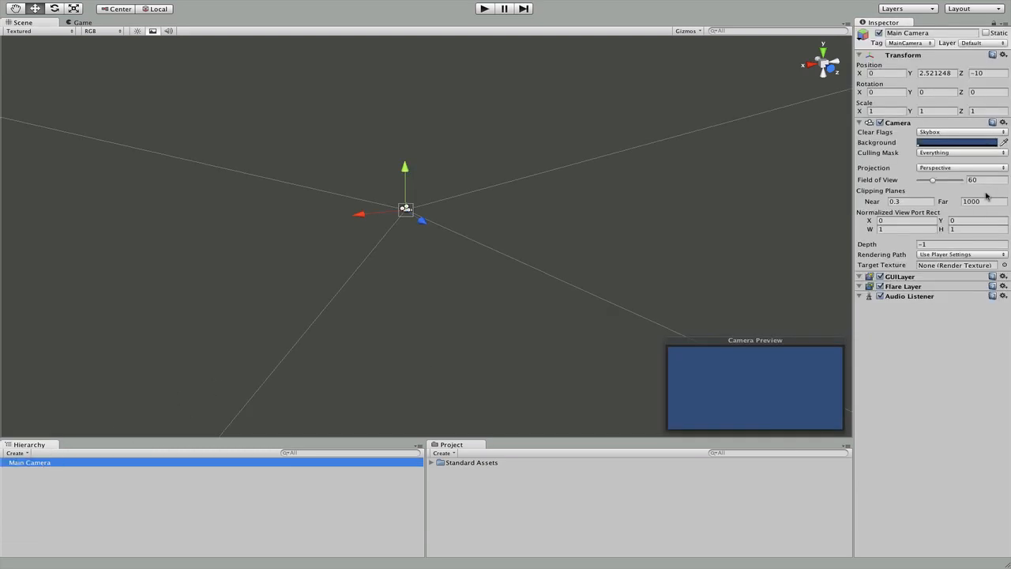
pyautogui.moveTo(881, 327)
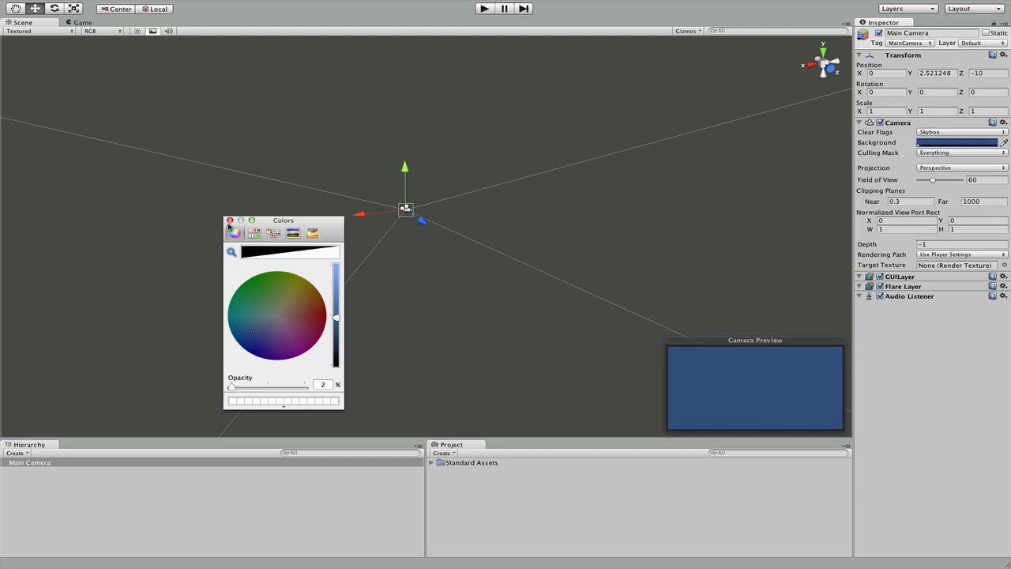
pyautogui.click(229, 221)
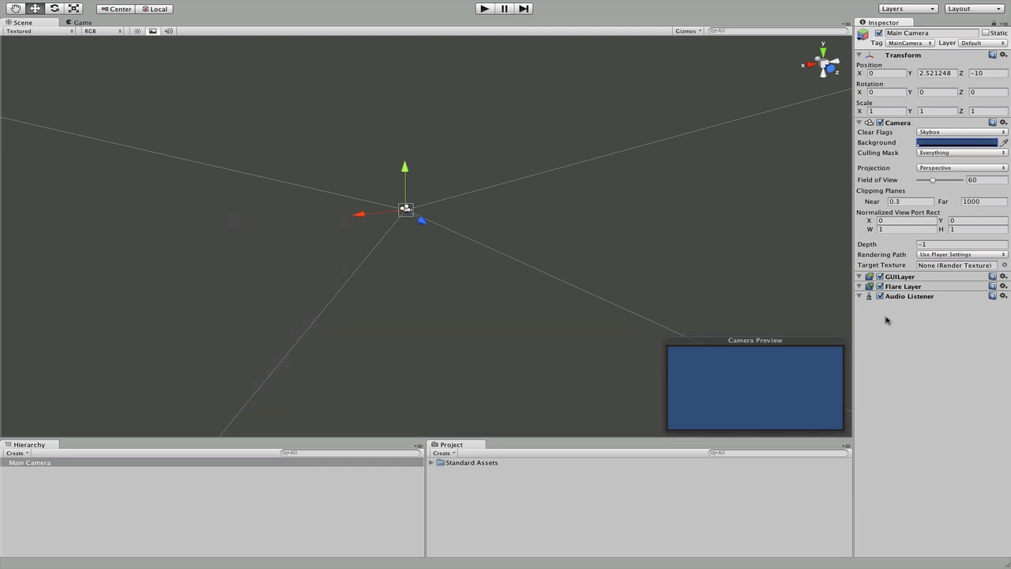
pyautogui.moveTo(805, 345)
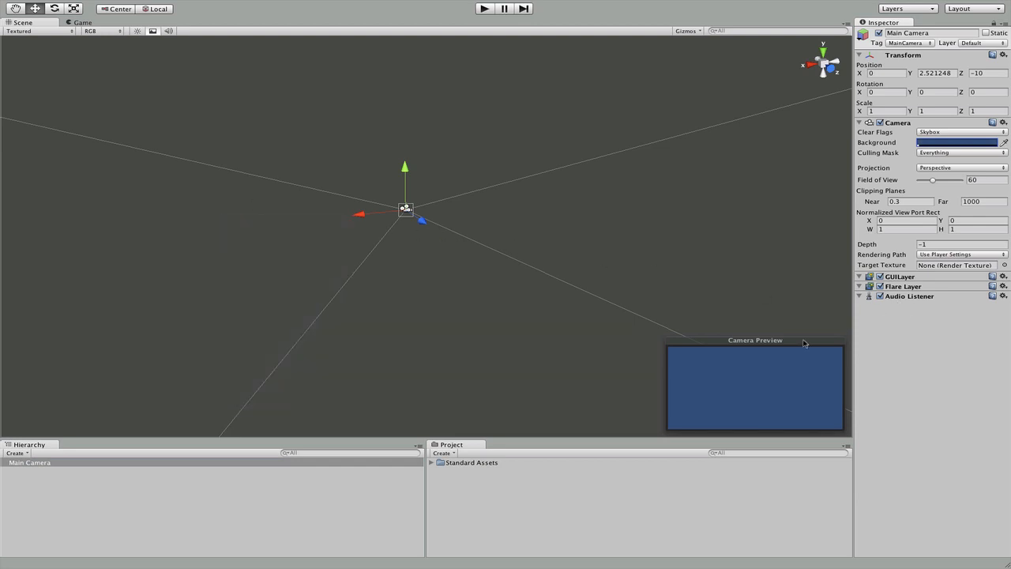
pyautogui.moveTo(776, 382)
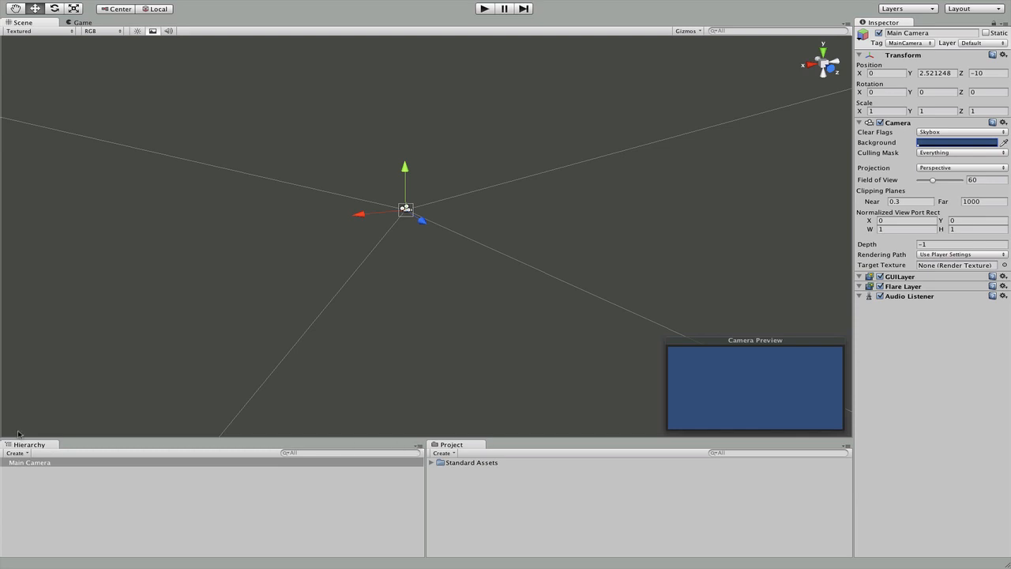
pyautogui.click(30, 461)
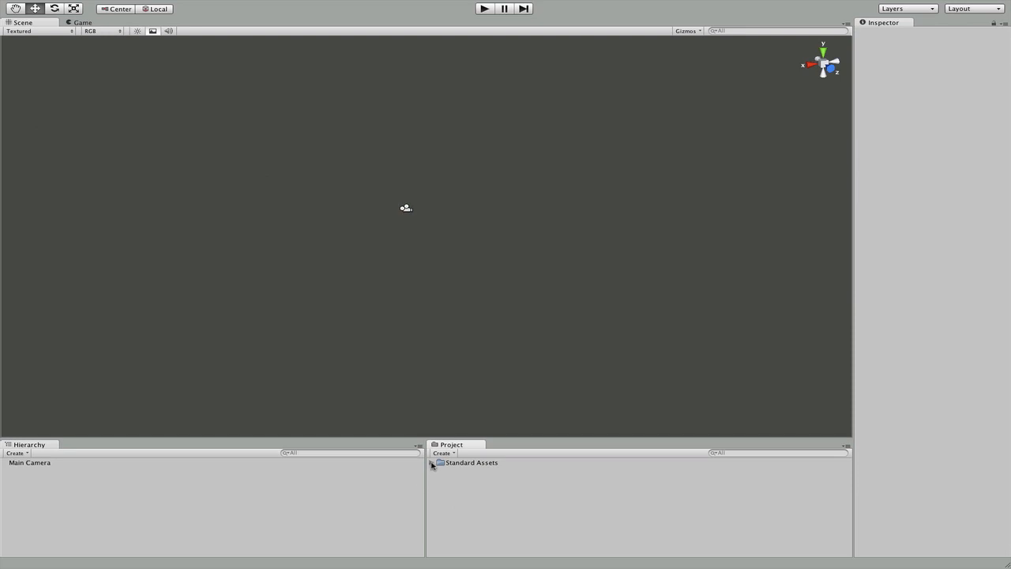
pyautogui.click(433, 463)
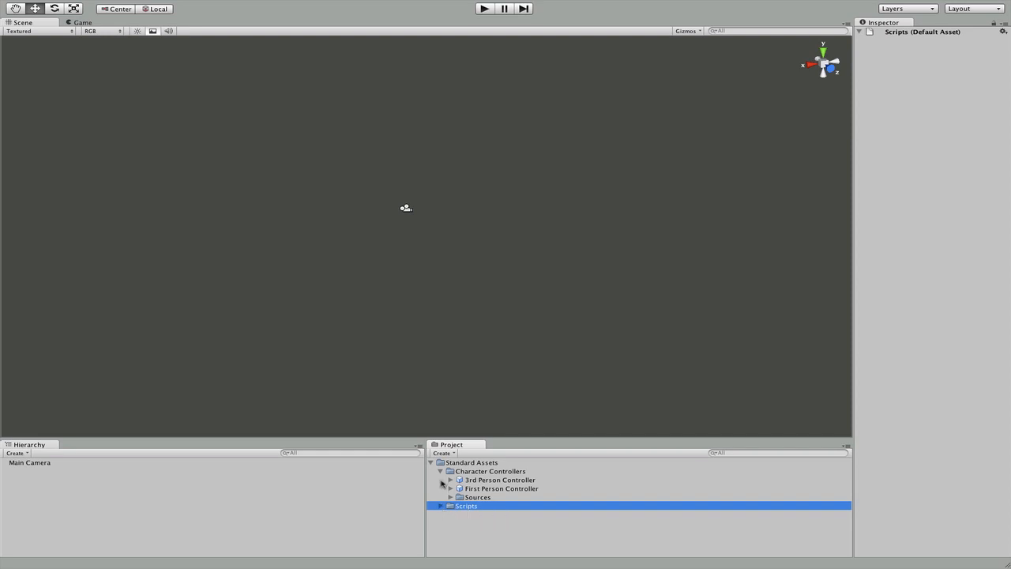
pyautogui.click(441, 470)
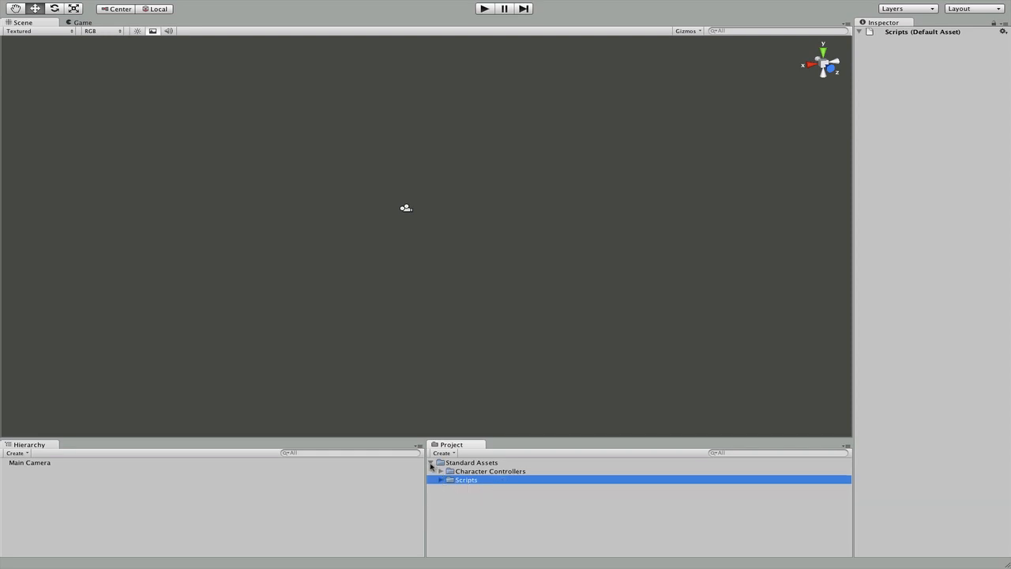
pyautogui.click(433, 461)
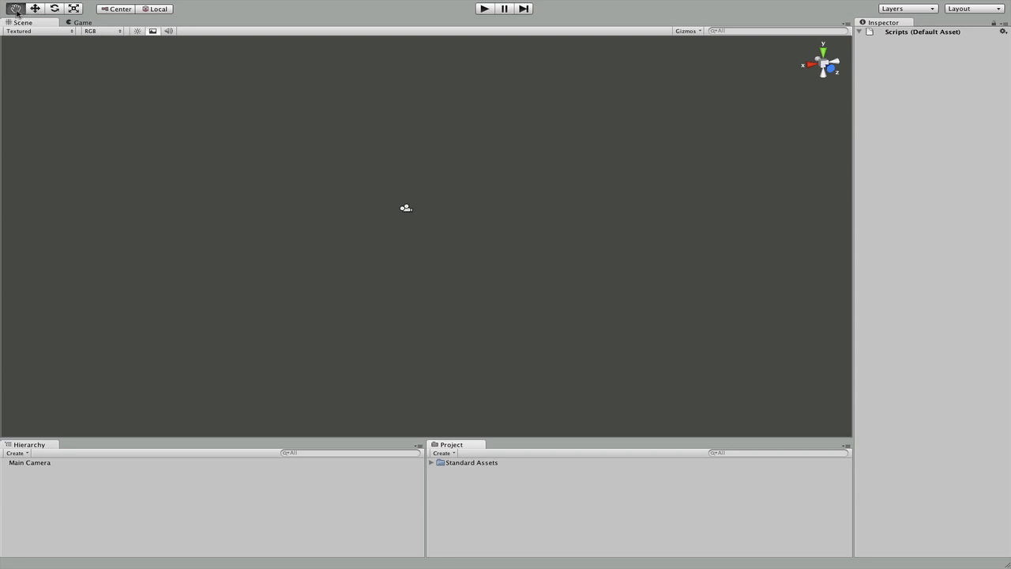
# Add a Cube to the scene and select it in the Hierarchy
pyautogui.click(180, 7)
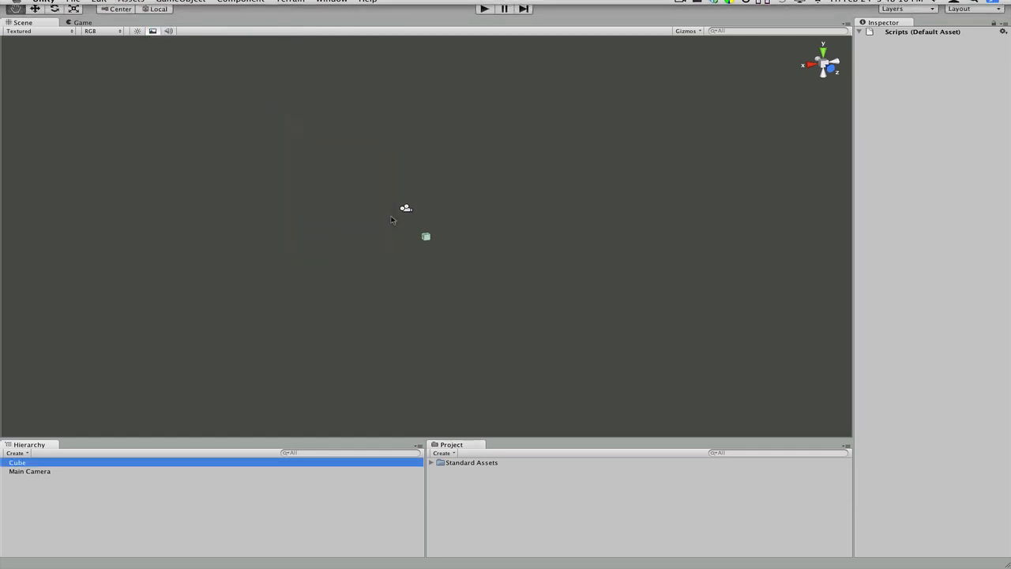
pyautogui.click(17, 461)
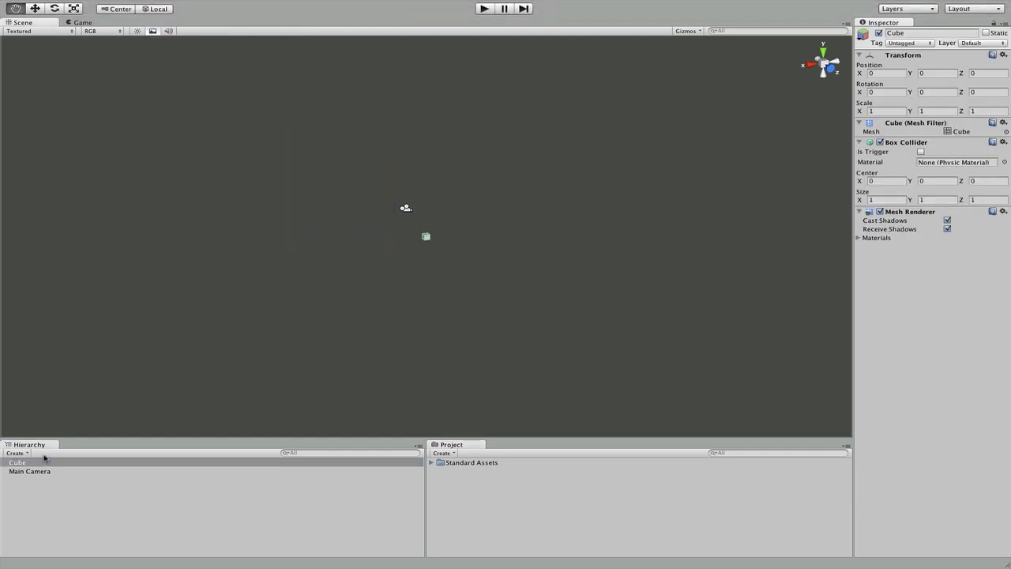
pyautogui.click(16, 461)
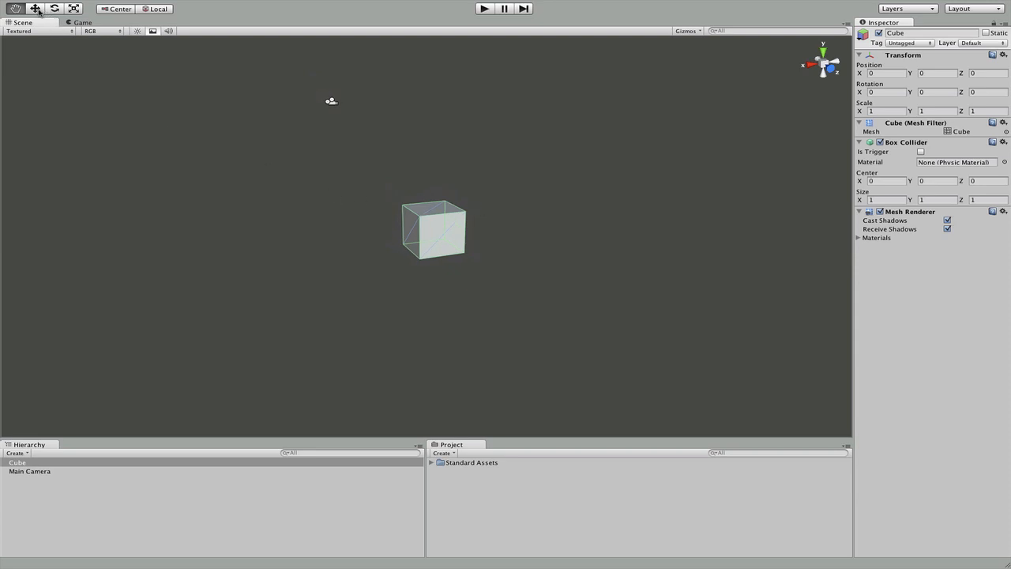
# Move the cube slightly off the origin and rotate it to a tilted angle
pyautogui.click(35, 7)
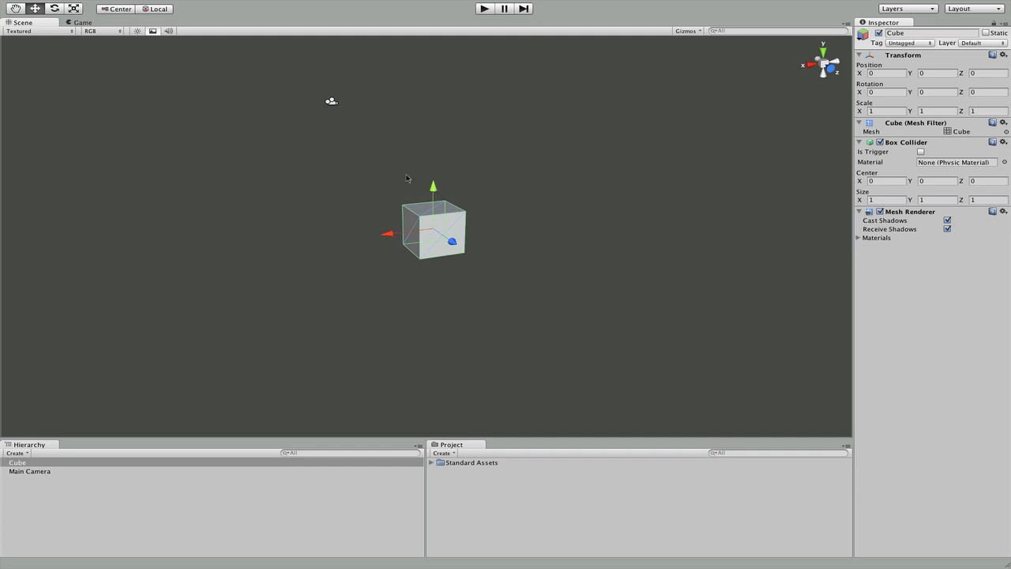
pyautogui.moveTo(433, 187); pyautogui.dragTo(433, 174)
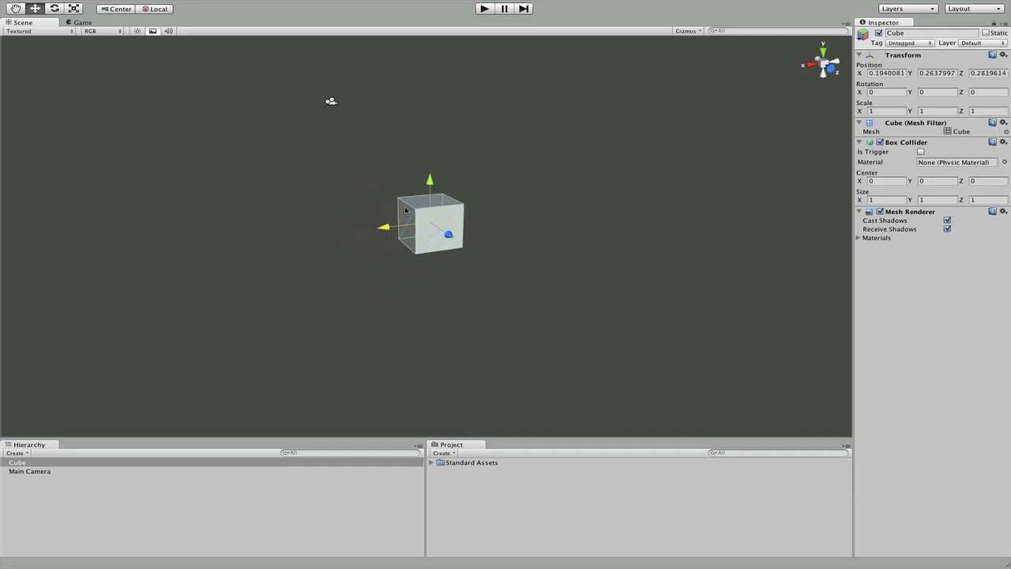
pyautogui.click(54, 10)
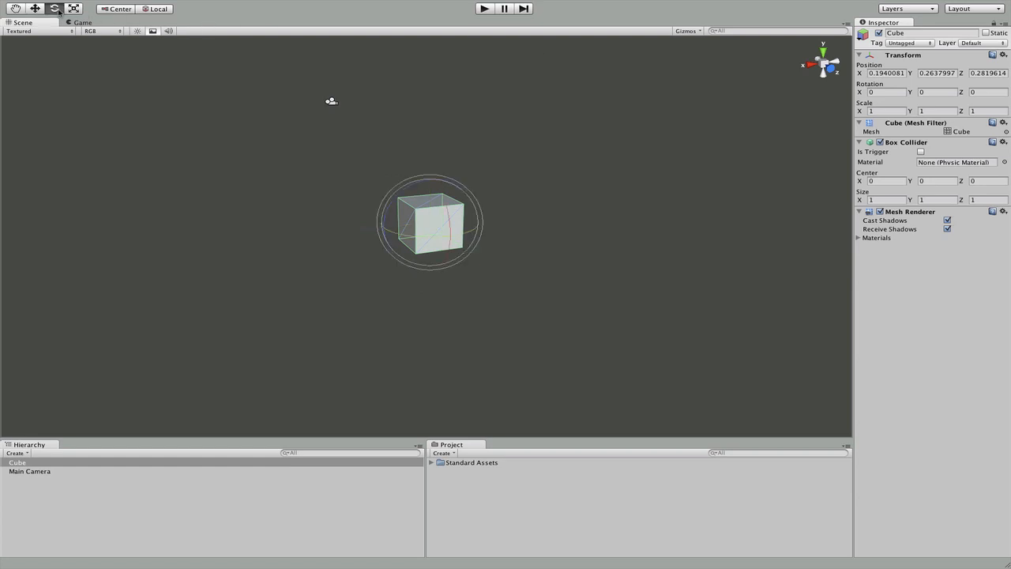
pyautogui.moveTo(430, 222); pyautogui.dragTo(659, 227)
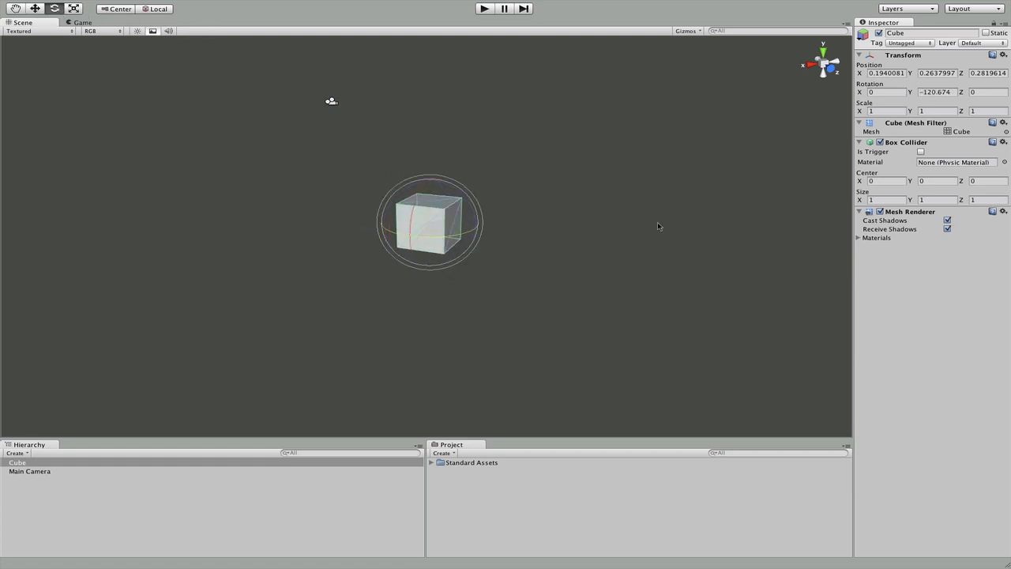
pyautogui.moveTo(430, 221); pyautogui.dragTo(443, 213)
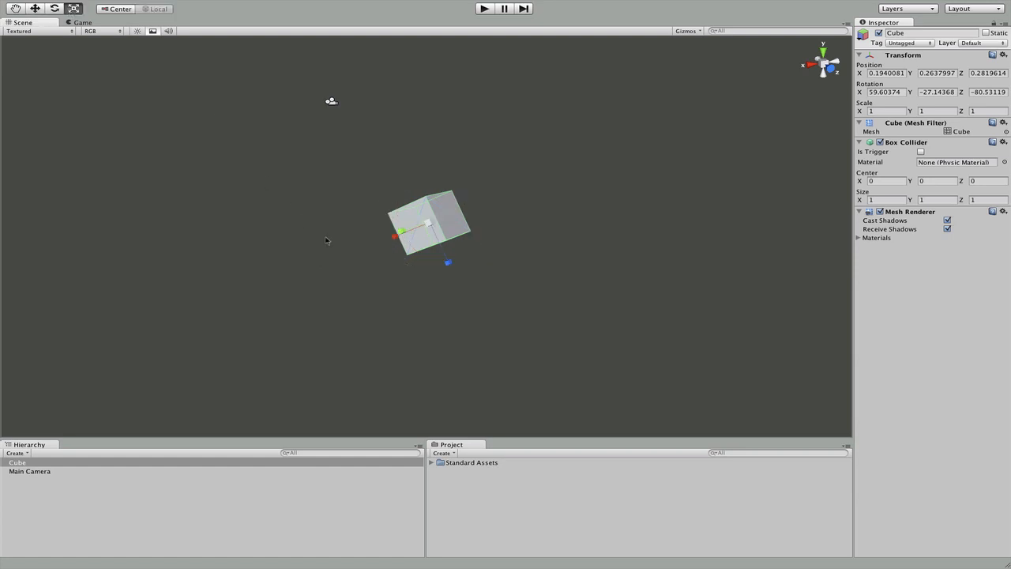
pyautogui.moveTo(455, 215)
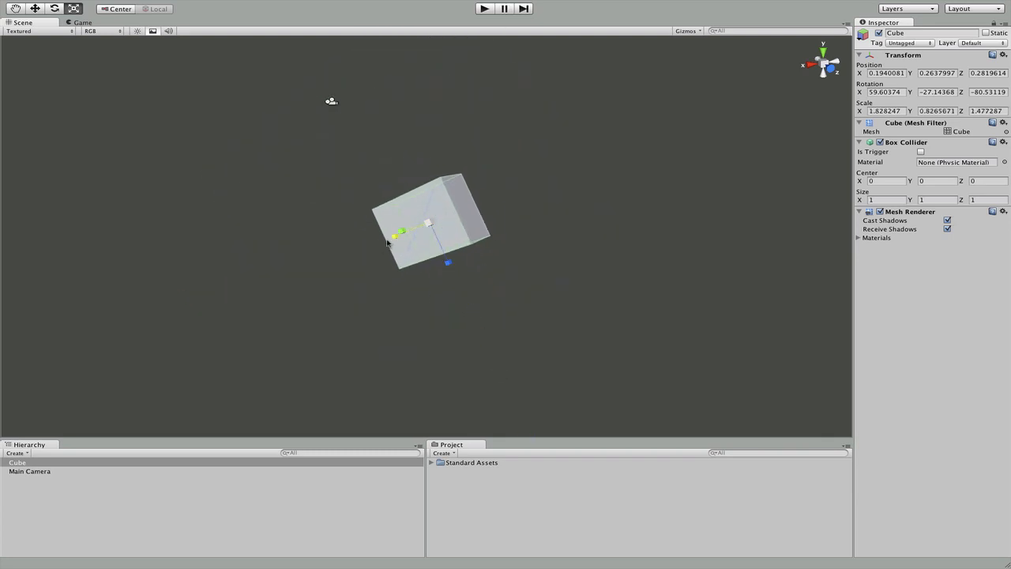
# Stretch the cube into a larger box of roughly 1.8 × 2.9 × 1.5
pyautogui.moveTo(398, 231); pyautogui.dragTo(398, 213)
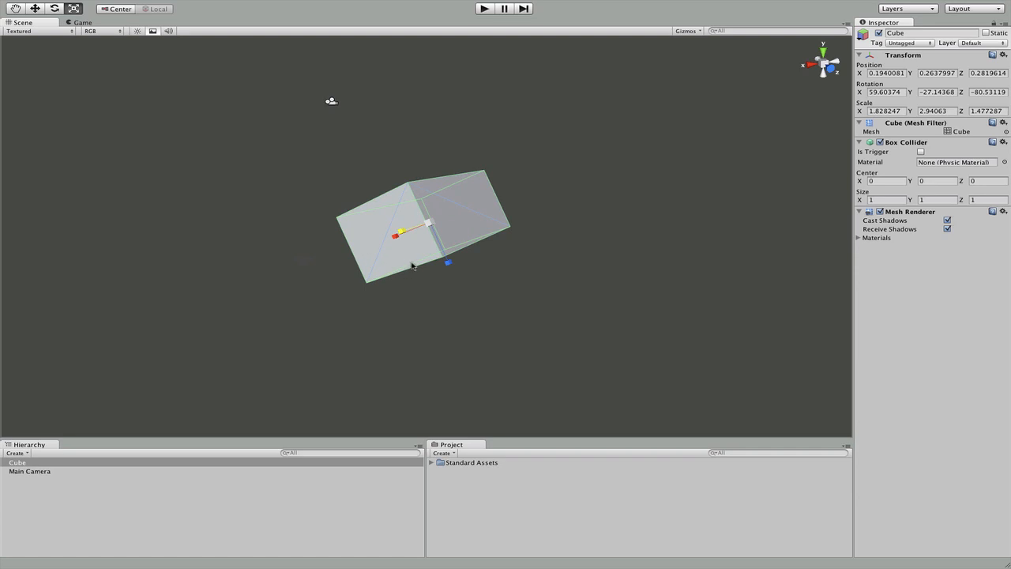
pyautogui.moveTo(629, 189)
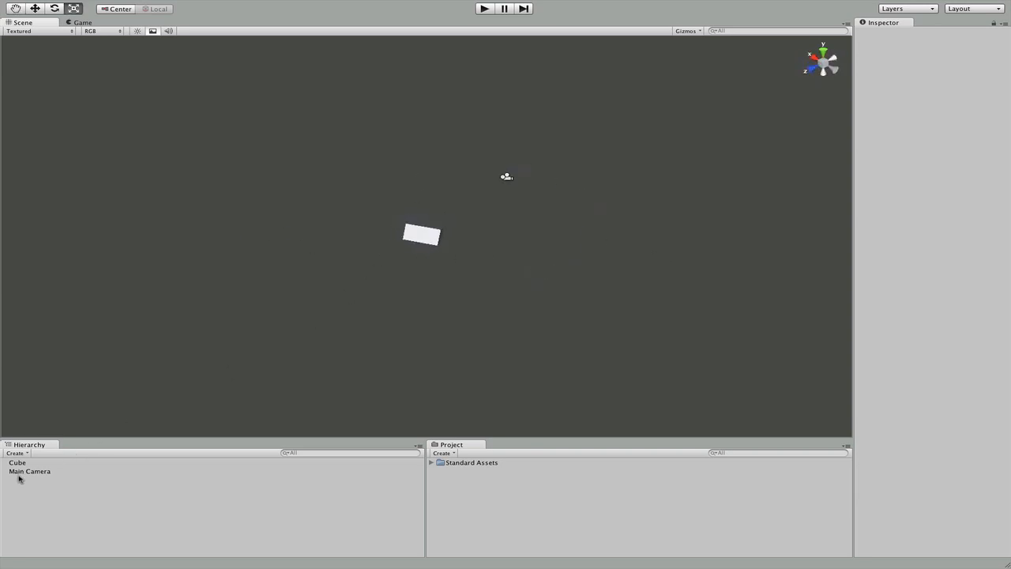
# Reselect the cube, then show the Unity application menu with About, Preferences and Quit
pyautogui.click(28, 471)
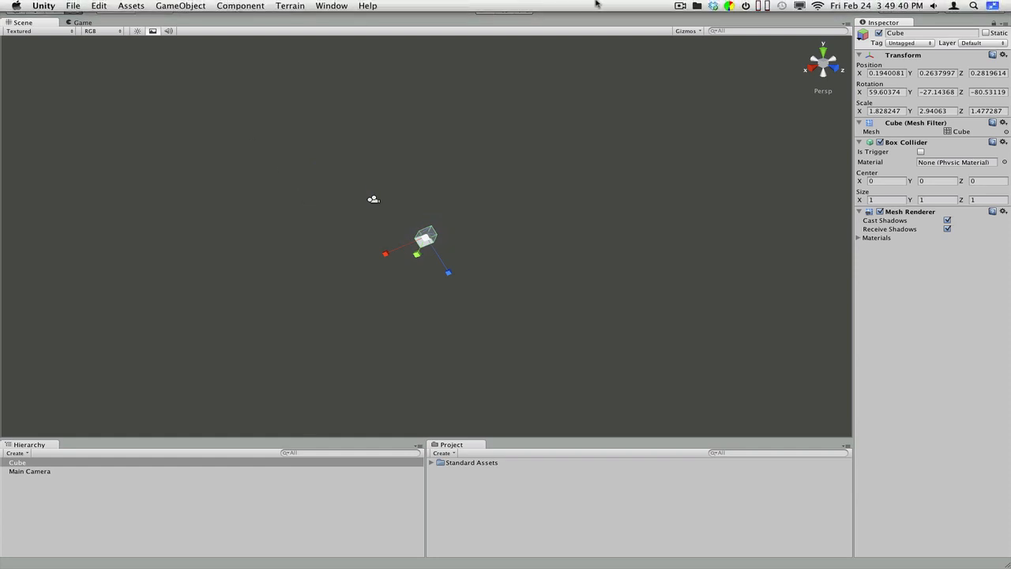
pyautogui.click(43, 7)
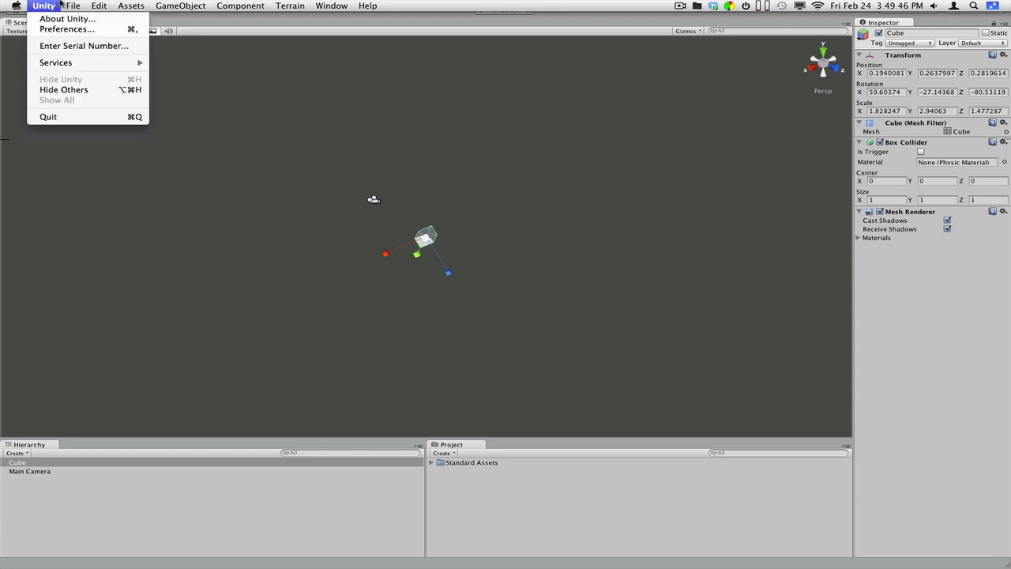
# Show the File menu's scene and project commands such as New Scene and Save Scene
pyautogui.click(72, 6)
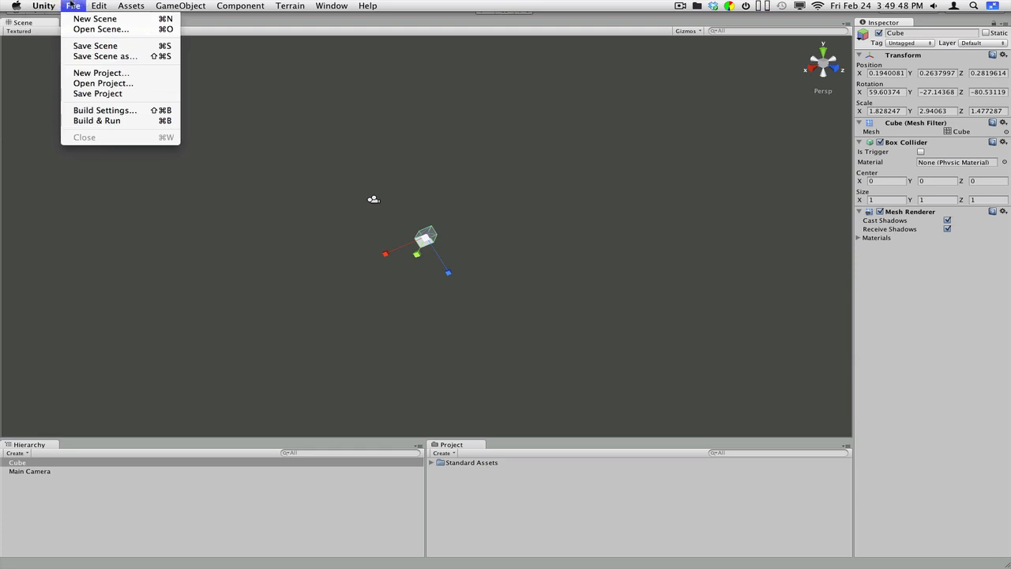
pyautogui.moveTo(95, 19)
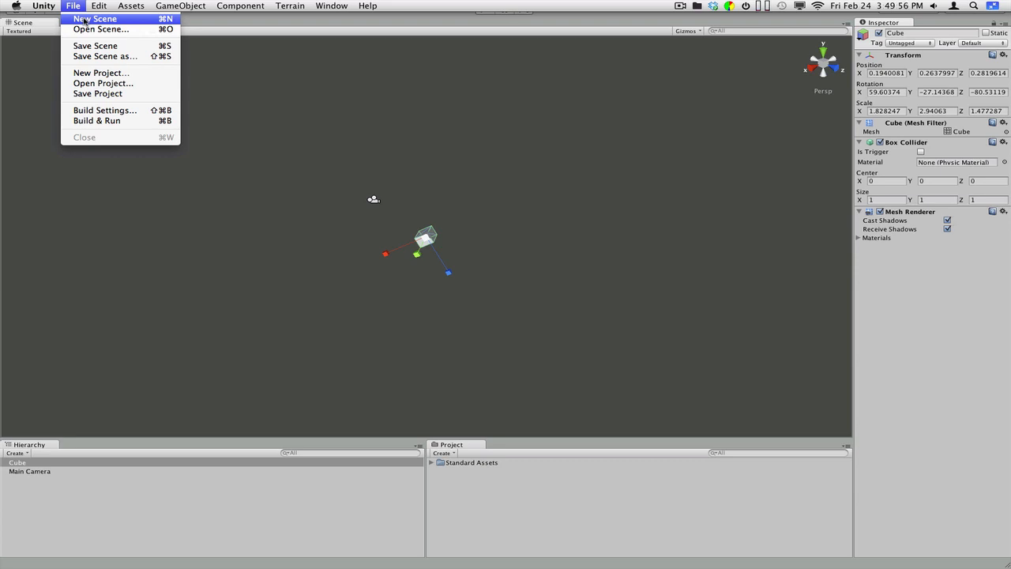
pyautogui.moveTo(101, 28)
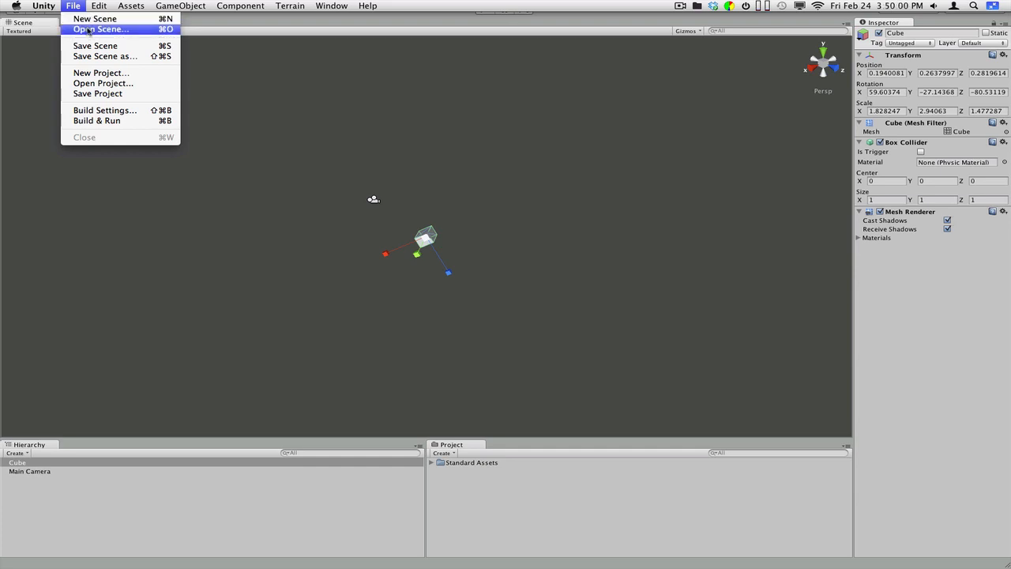
pyautogui.moveTo(95, 44)
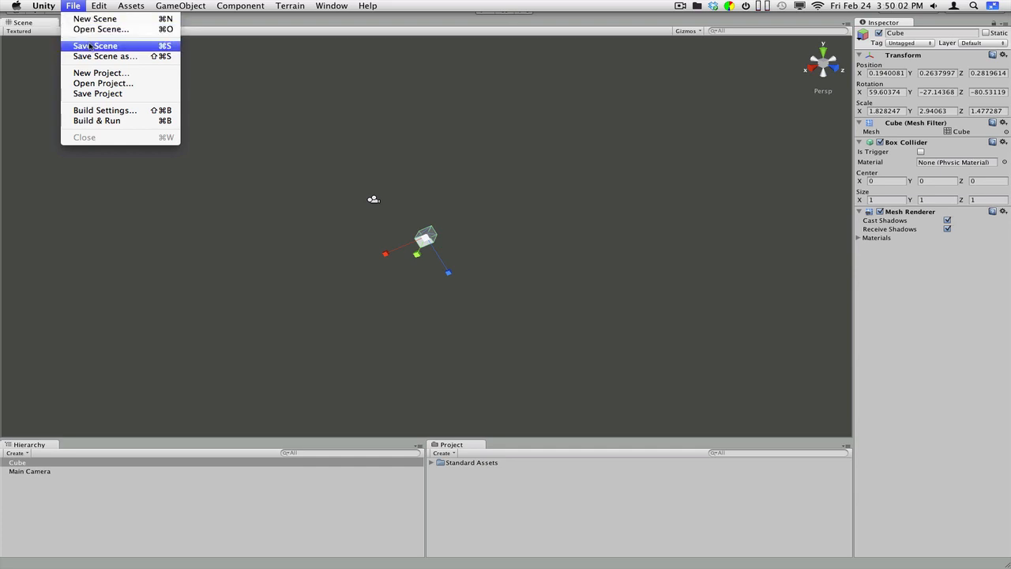
pyautogui.moveTo(102, 73)
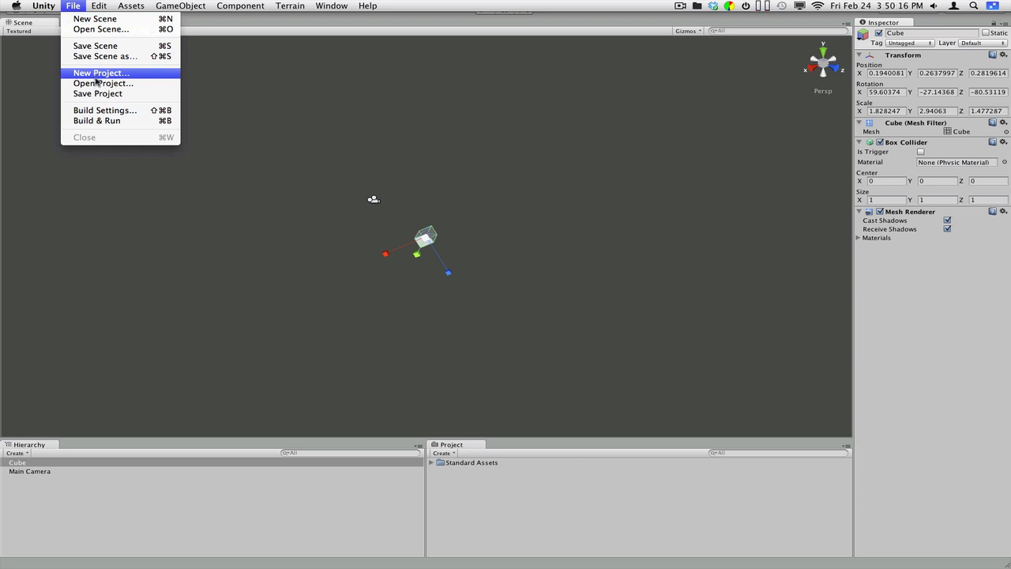
pyautogui.click(104, 83)
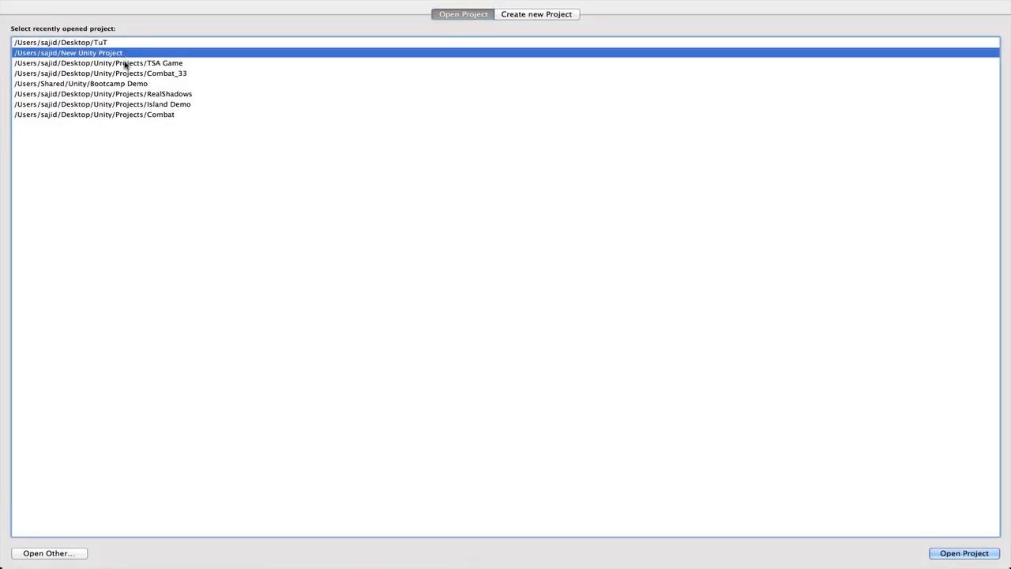
pyautogui.click(94, 114)
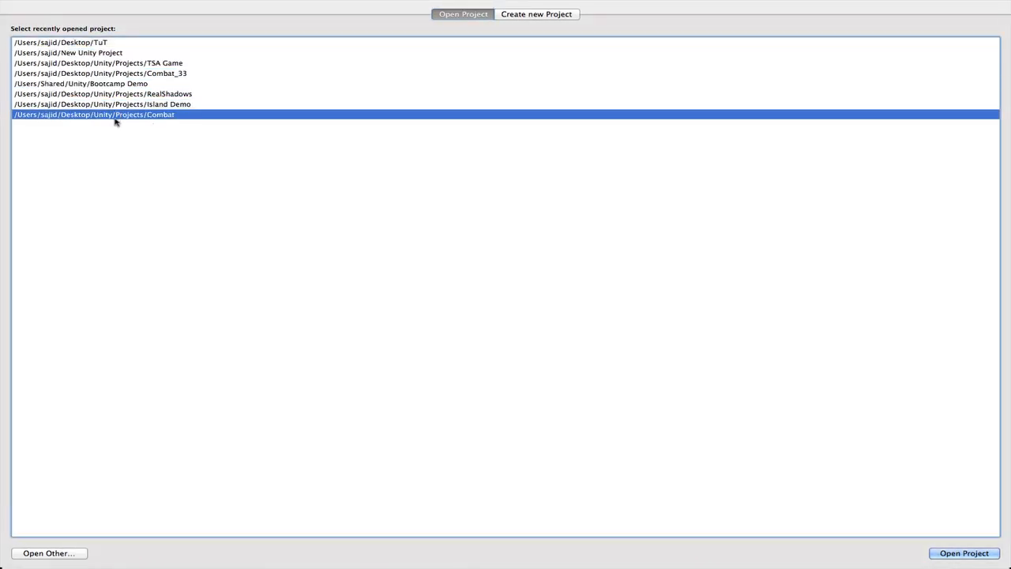
pyautogui.moveTo(820, 82)
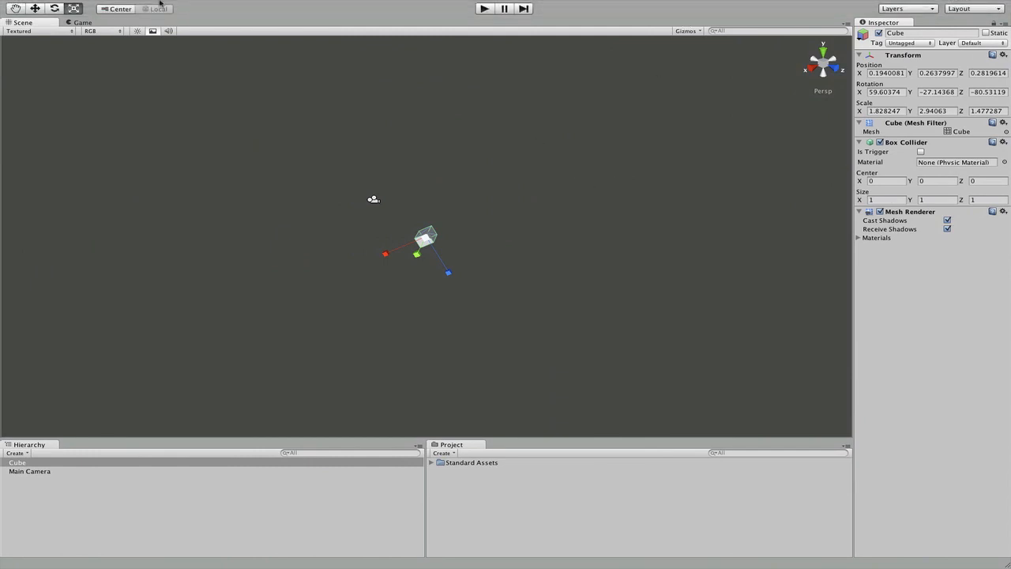
pyautogui.click(98, 6)
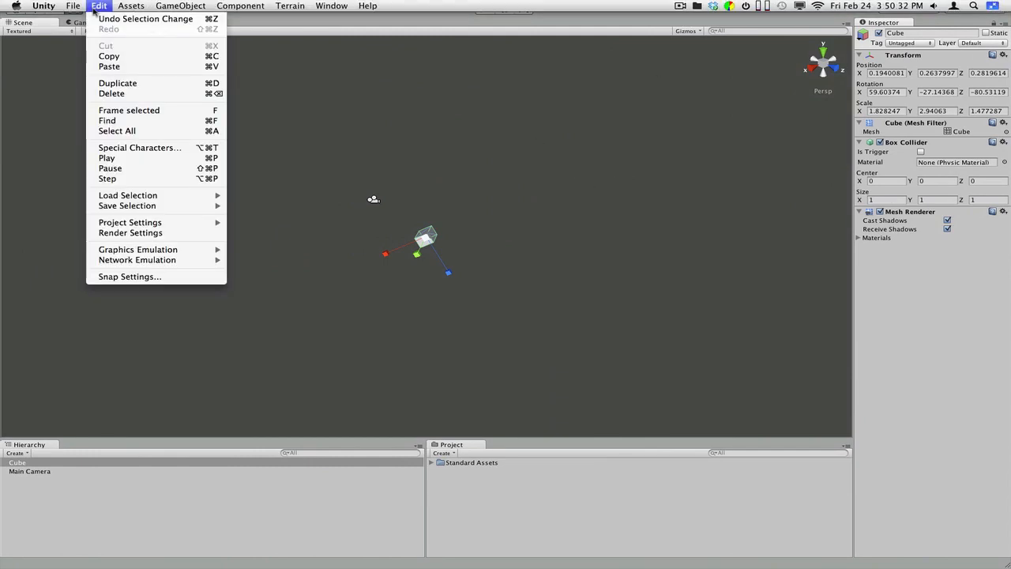
pyautogui.click(130, 6)
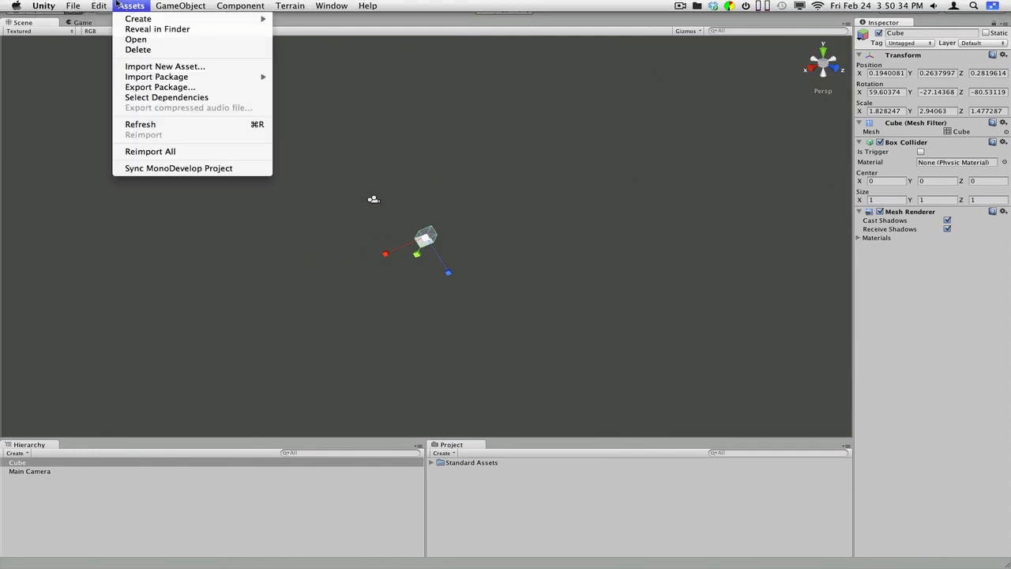
pyautogui.click(98, 6)
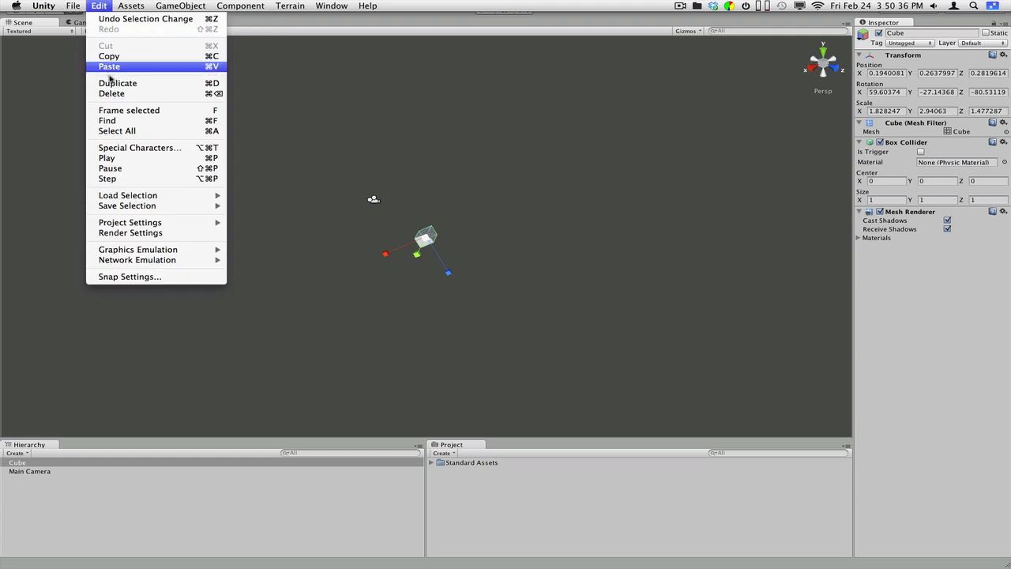
pyautogui.moveTo(107, 158)
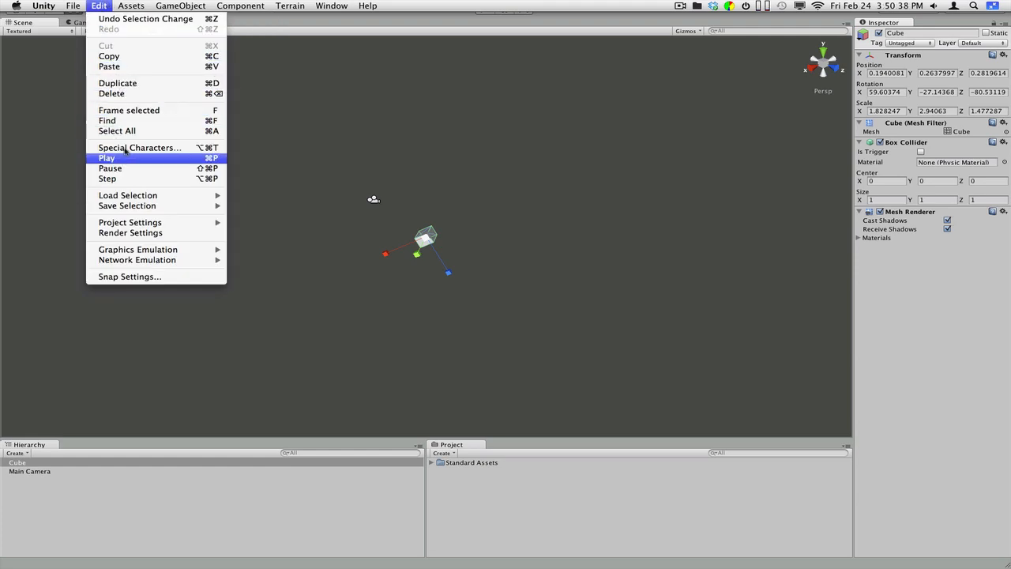
pyautogui.moveTo(129, 110)
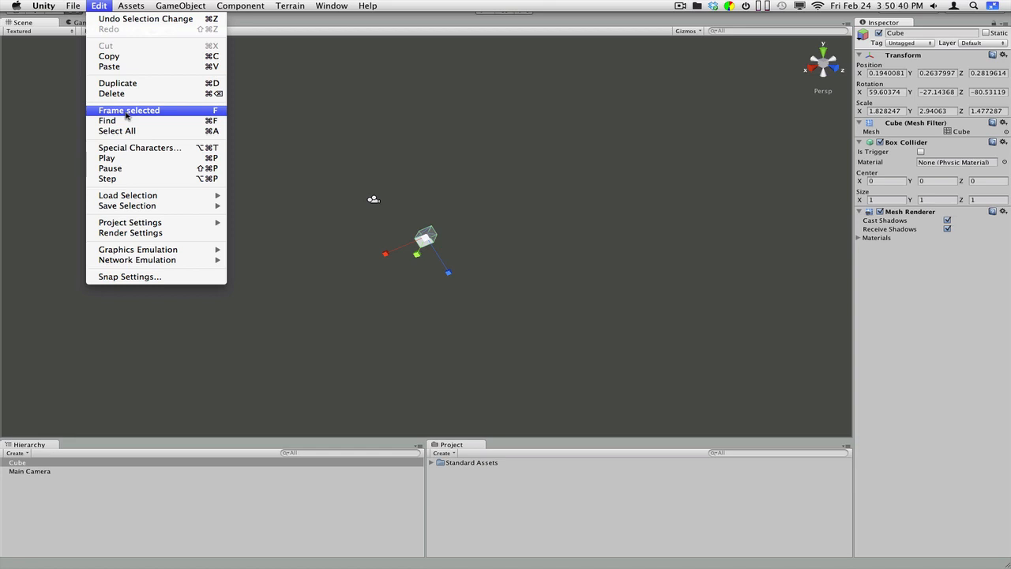
pyautogui.moveTo(139, 148)
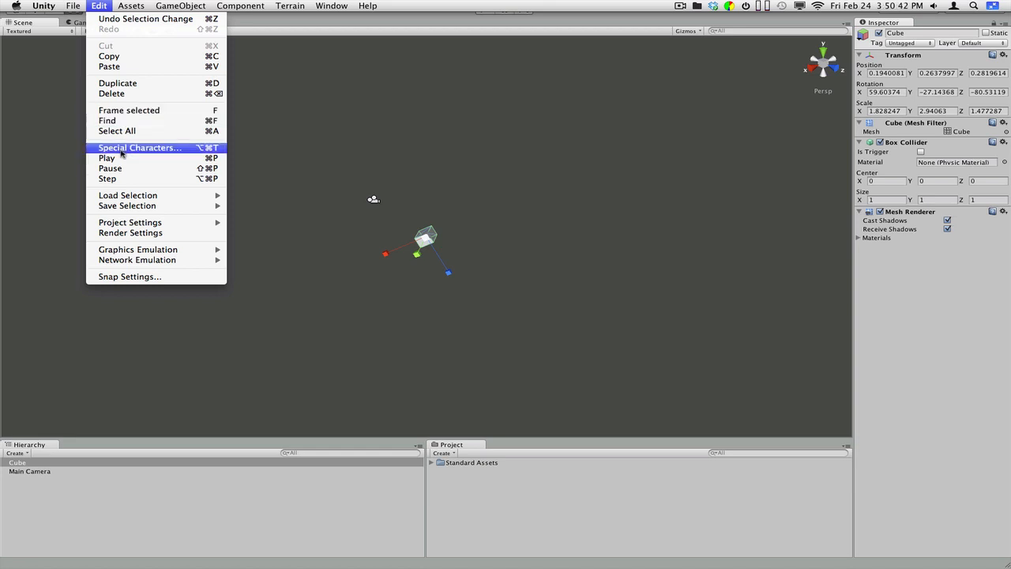
pyautogui.moveTo(129, 232)
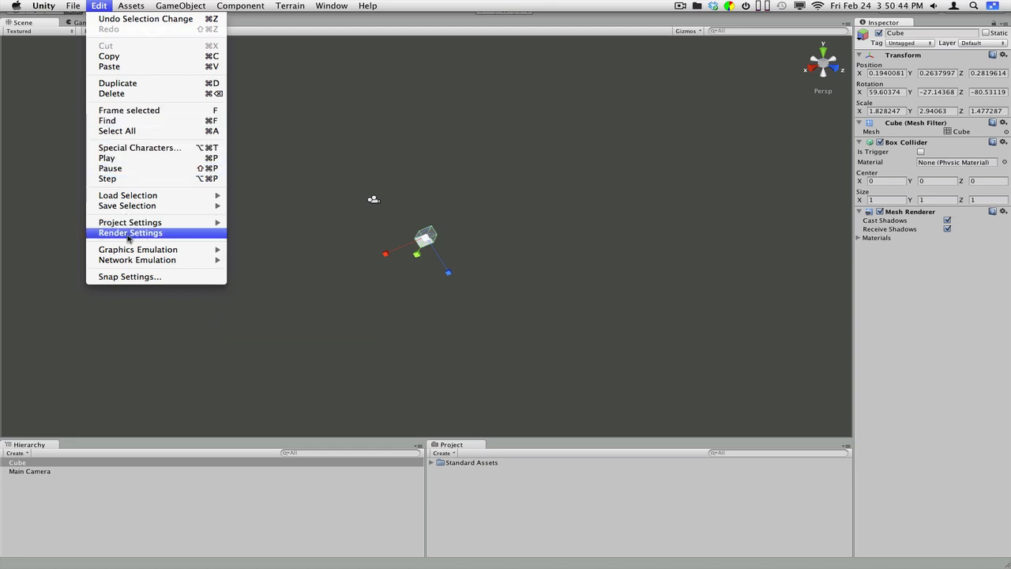
pyautogui.moveTo(124, 24)
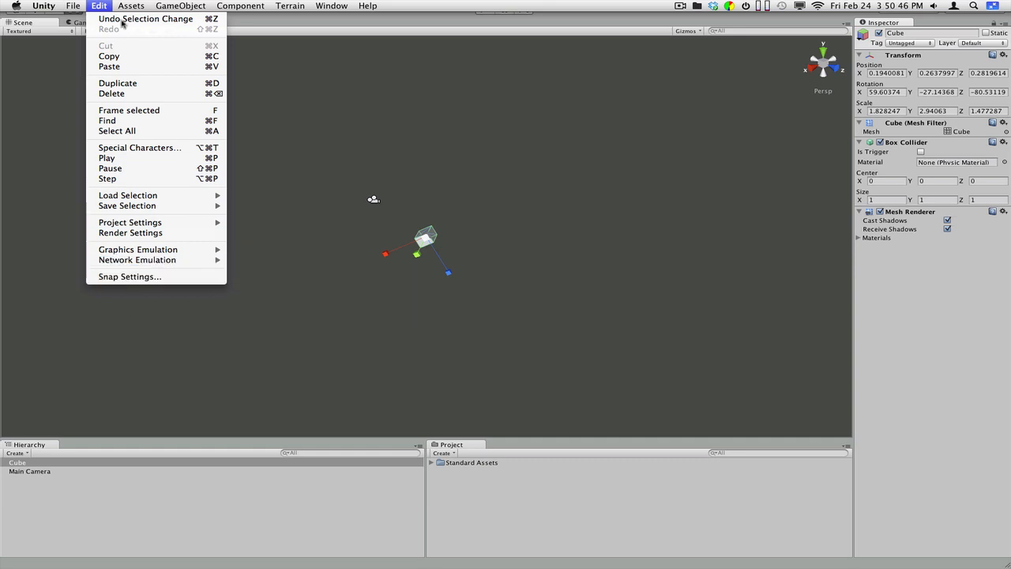
pyautogui.click(131, 7)
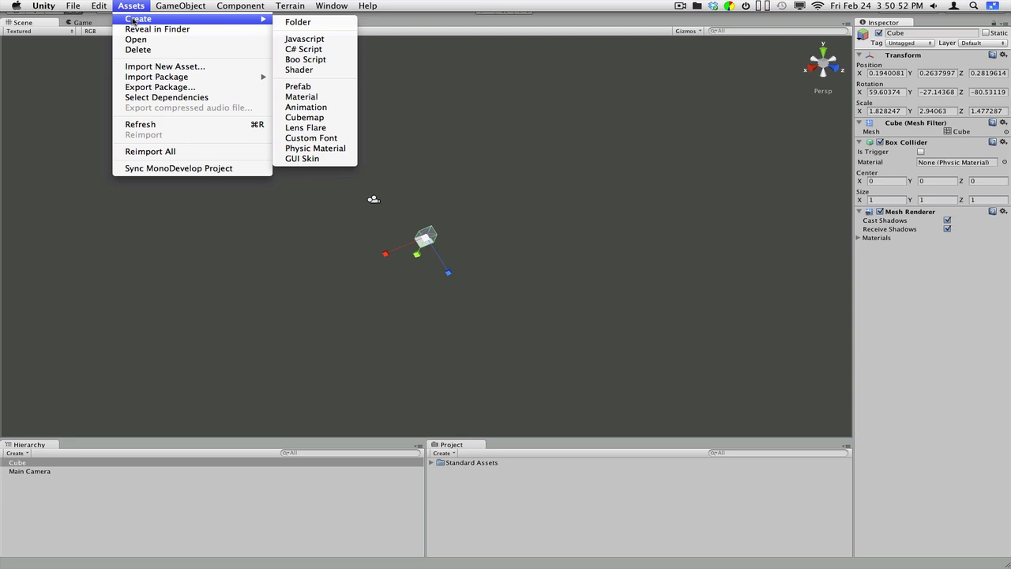
pyautogui.moveTo(156, 29)
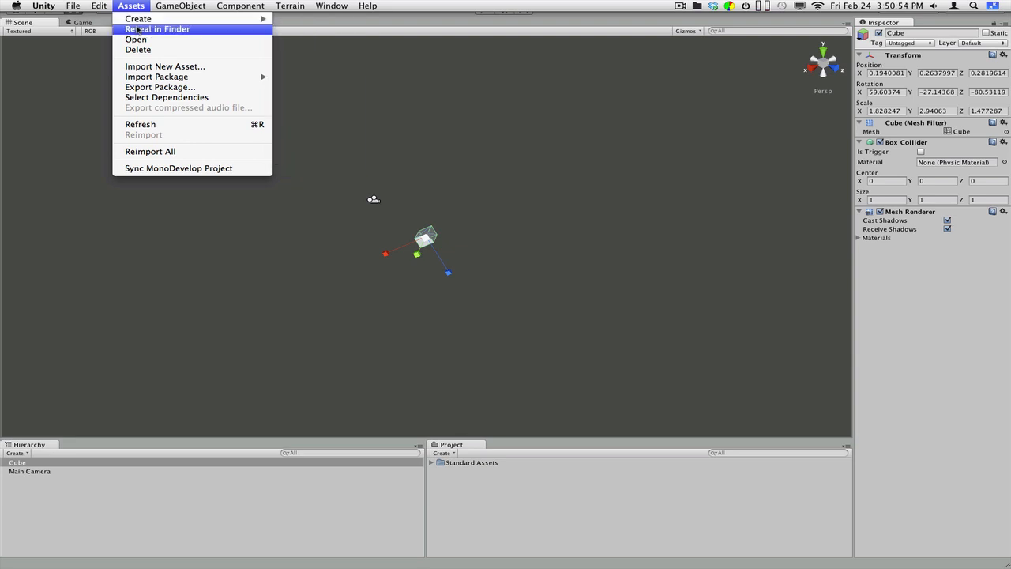
pyautogui.moveTo(137, 19)
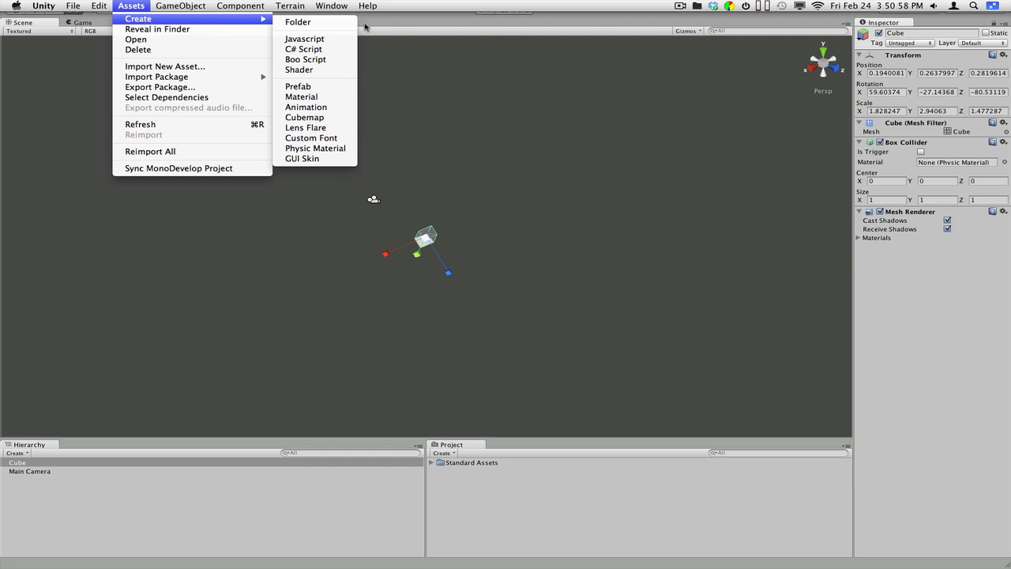
pyautogui.click(181, 6)
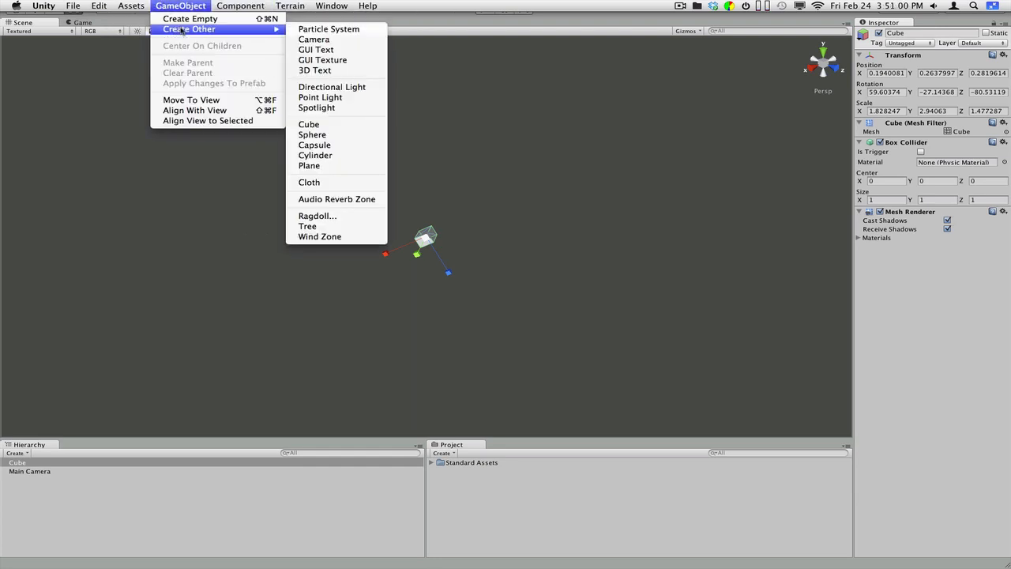
pyautogui.click(130, 7)
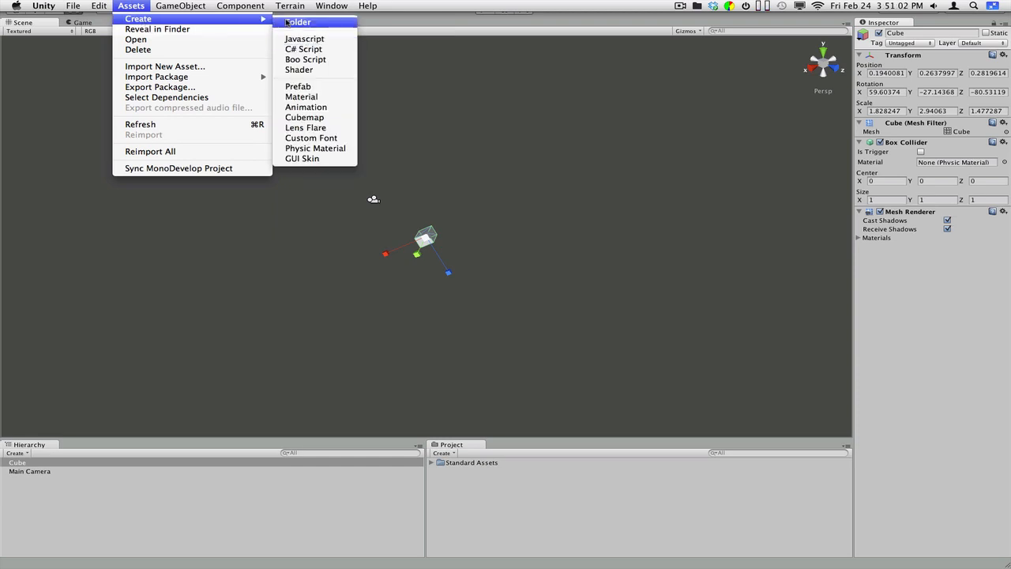
pyautogui.moveTo(297, 86)
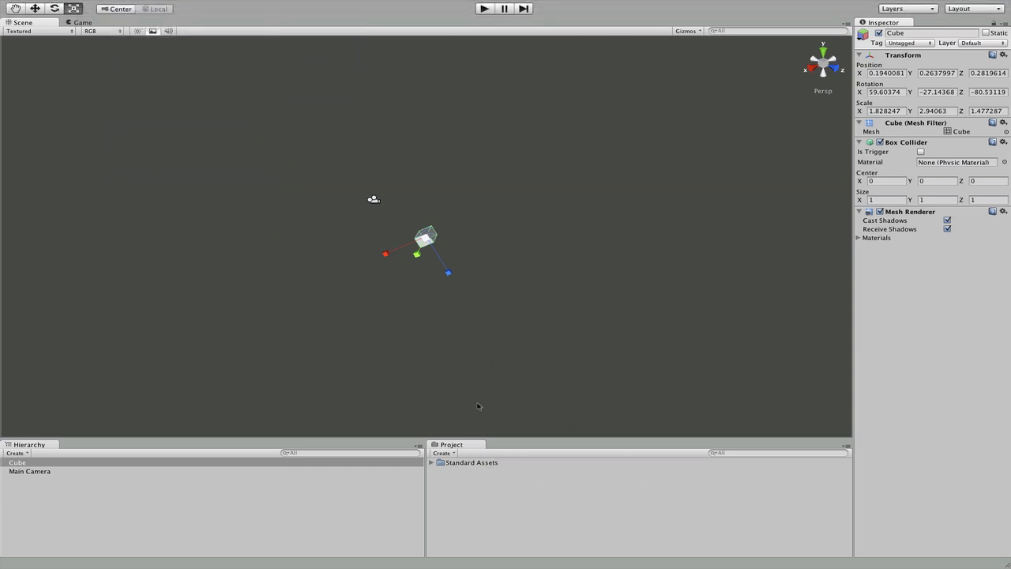
# Add an empty GameObject to the scene via Create Empty
pyautogui.click(180, 6)
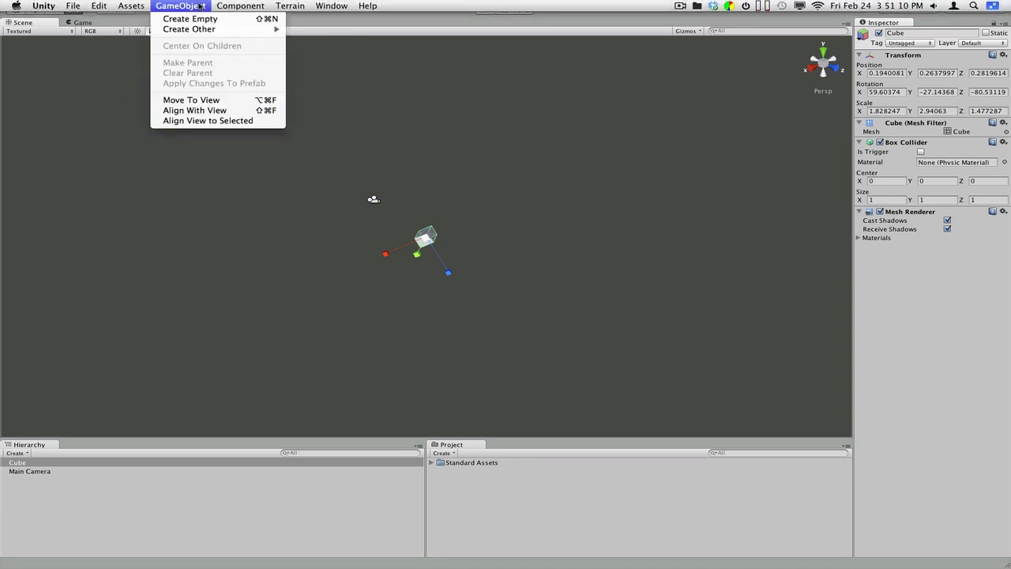
pyautogui.click(190, 19)
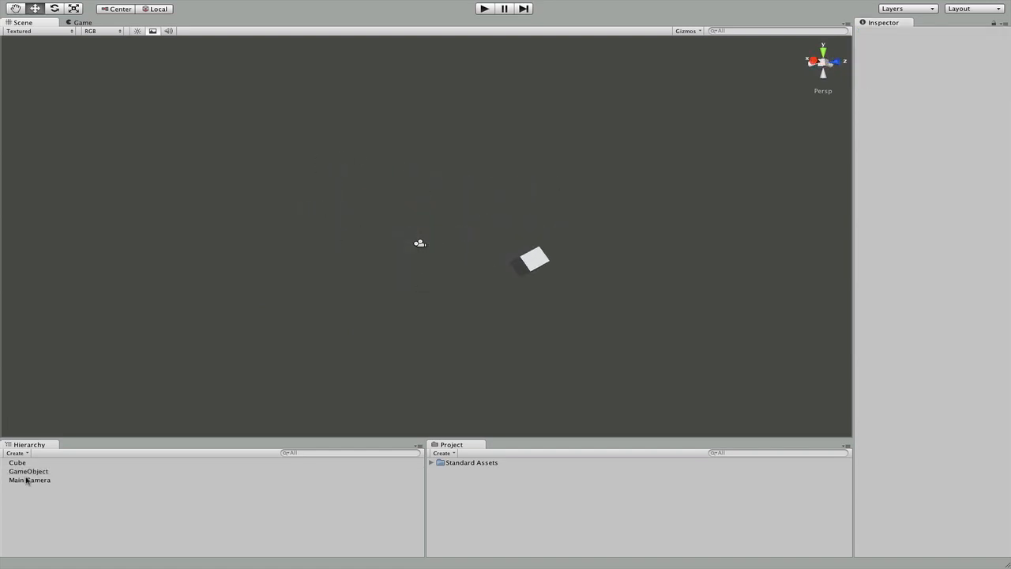
# Compare Main Camera and the new empty GameObject in the Inspector
pyautogui.click(29, 480)
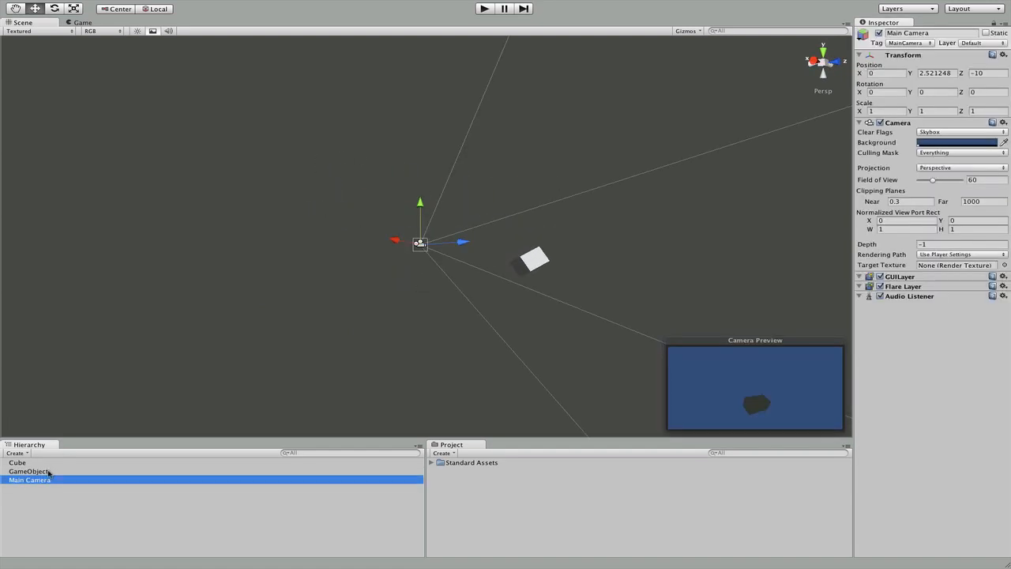
pyautogui.click(28, 471)
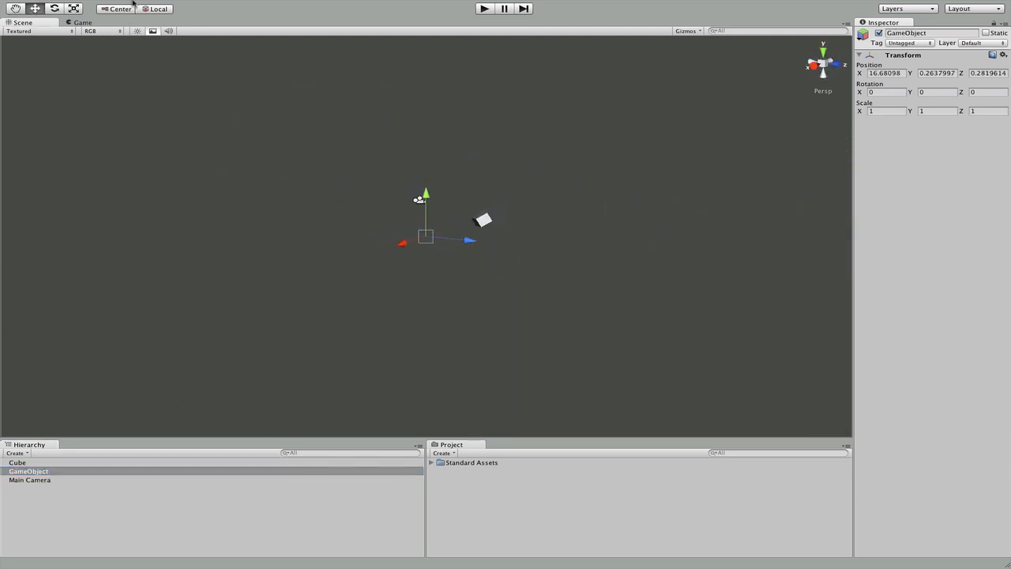
pyautogui.click(180, 6)
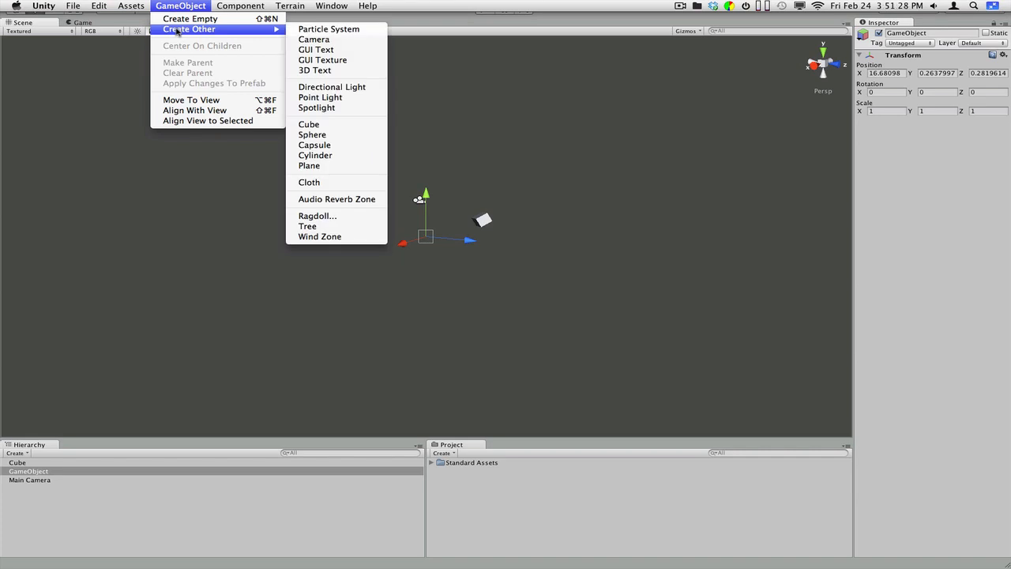
pyautogui.moveTo(304, 35)
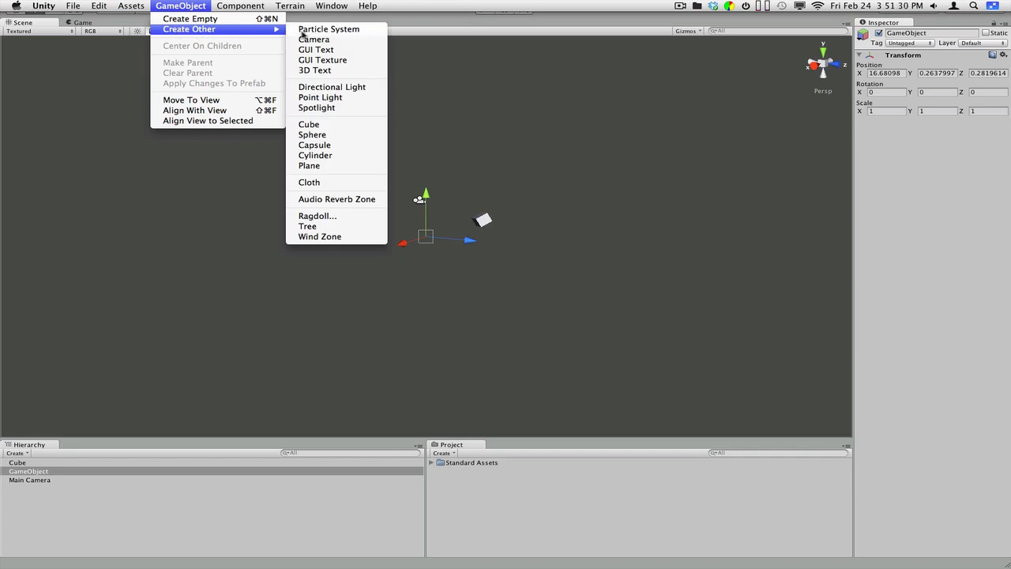
pyautogui.moveTo(328, 29)
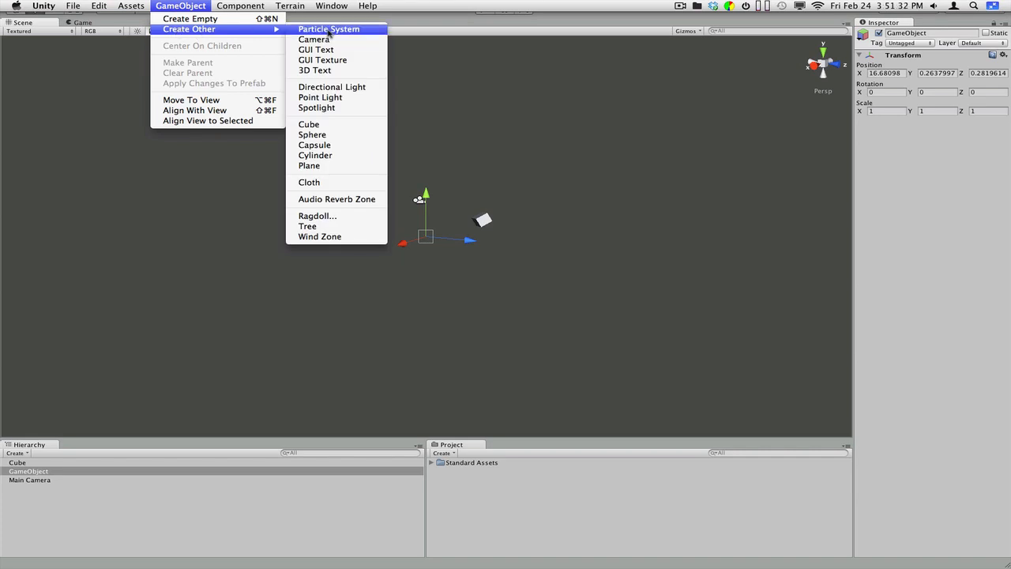
pyautogui.moveTo(316, 49)
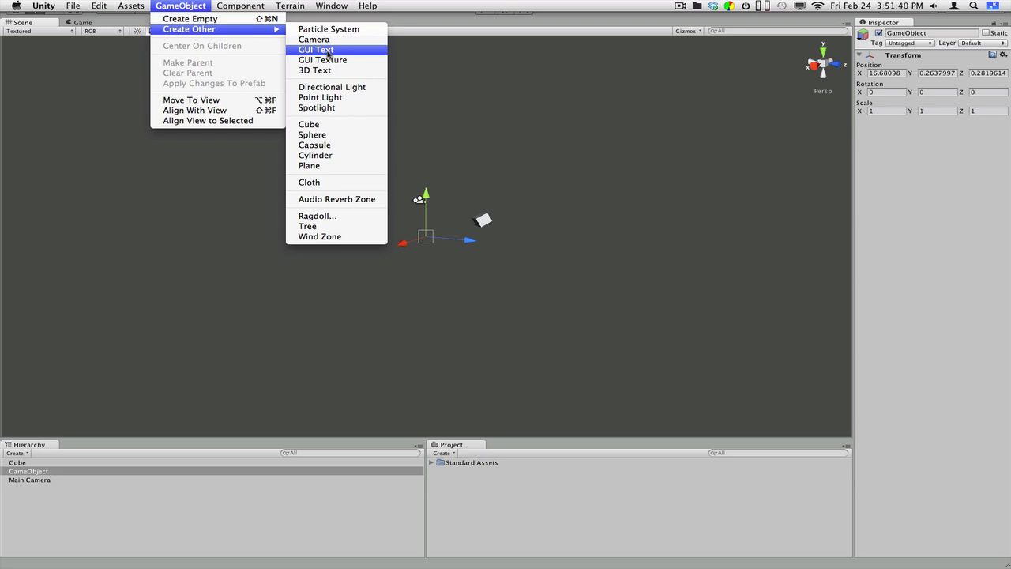
pyautogui.moveTo(323, 60)
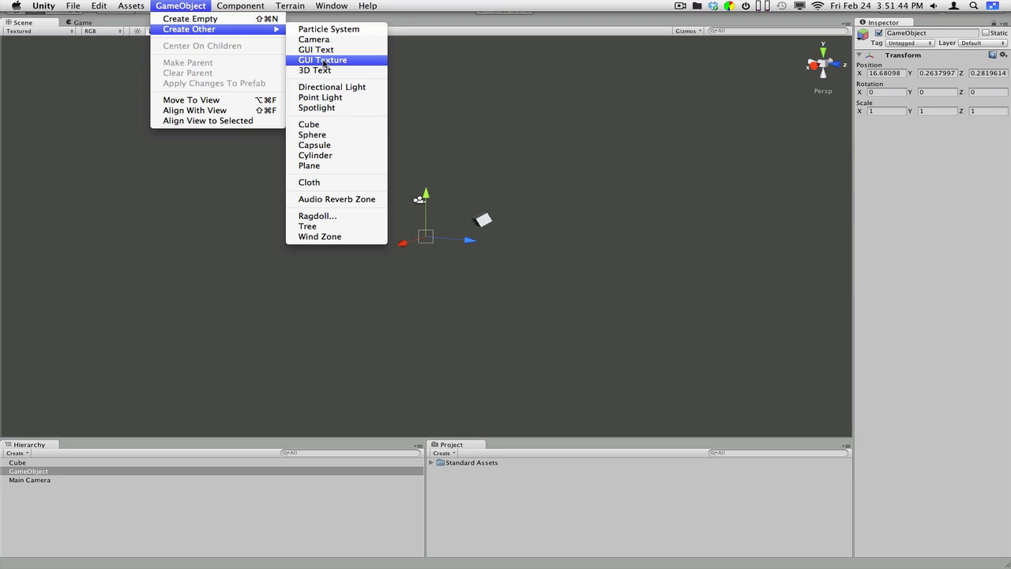
pyautogui.moveTo(314, 69)
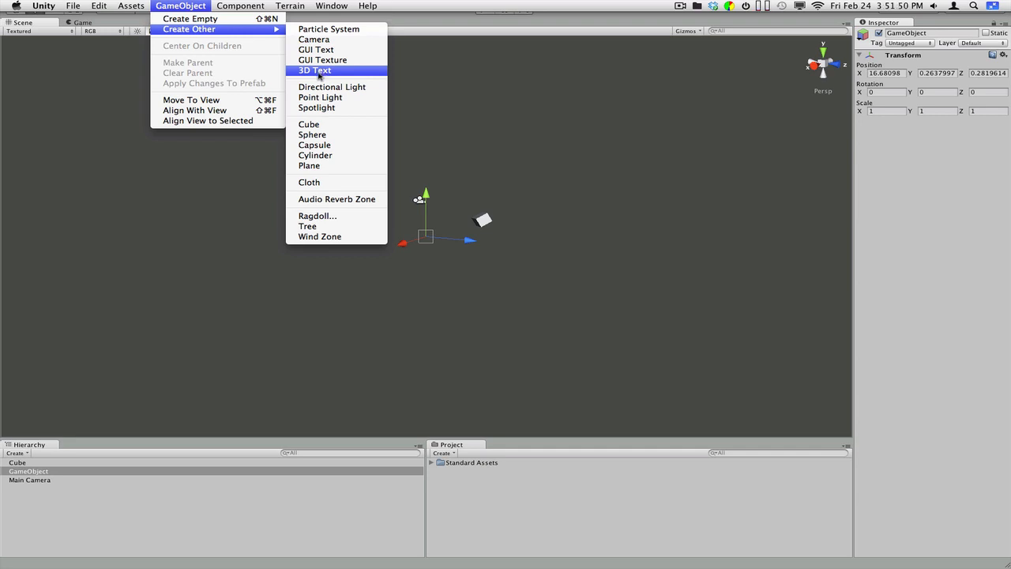
pyautogui.moveTo(331, 87)
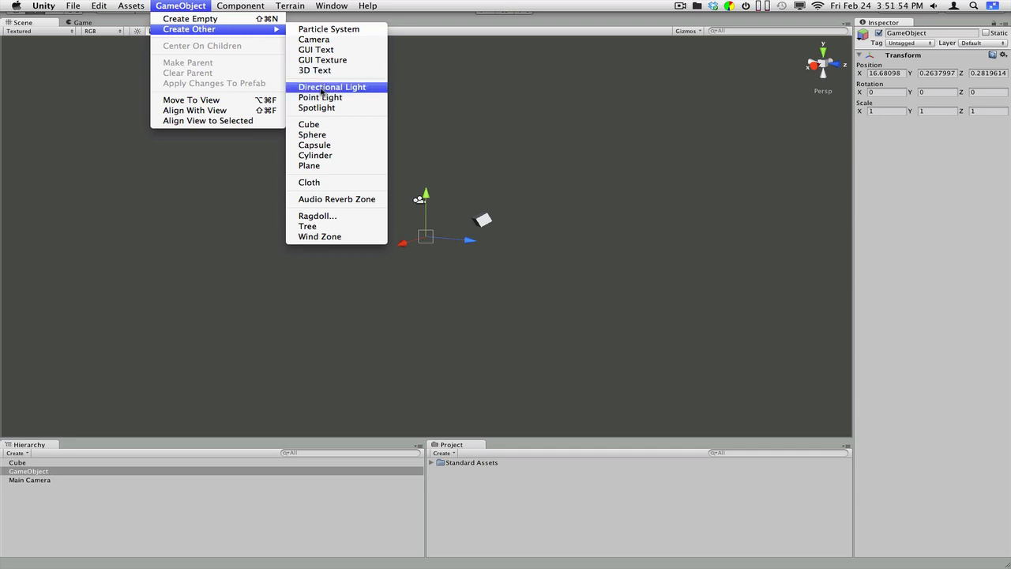
pyautogui.moveTo(686, 17)
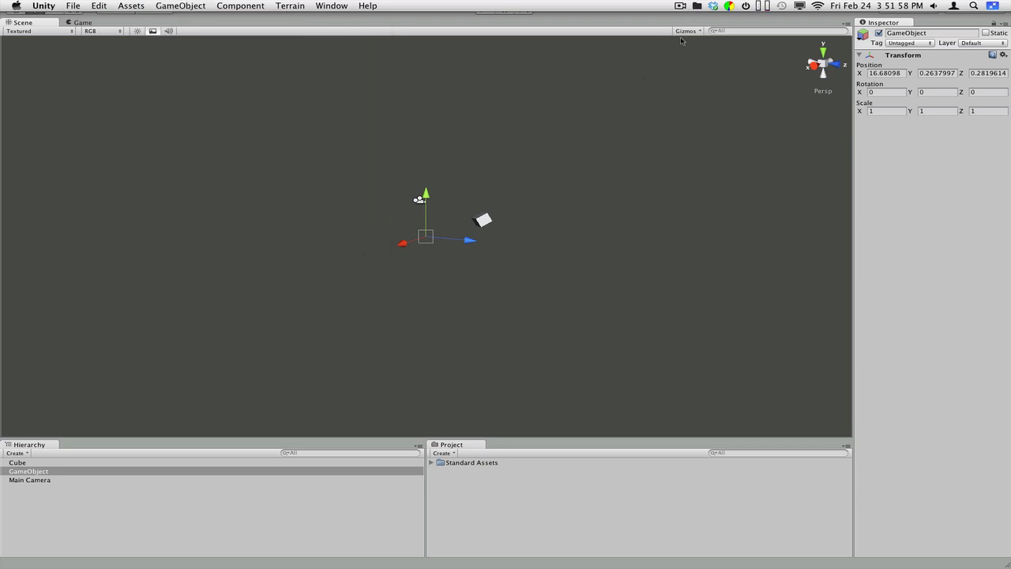
pyautogui.click(679, 7)
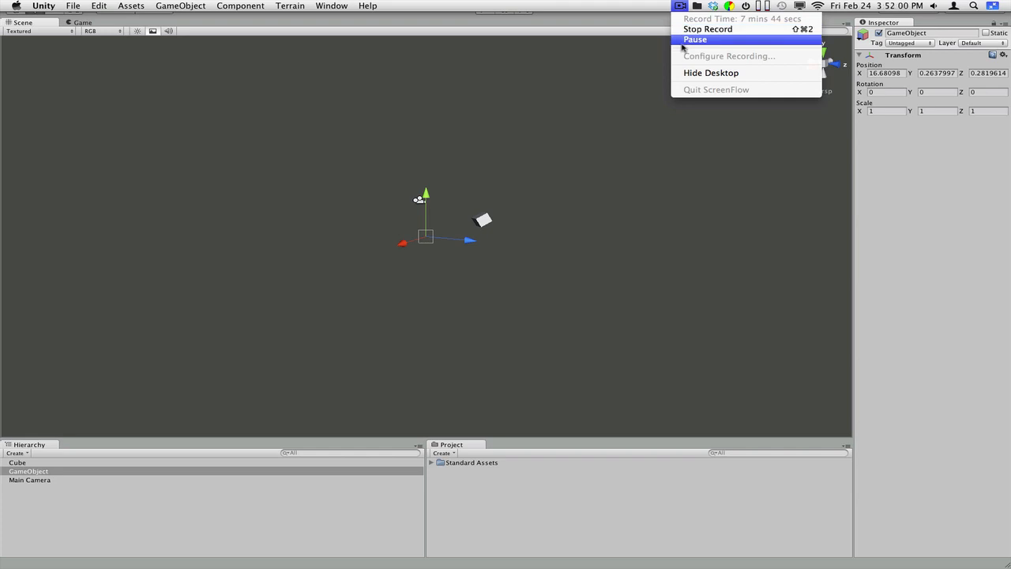
pyautogui.click(180, 7)
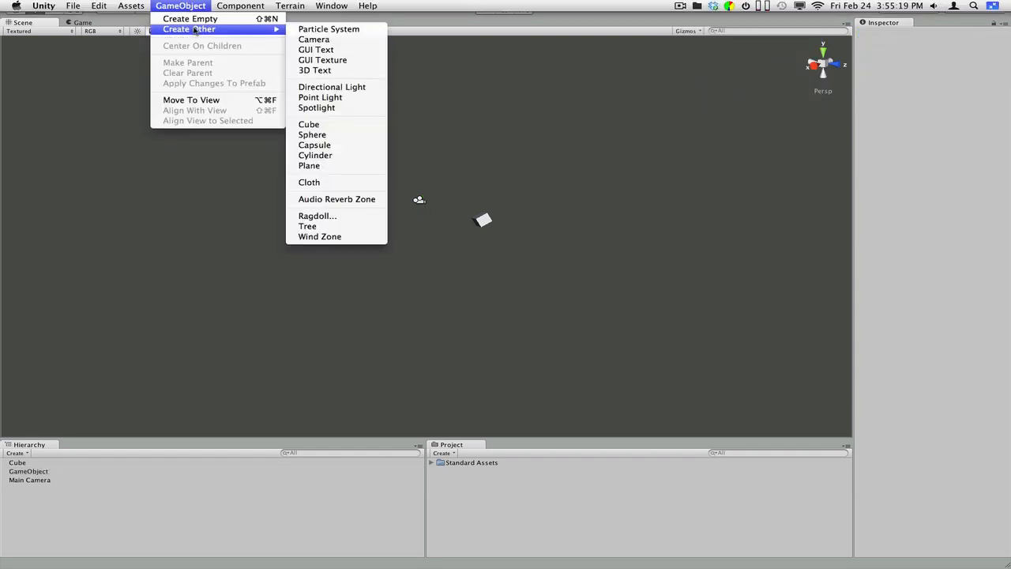
pyautogui.moveTo(332, 87)
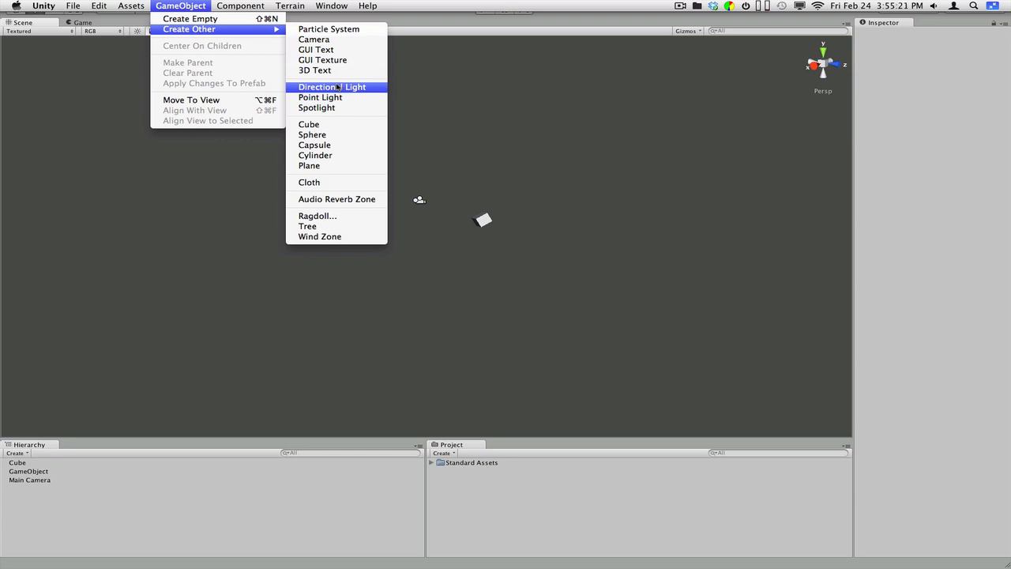
pyautogui.moveTo(319, 98)
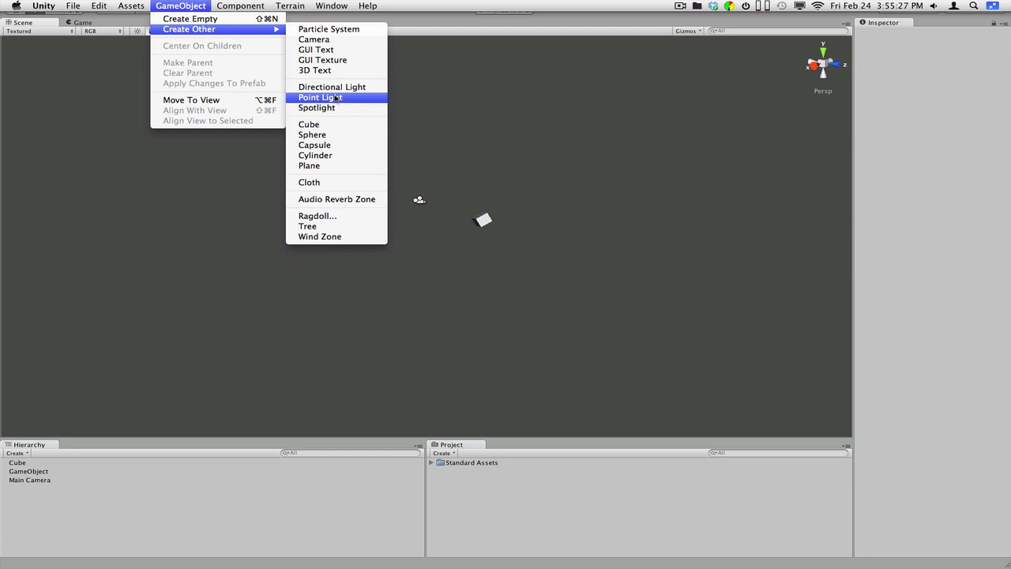
pyautogui.moveTo(316, 108)
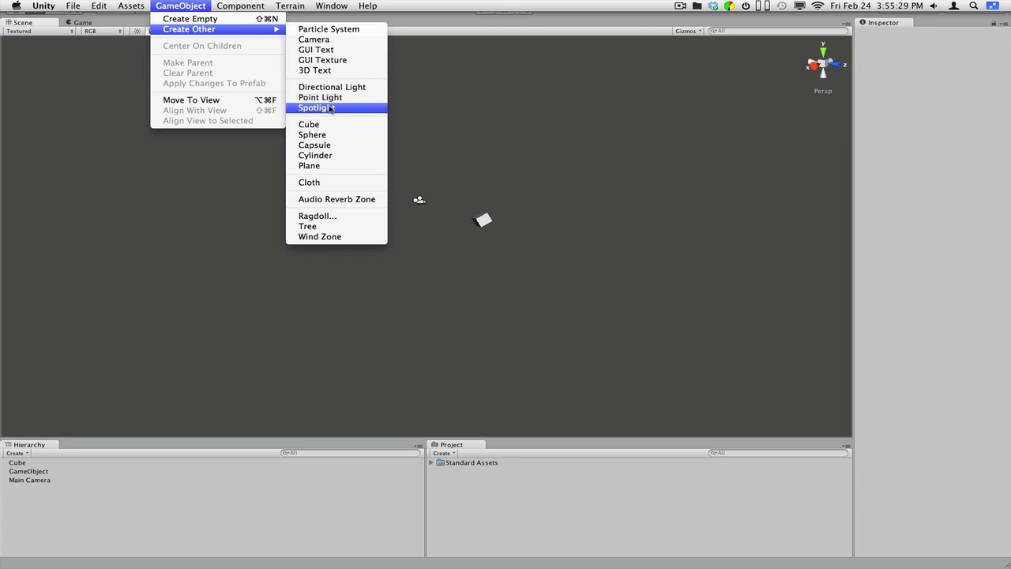
pyautogui.moveTo(310, 123)
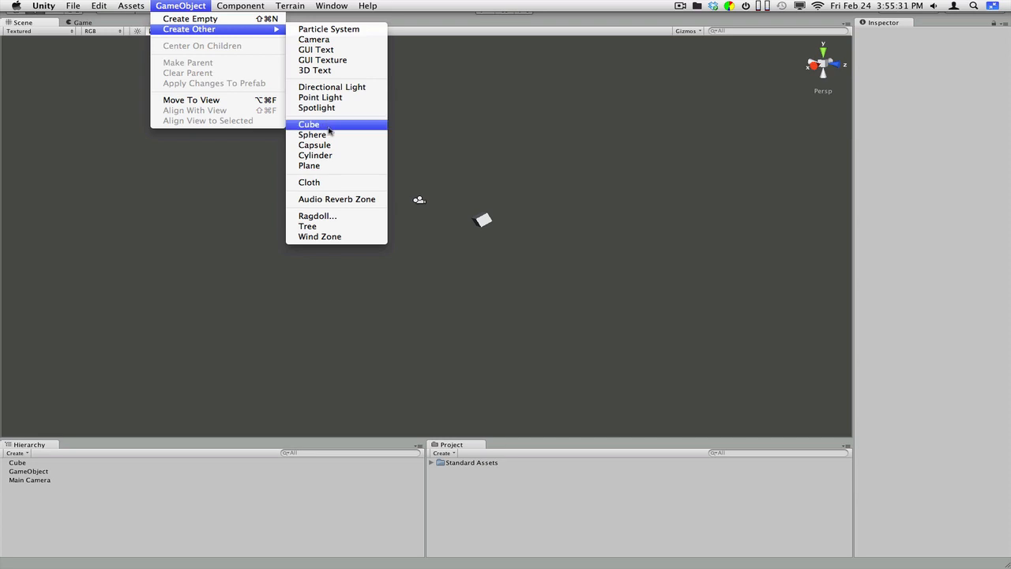
pyautogui.moveTo(450, 215)
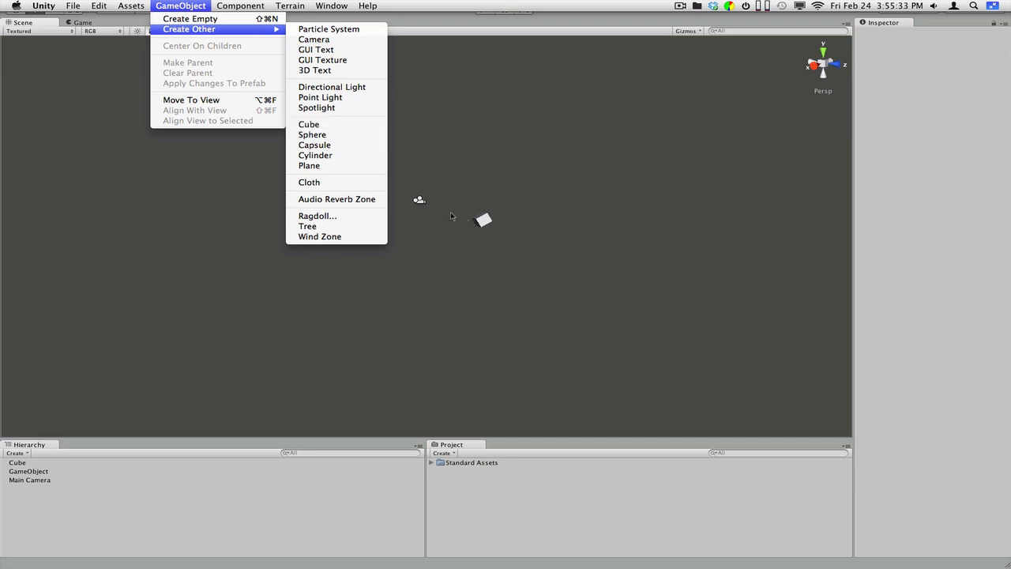
pyautogui.moveTo(312, 134)
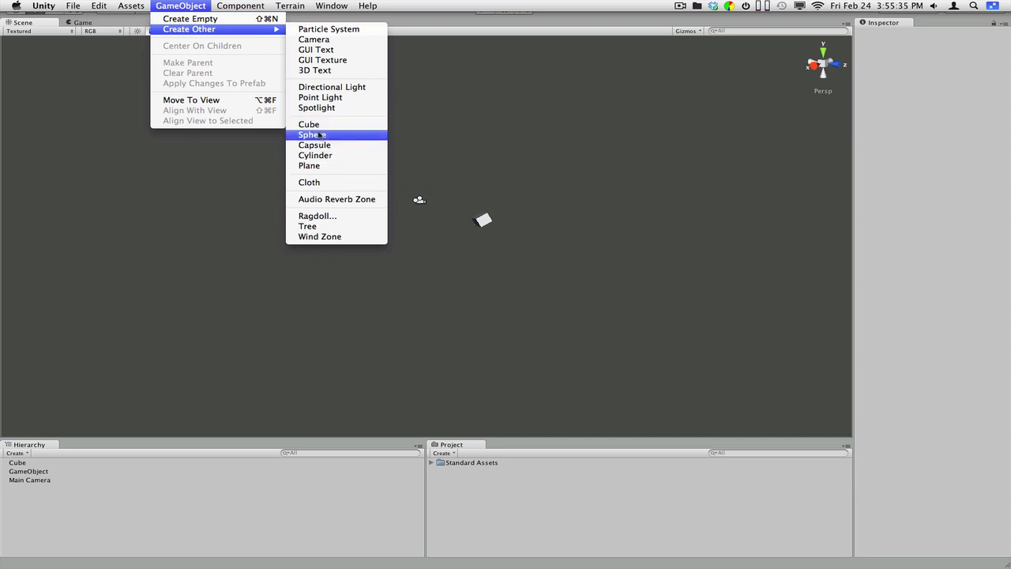
pyautogui.moveTo(310, 165)
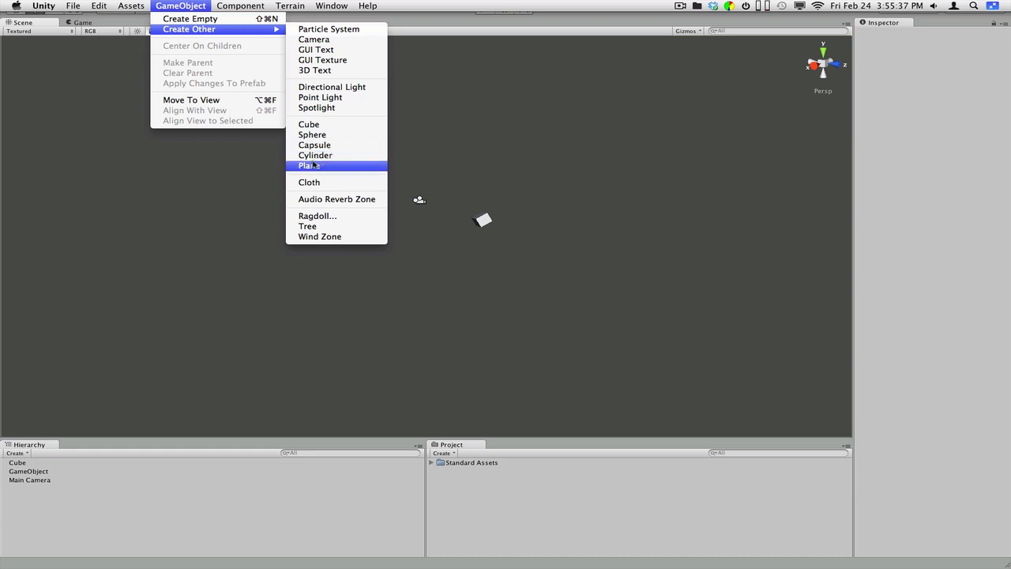
pyautogui.moveTo(310, 182)
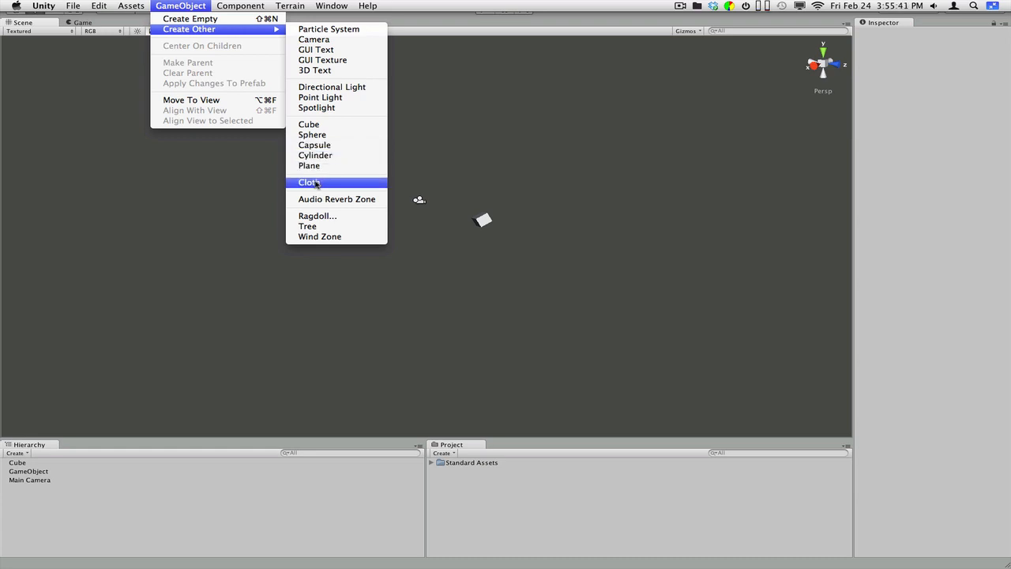
pyautogui.moveTo(336, 199)
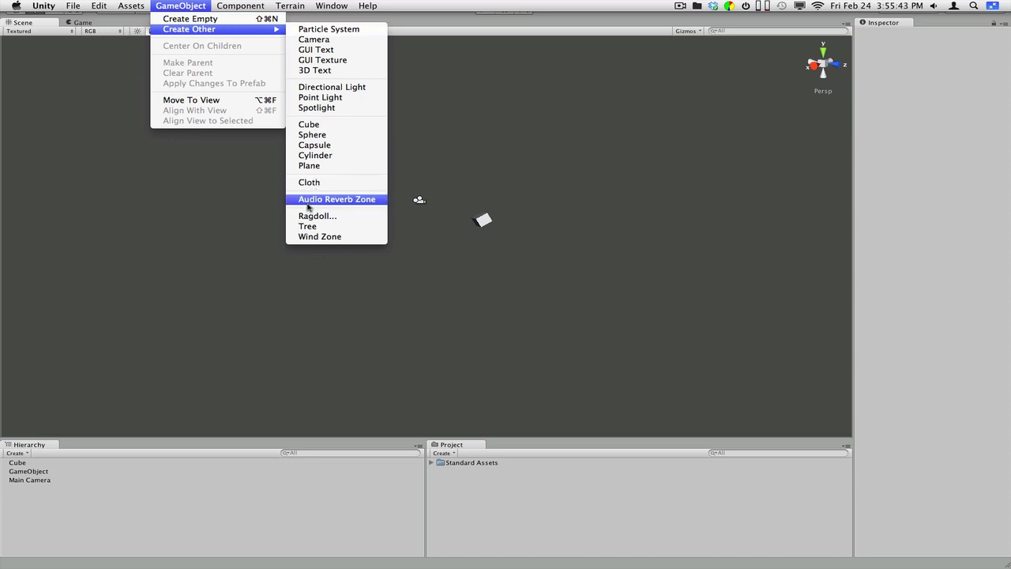
pyautogui.moveTo(319, 237)
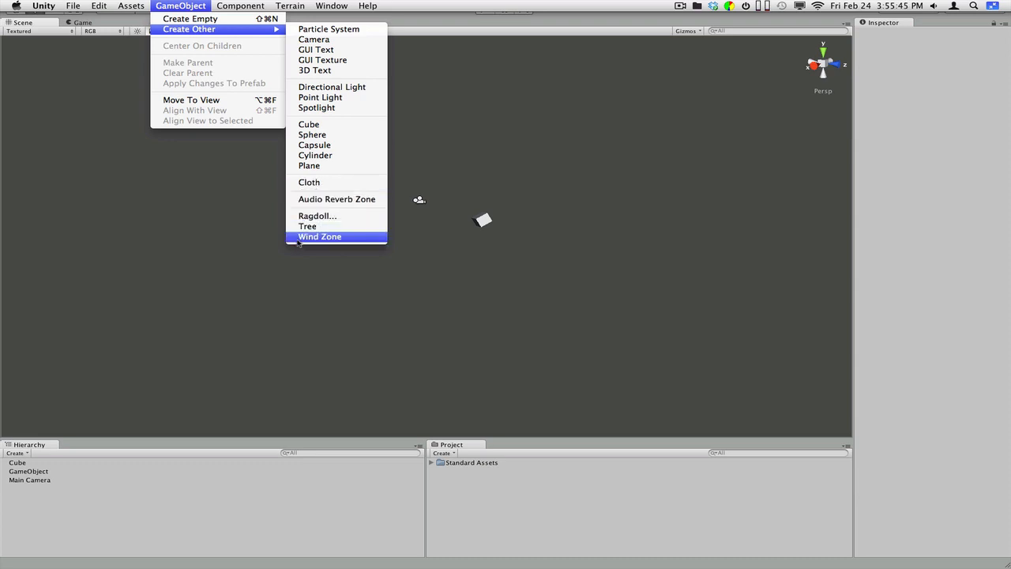
pyautogui.click(240, 6)
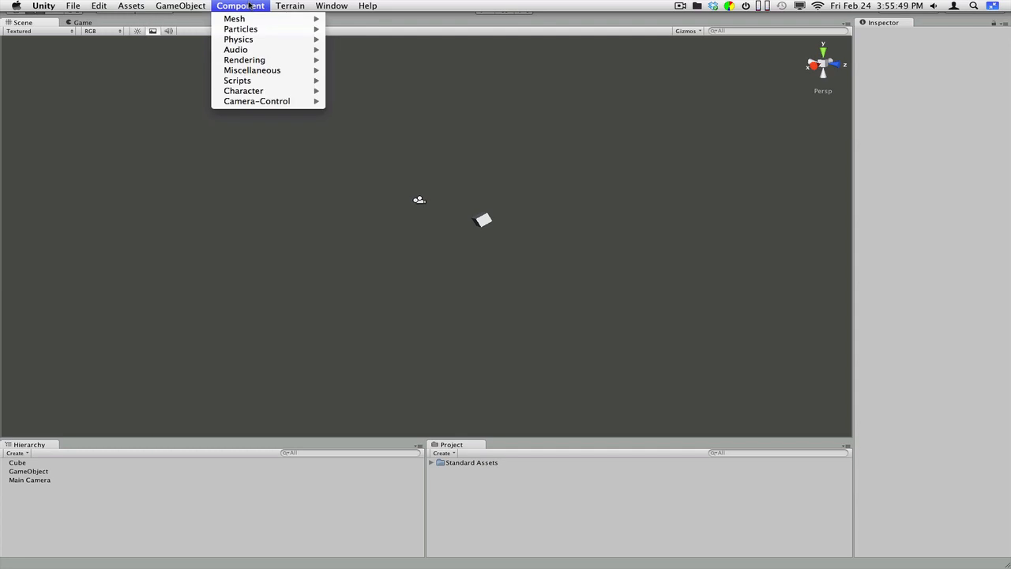
pyautogui.click(366, 6)
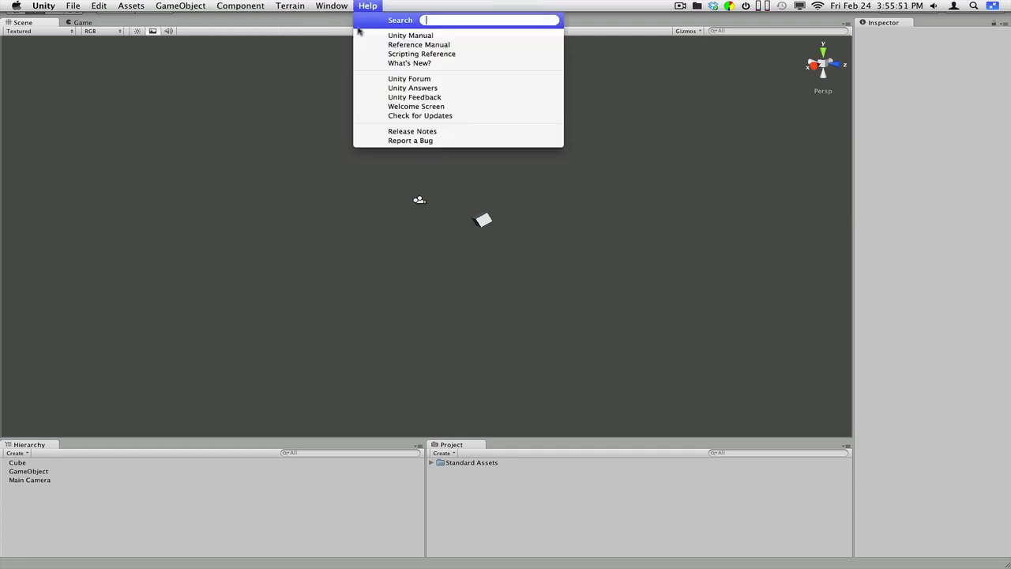
pyautogui.click(240, 7)
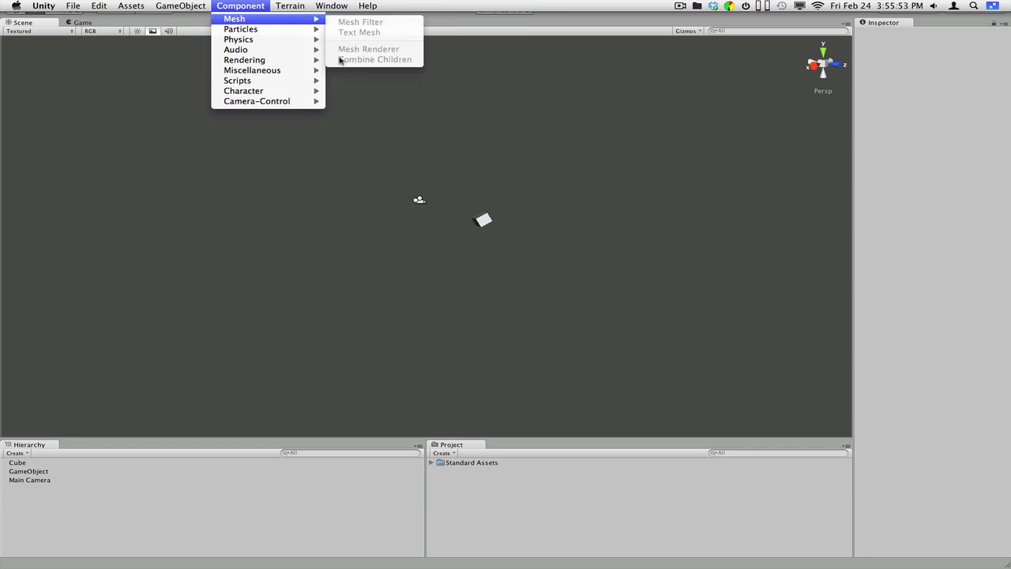
pyautogui.moveTo(240, 29)
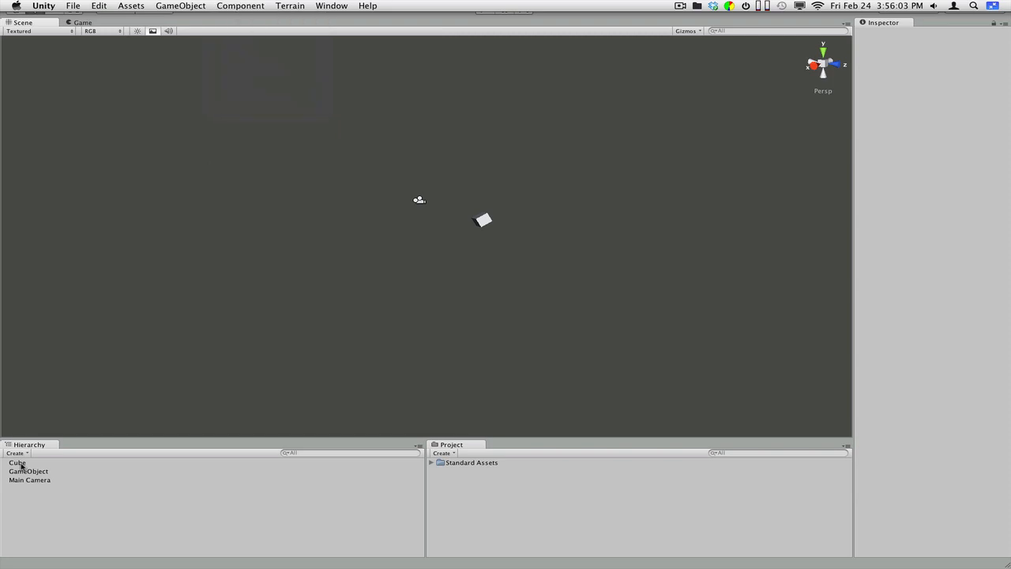
# Attach a Trail Renderer component to the Cube via Component > Particles
pyautogui.click(16, 462)
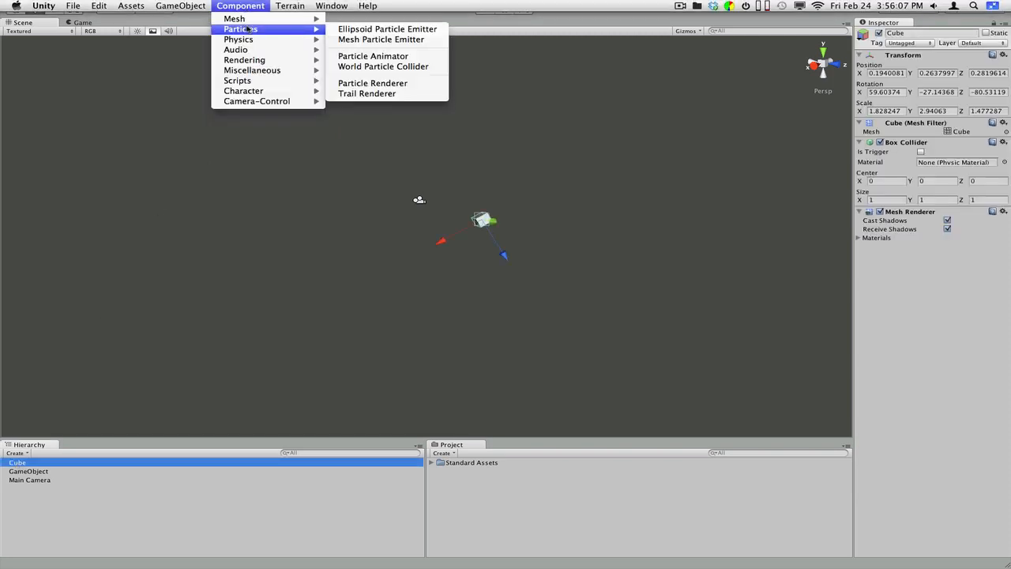
pyautogui.moveTo(366, 93)
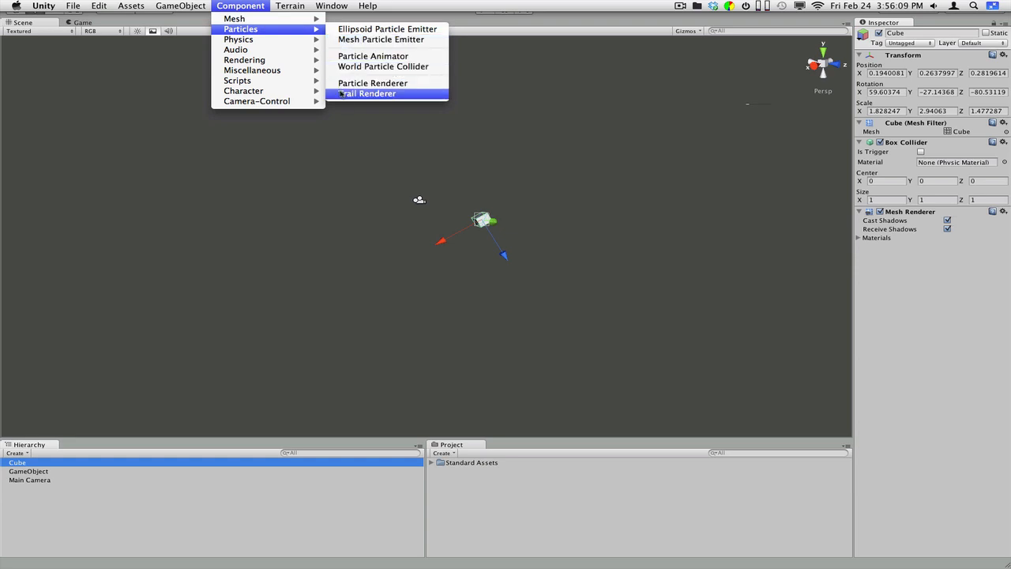
pyautogui.click(368, 93)
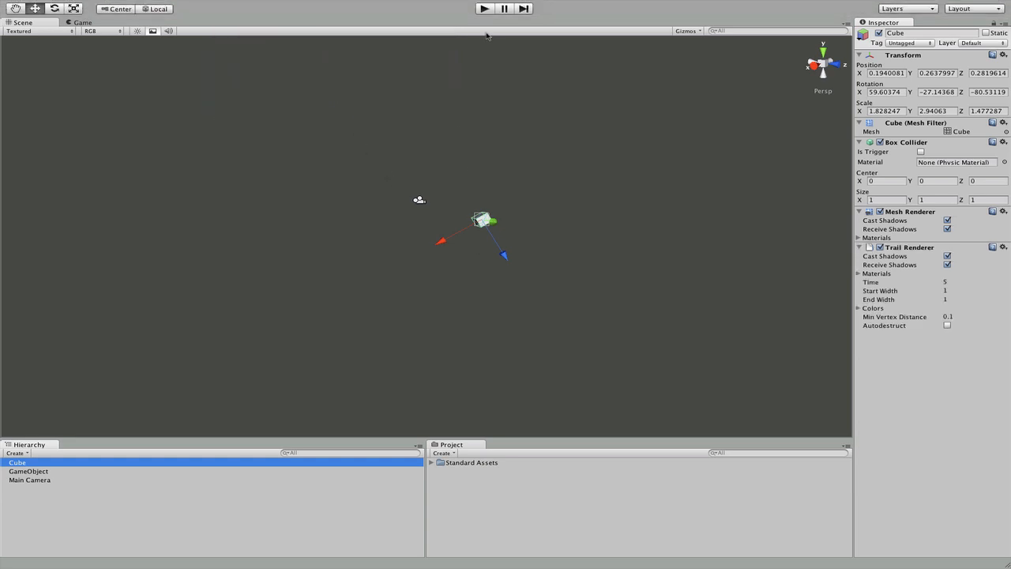
pyautogui.click(484, 10)
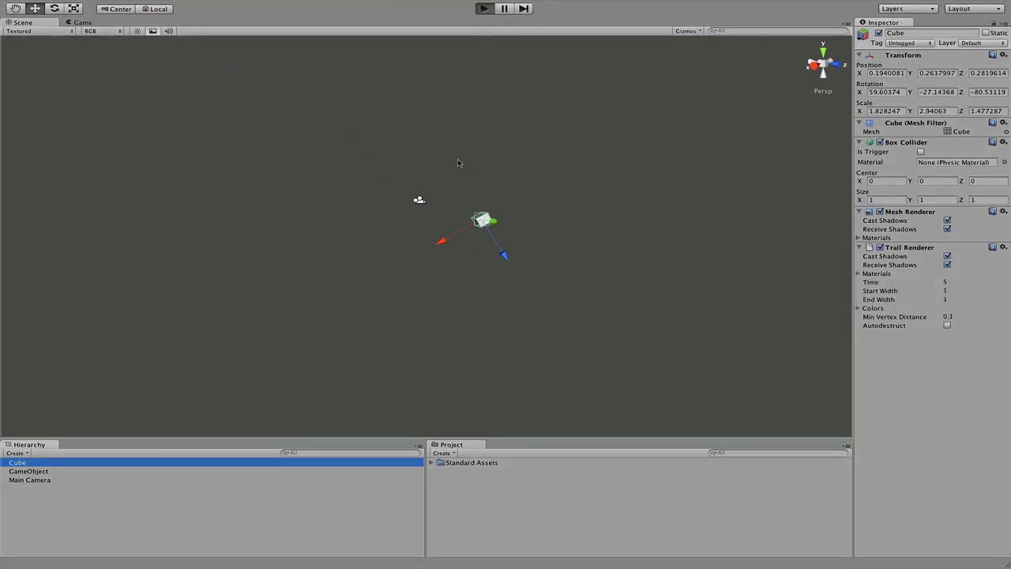
# Play the scene to view the tilted cube, then stop playback
pyautogui.click(483, 9)
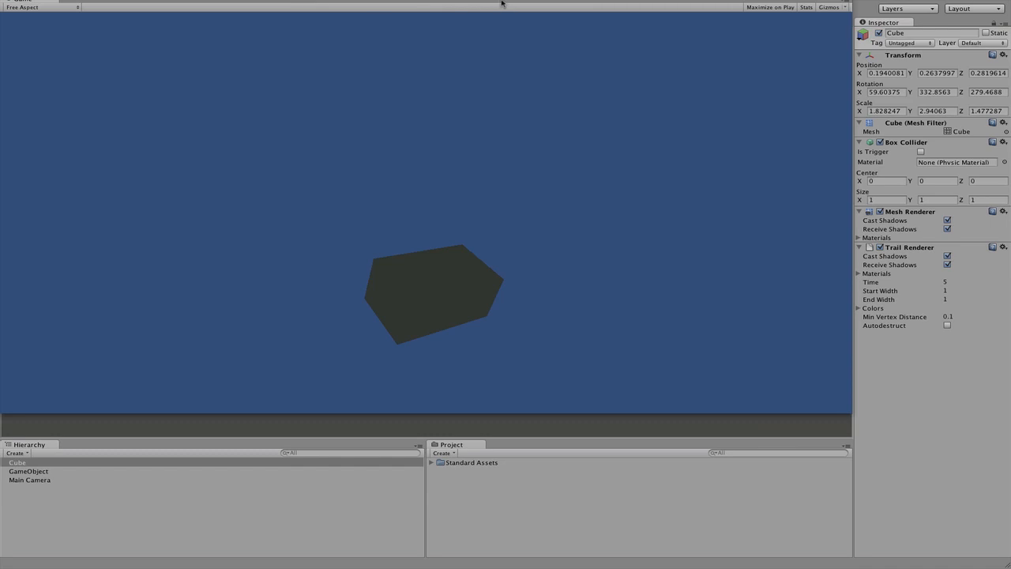
pyautogui.moveTo(512, 184)
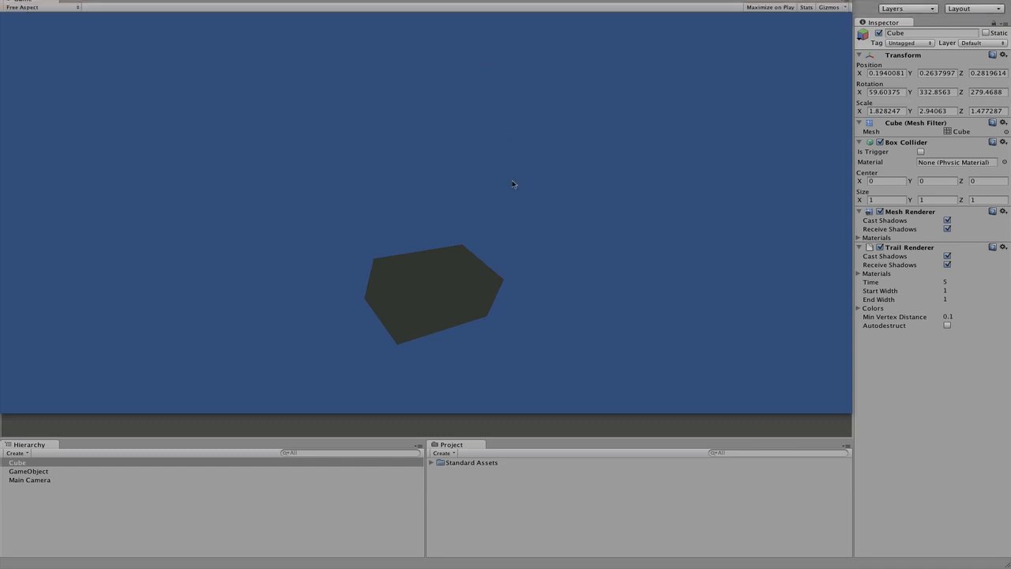
pyautogui.moveTo(80, 90)
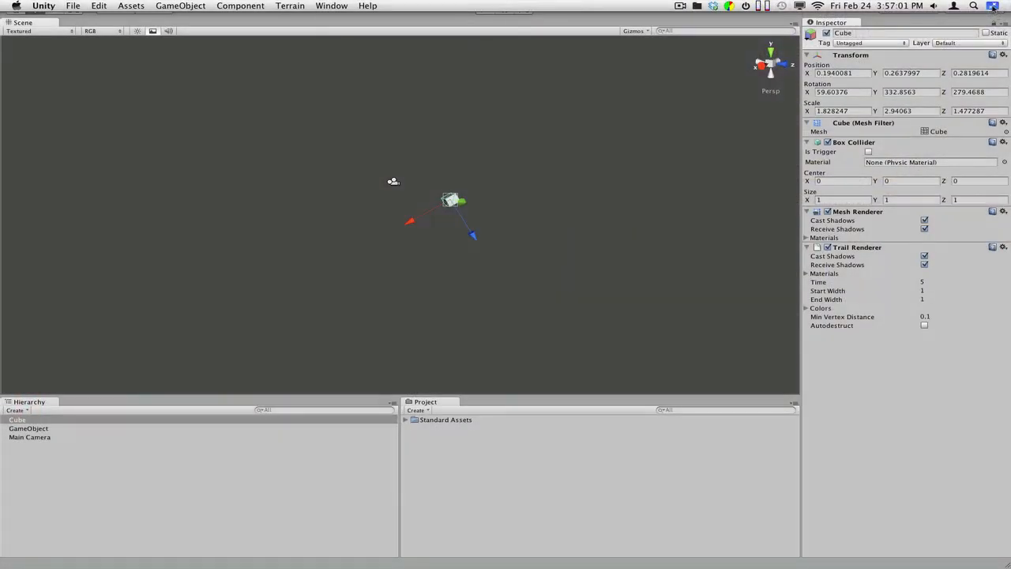
pyautogui.click(484, 10)
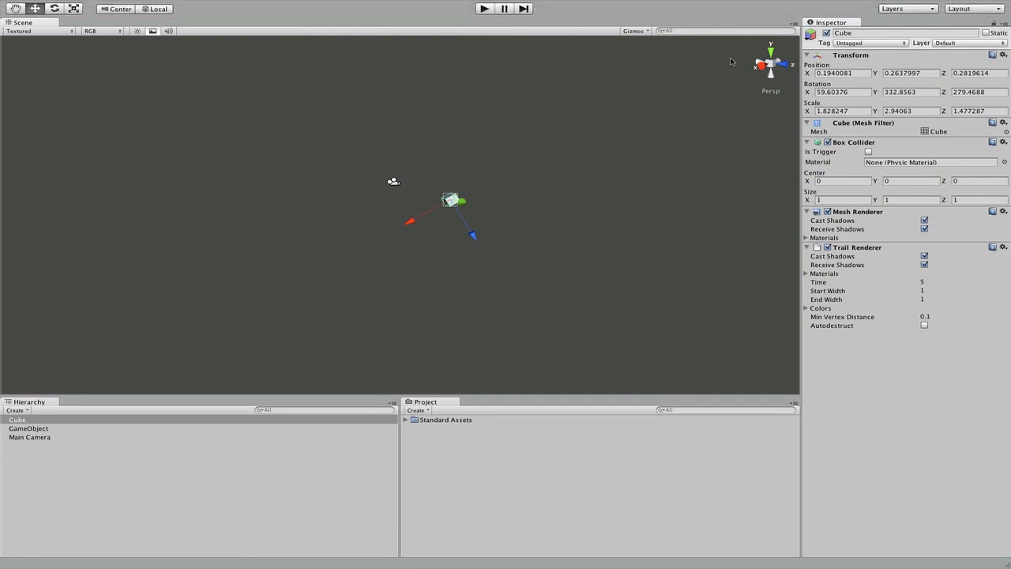
pyautogui.moveTo(439, 101)
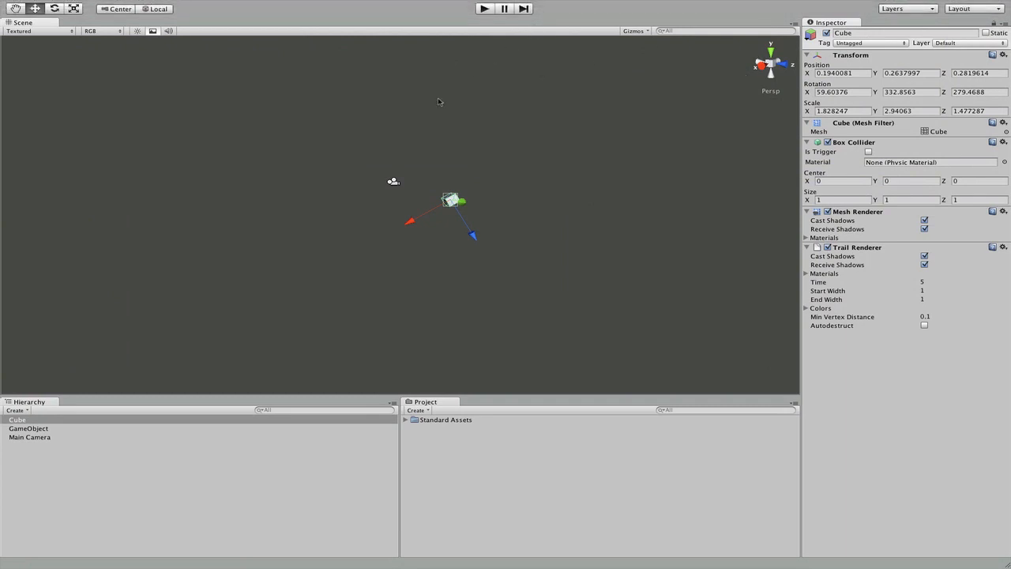
pyautogui.moveTo(641, 258)
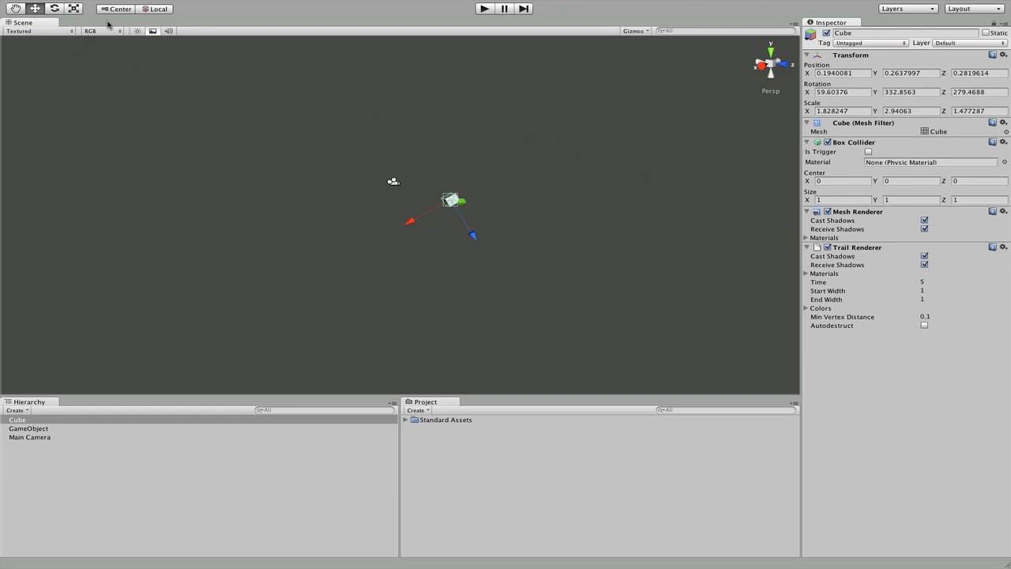
pyautogui.moveTo(635, 219)
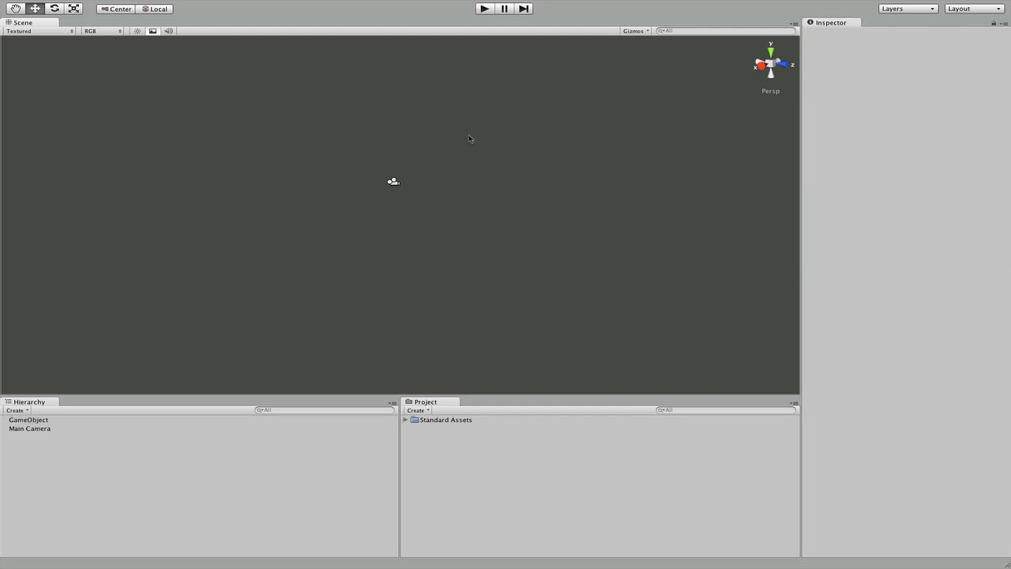
pyautogui.moveTo(685, 120)
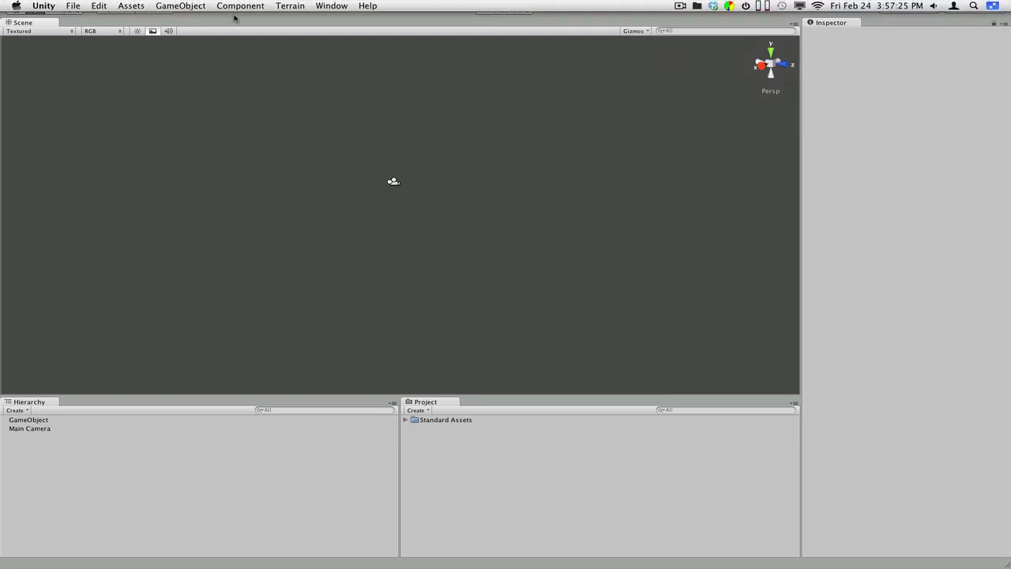
# Create a Plane and reset its position to the world origin
pyautogui.click(180, 6)
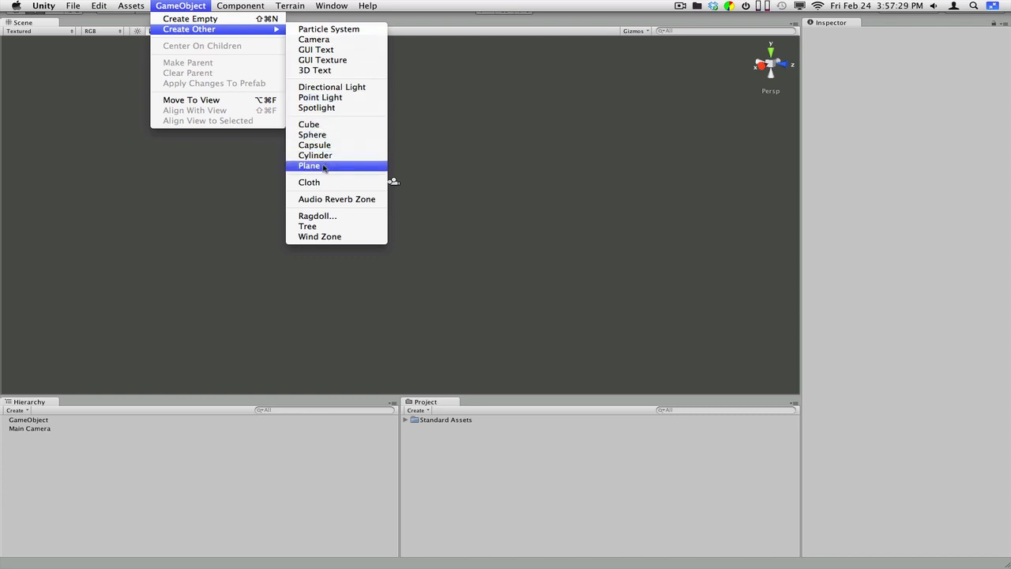
pyautogui.click(310, 166)
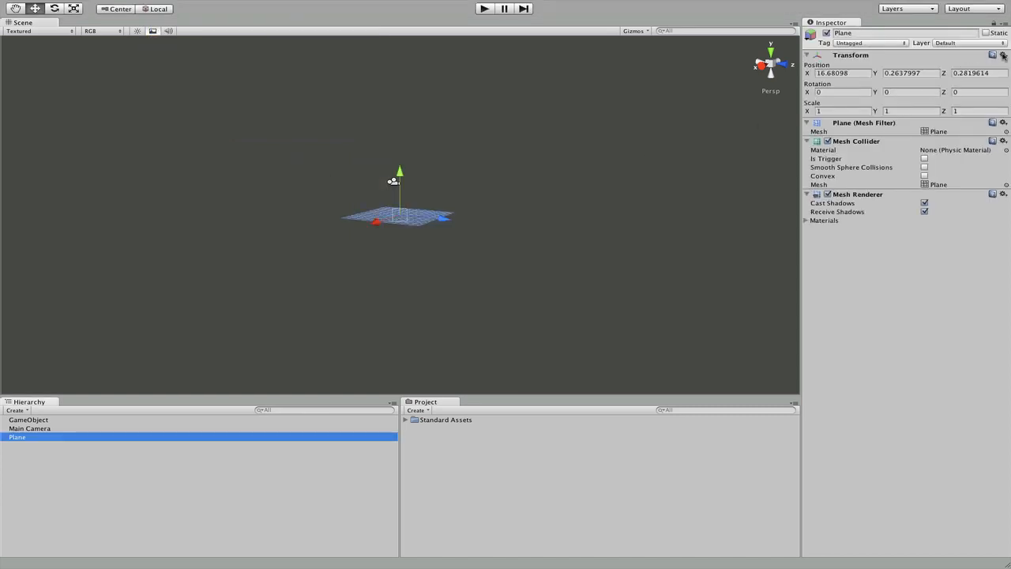
pyautogui.click(1003, 55)
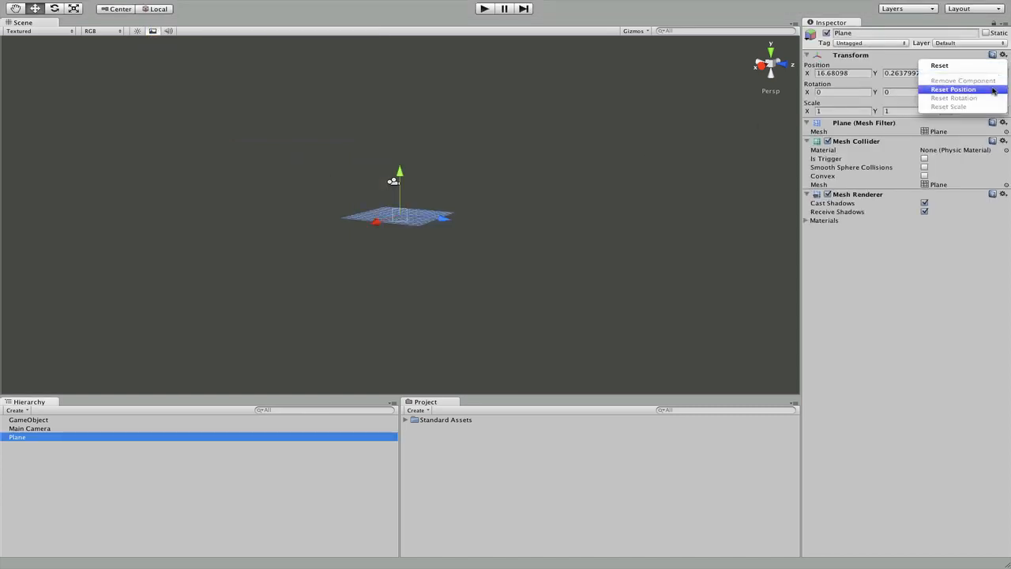
pyautogui.click(954, 88)
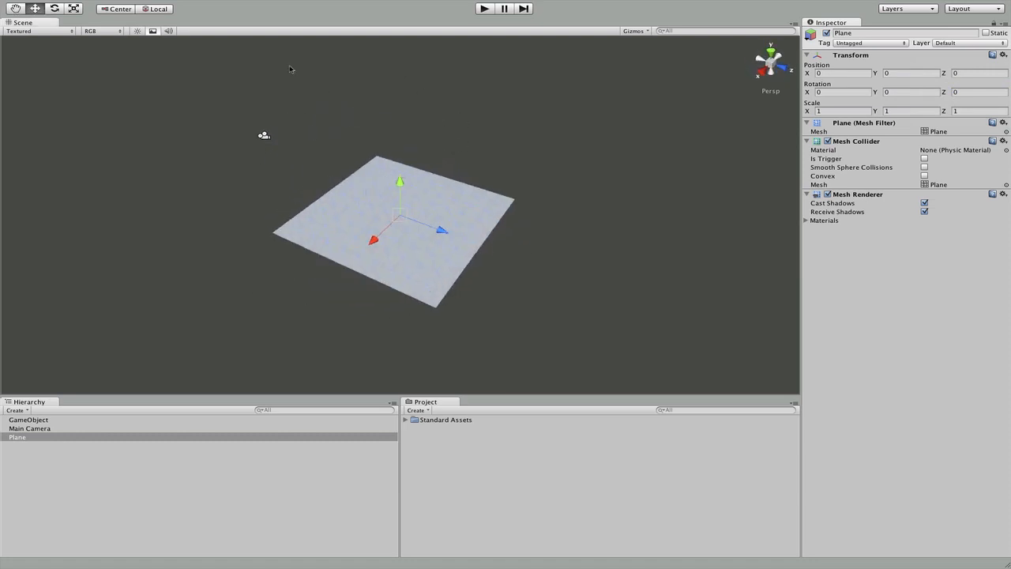
# Create a Point Light and raise it above the plane to light its centre
pyautogui.click(180, 6)
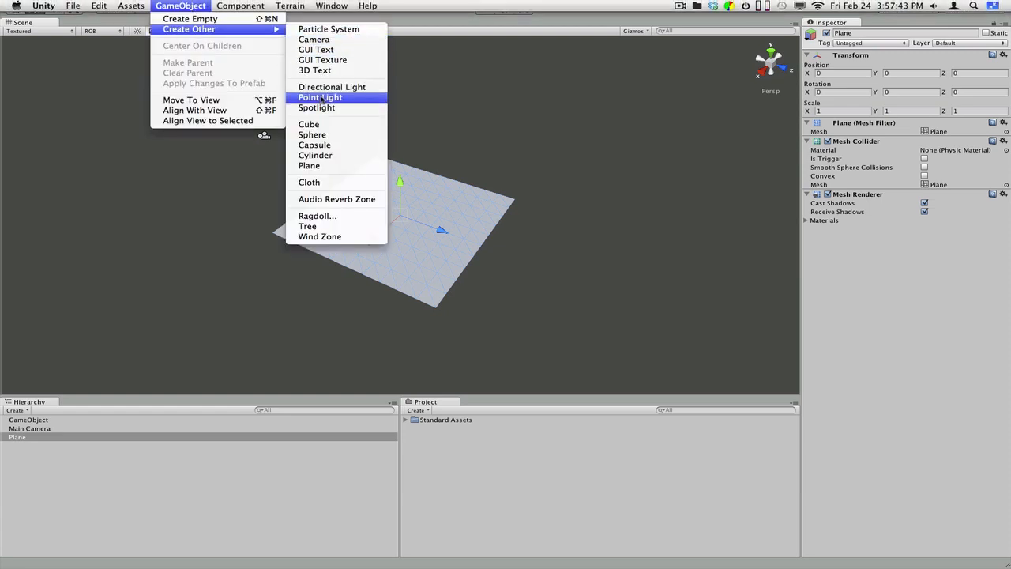
pyautogui.click(319, 96)
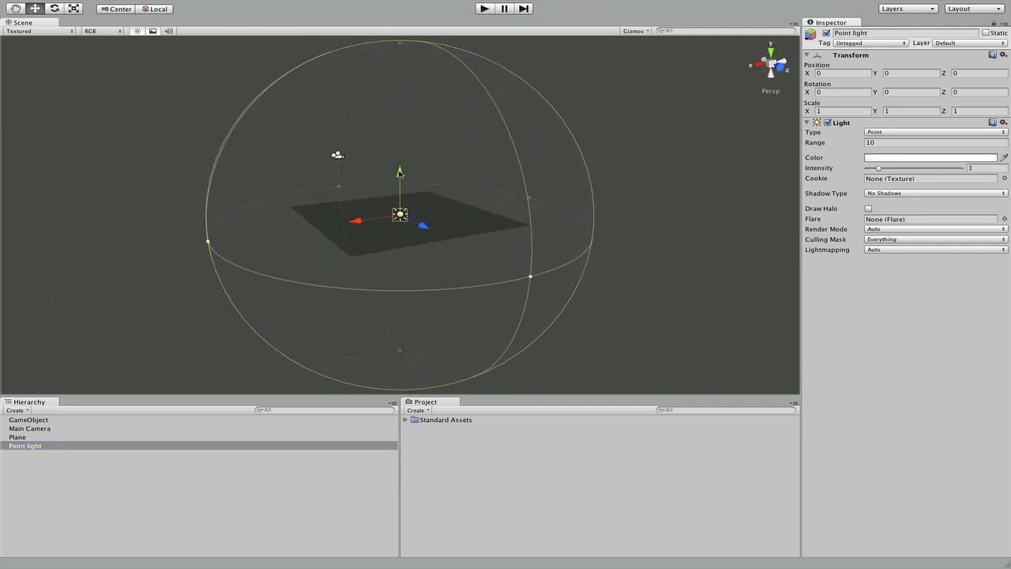
pyautogui.moveTo(400, 171); pyautogui.dragTo(402, 120)
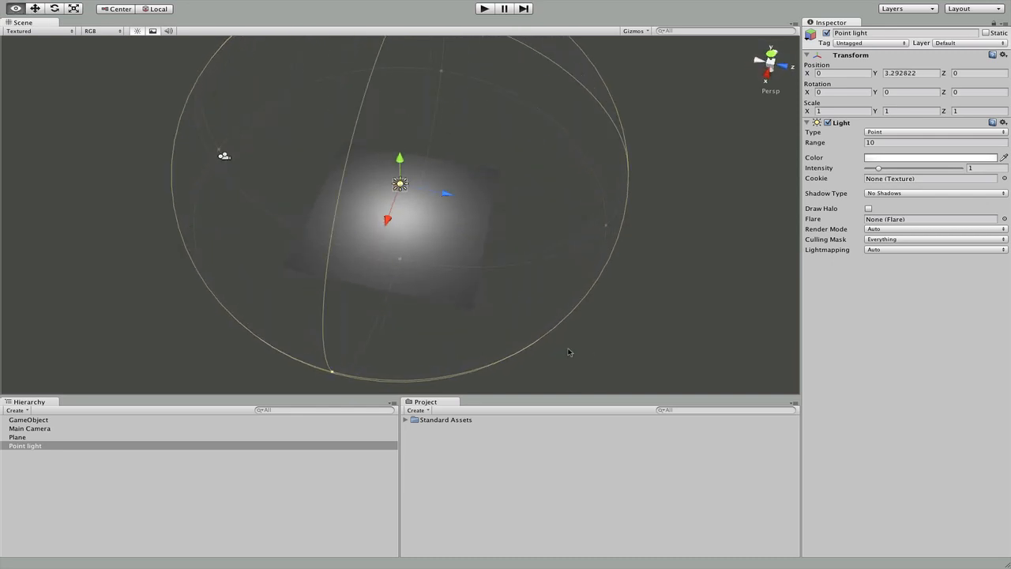
pyautogui.click(394, 277)
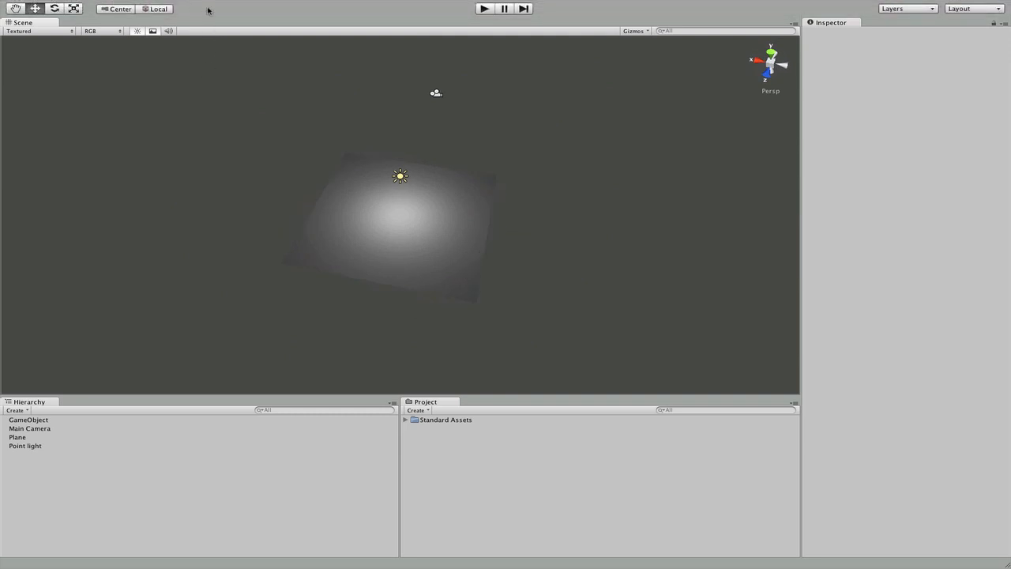
# Create a Cube and move it so it rests on the plane beneath the light
pyautogui.click(180, 7)
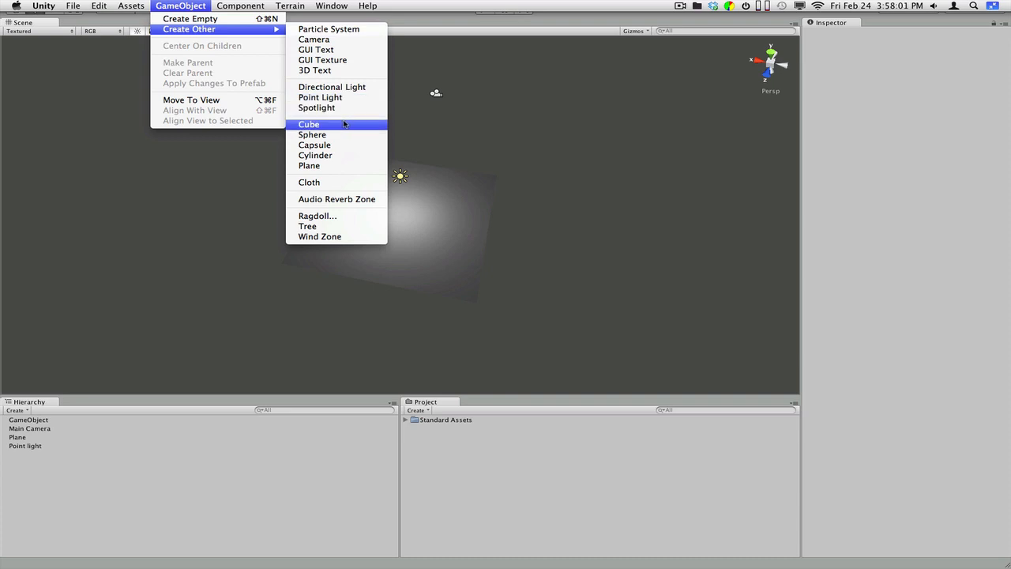
pyautogui.click(309, 123)
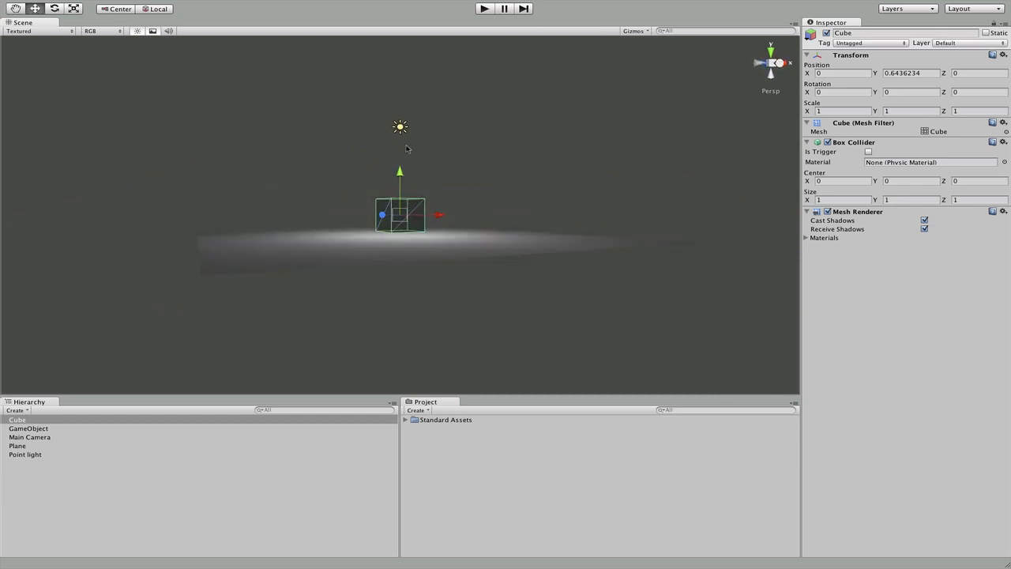
pyautogui.moveTo(400, 172); pyautogui.dragTo(400, 188)
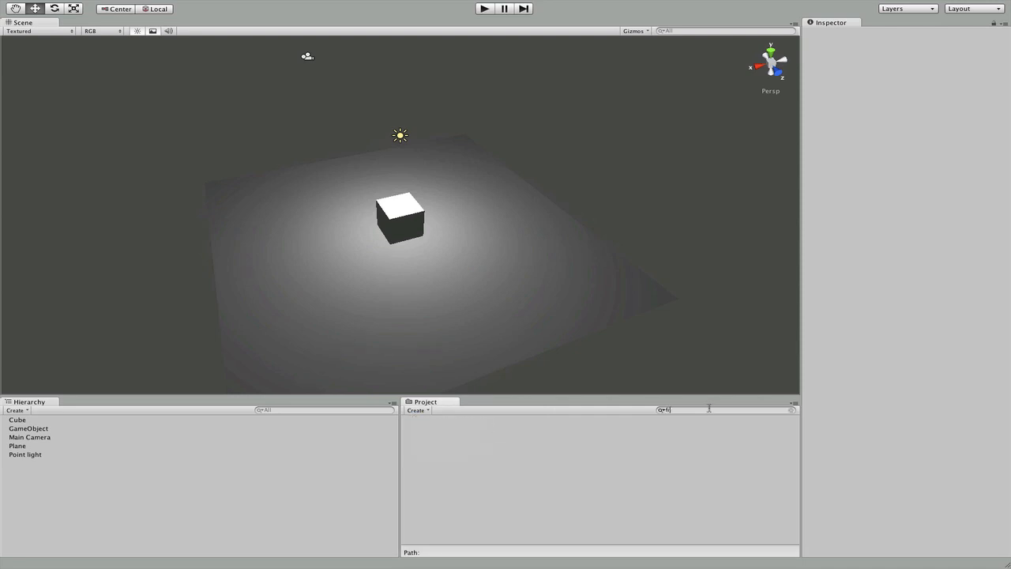
# Find the First Person Controller prefab, place it in the scene and reset its position
pyautogui.write('firs')
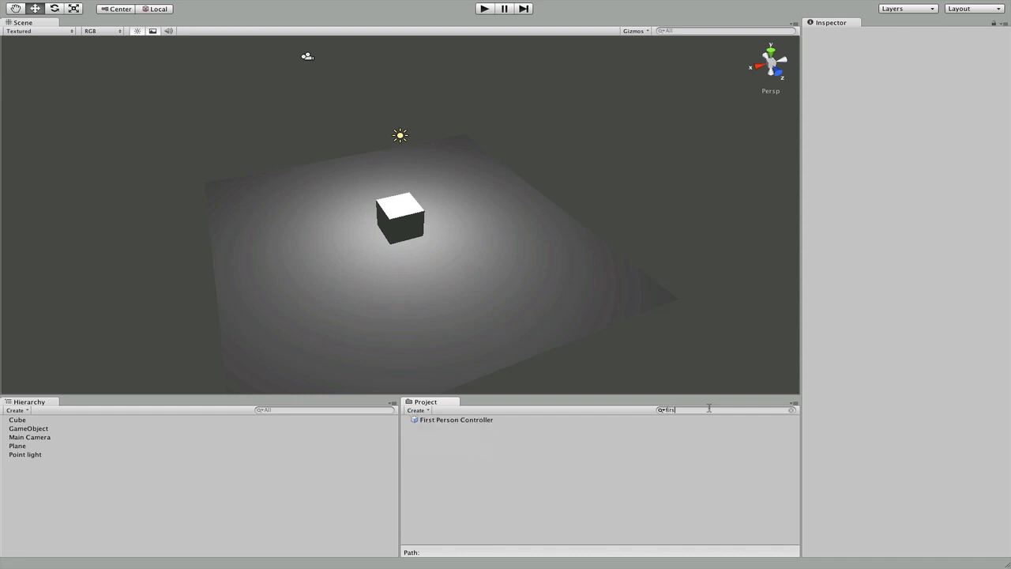
pyautogui.click(455, 420)
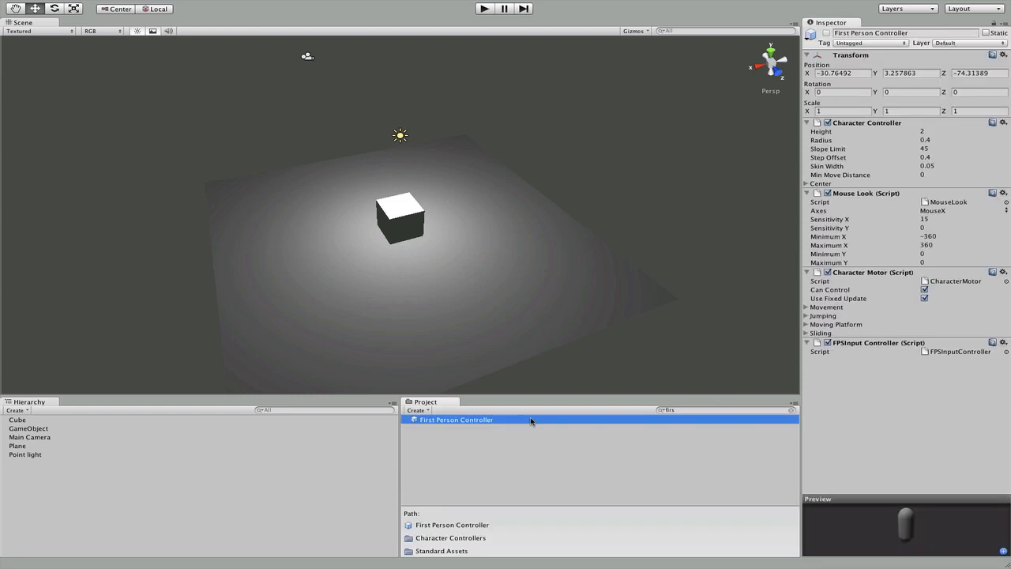
pyautogui.moveTo(414, 426)
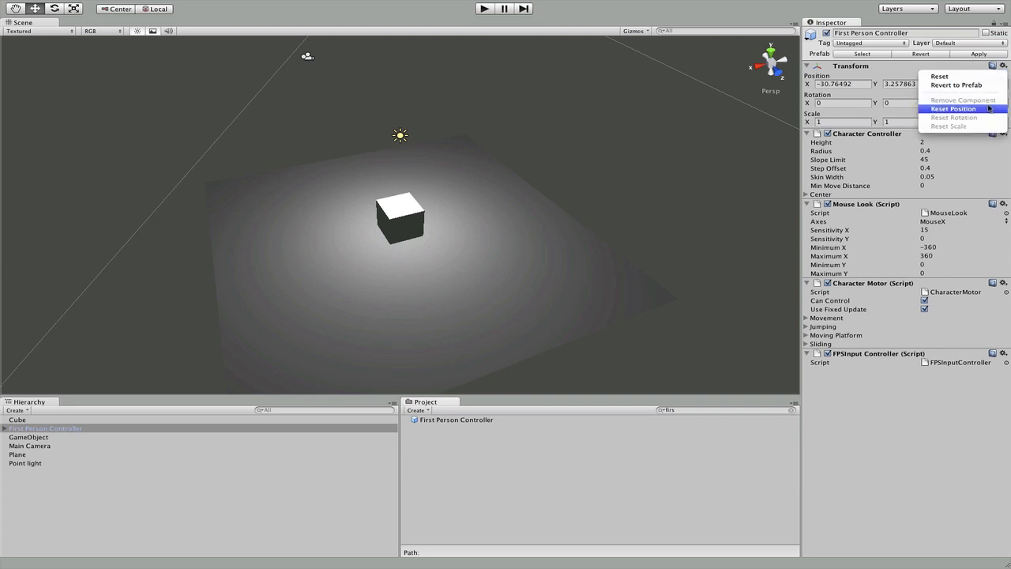
pyautogui.click(952, 107)
pyautogui.write('2')
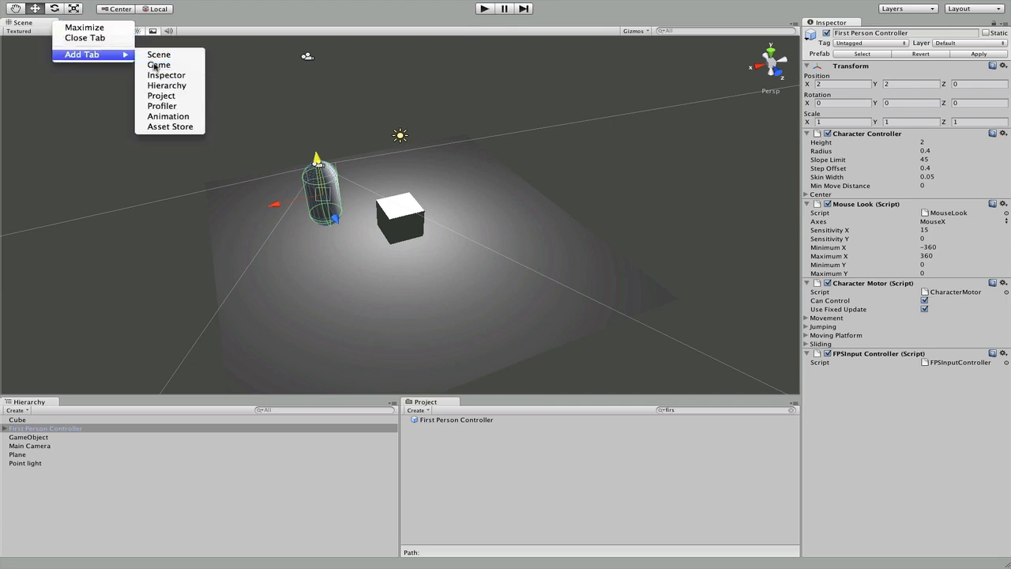
# Add a Game view, play the scene through the controller's viewpoint, stop and return to Scene view
pyautogui.click(158, 65)
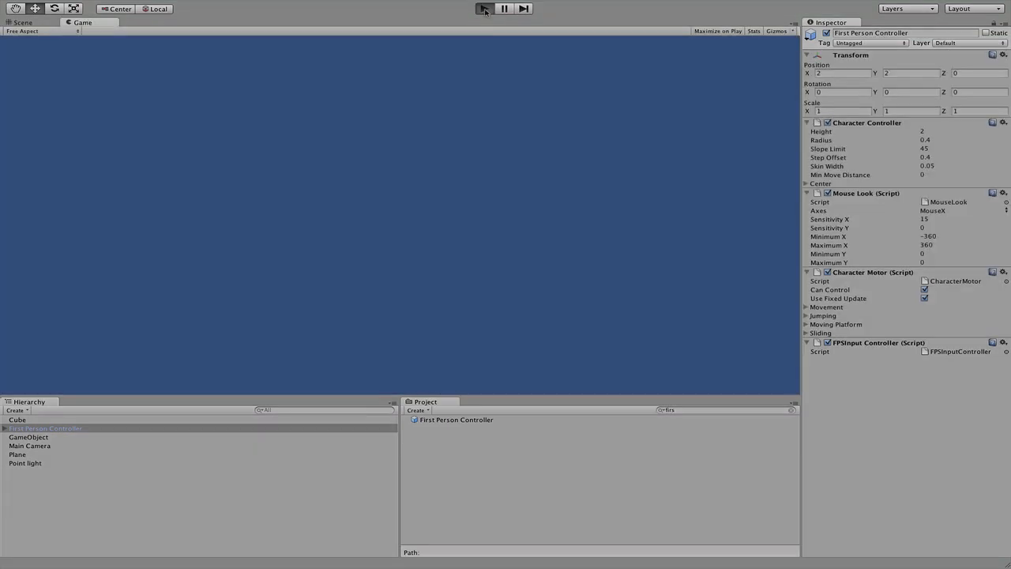
pyautogui.click(483, 9)
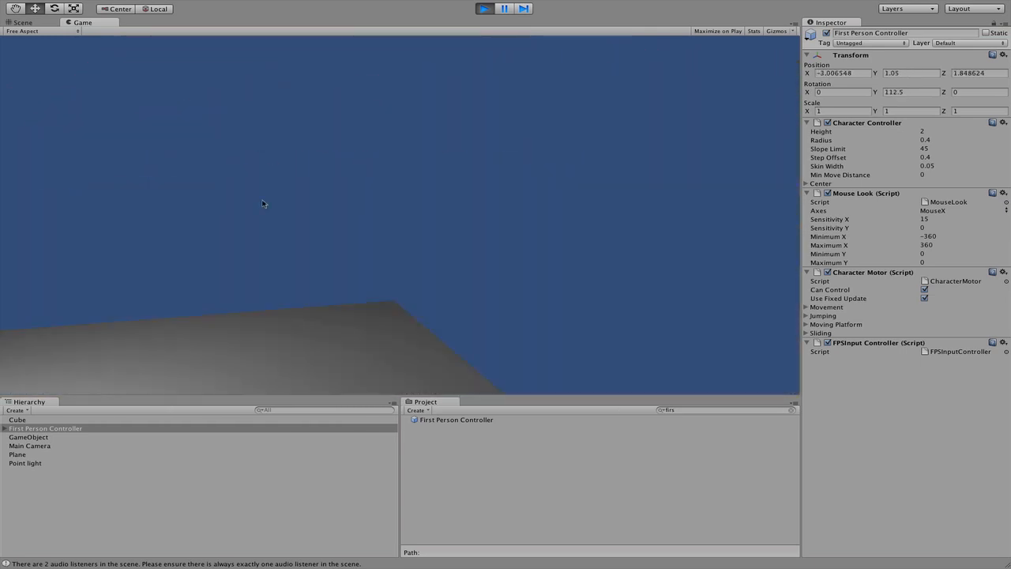
pyautogui.click(484, 9)
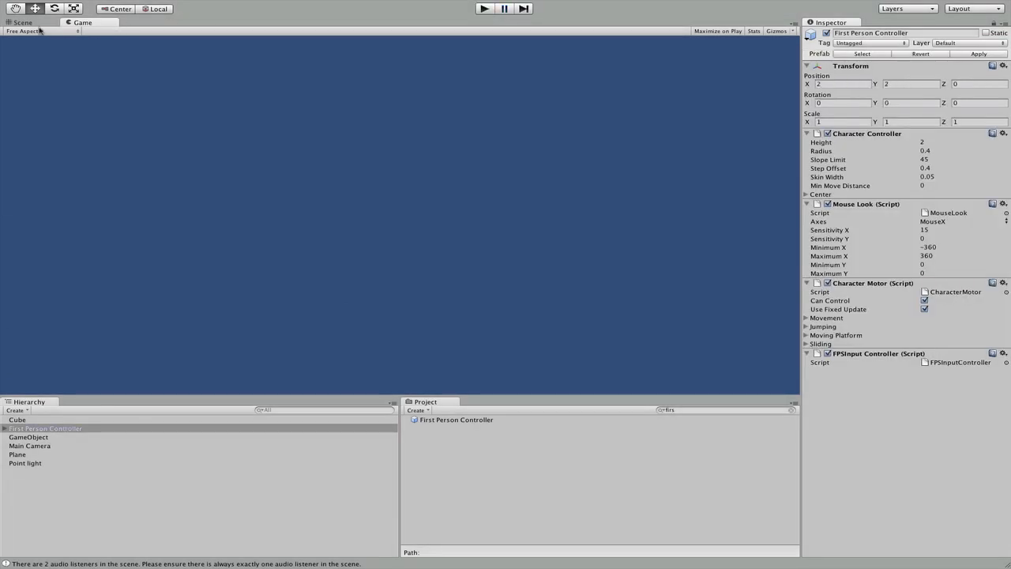
pyautogui.click(22, 22)
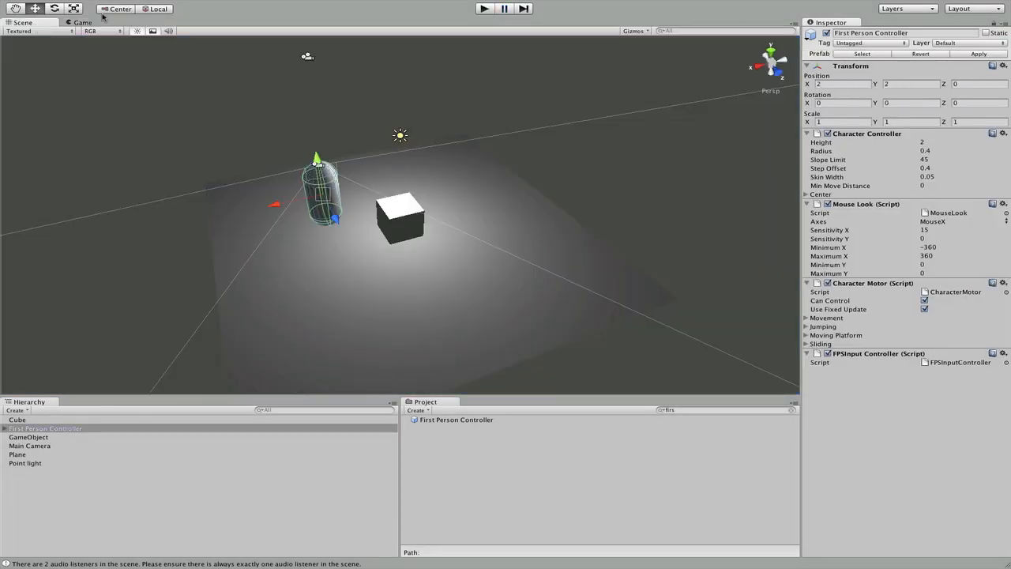
# Save the scene under the name 'Example' in the Assets folder
pyautogui.click(72, 6)
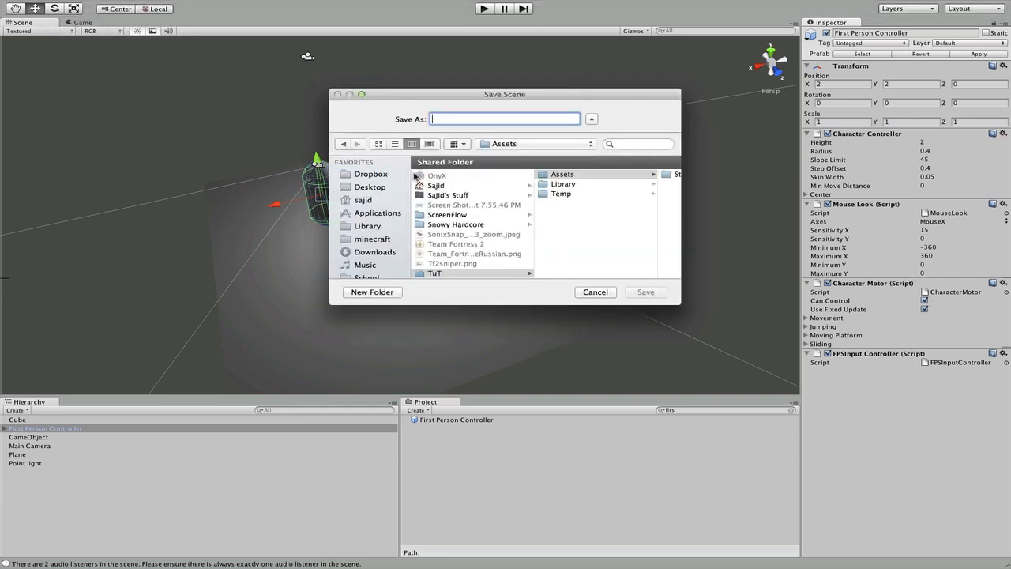
pyautogui.write('Exp')
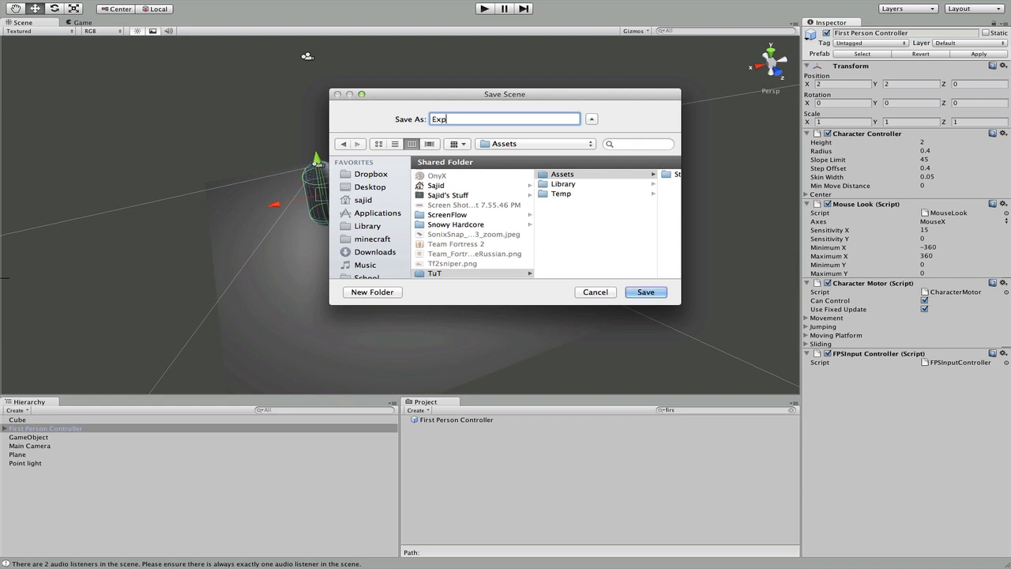
pyautogui.write('a')
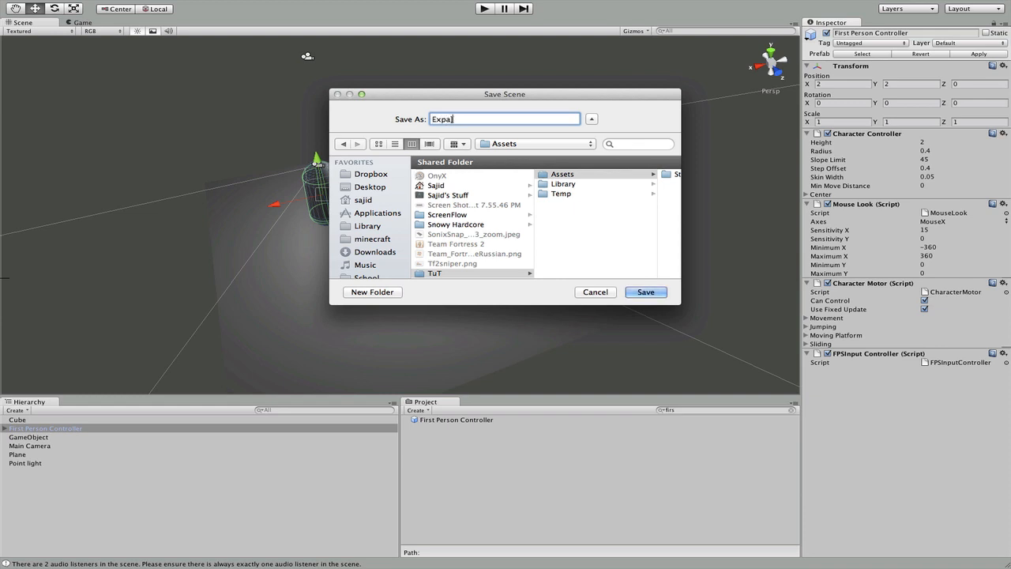
pyautogui.write('Exam')
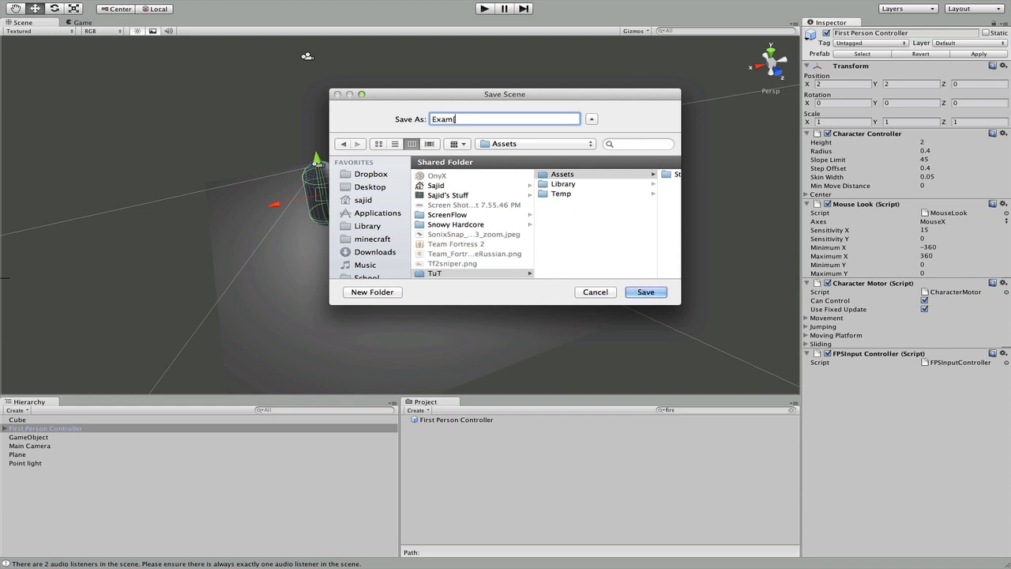
pyautogui.write('ple')
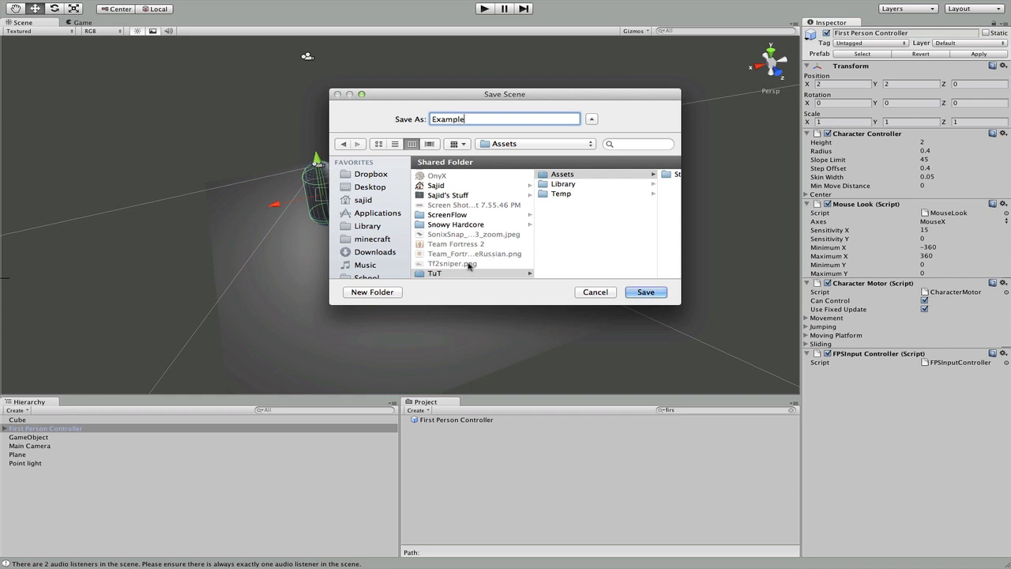
pyautogui.moveTo(554, 199)
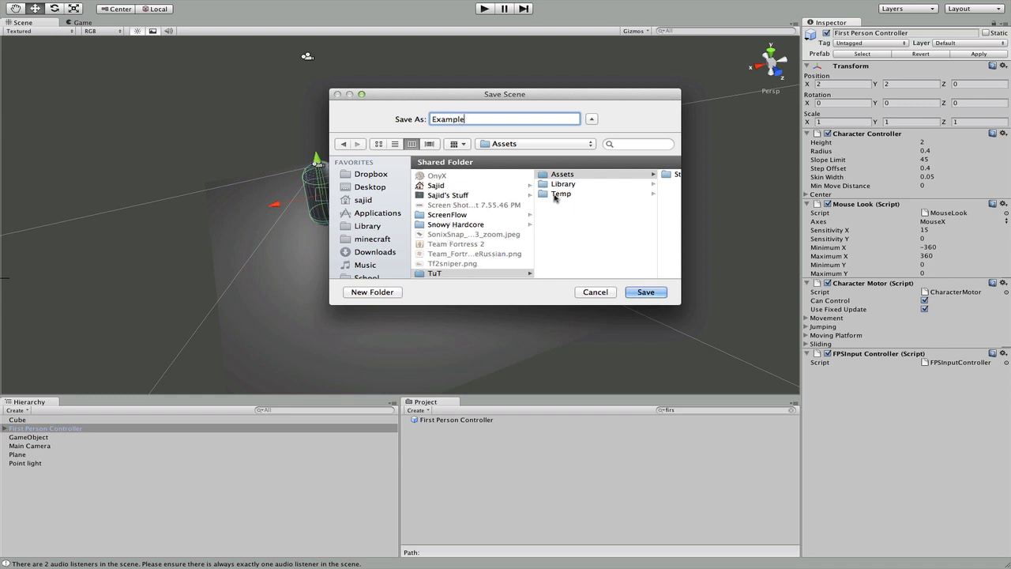
pyautogui.moveTo(489, 225)
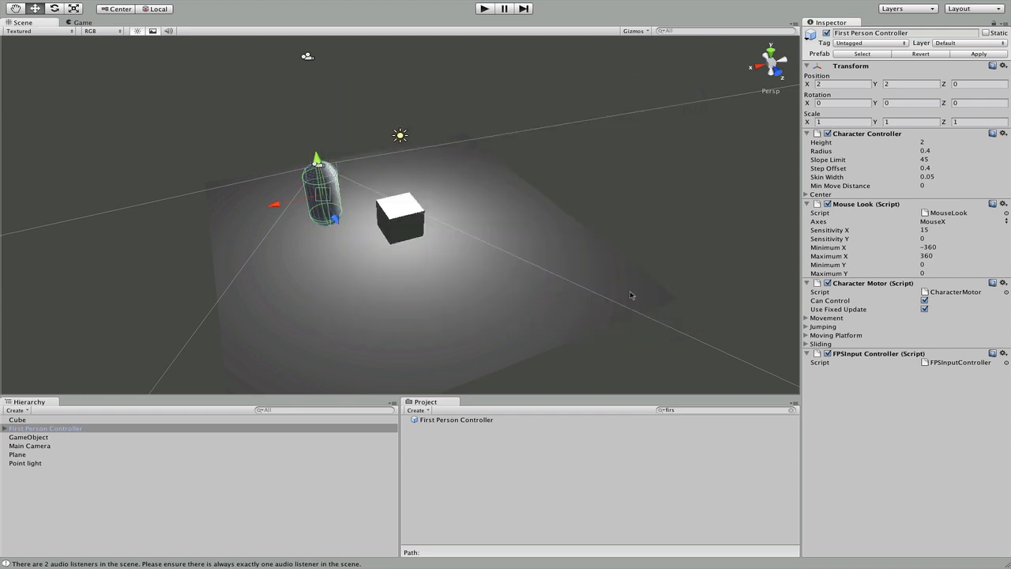
# Select the saved Example scene asset in the Project panel and bring up the File menu
pyautogui.click(455, 421)
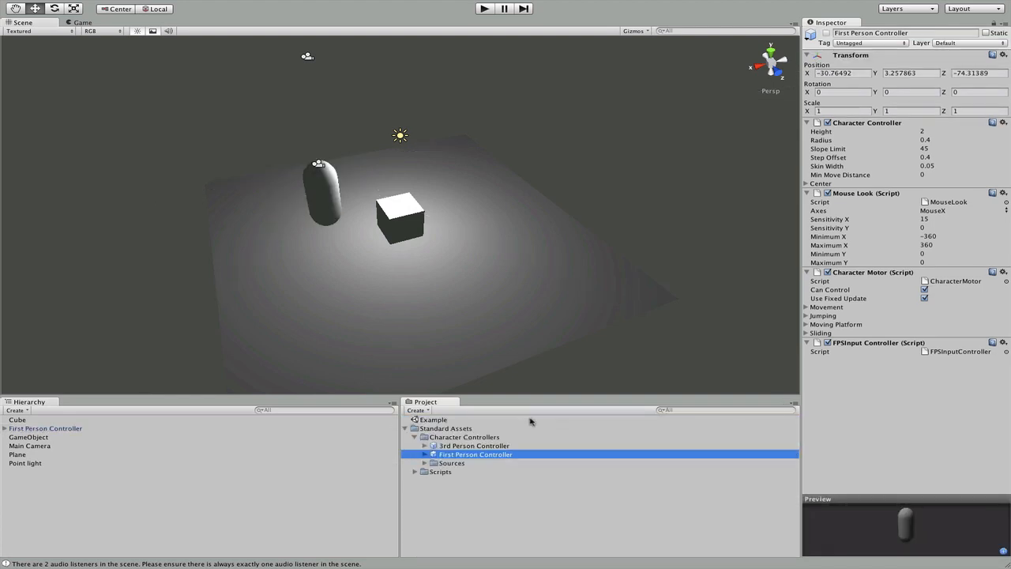
pyautogui.click(433, 420)
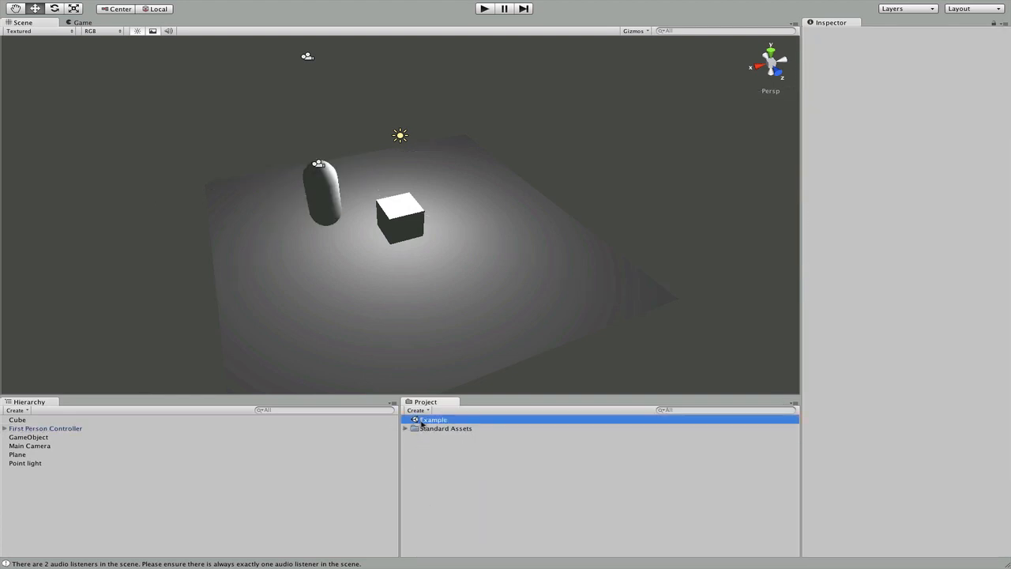
pyautogui.click(435, 420)
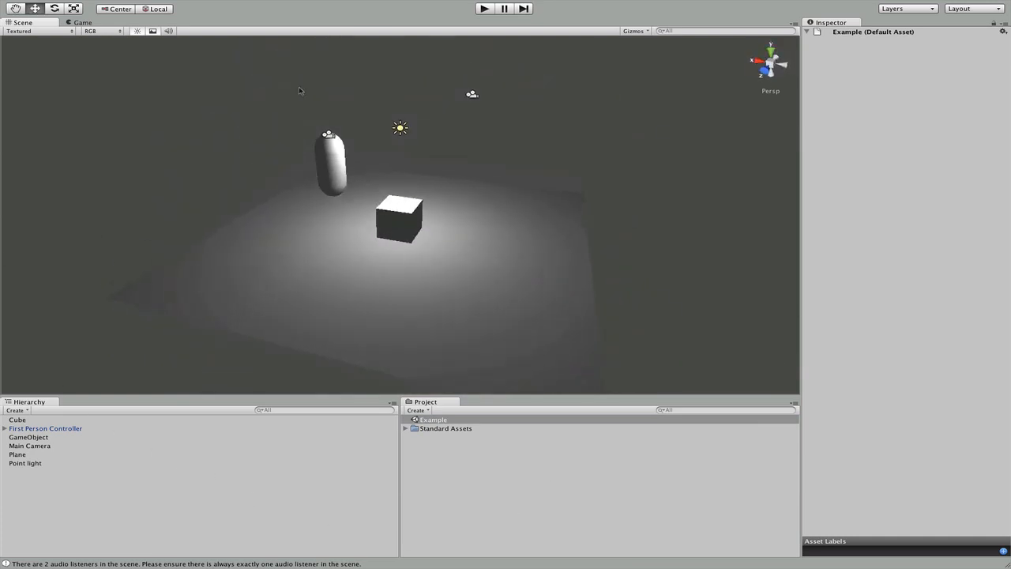
pyautogui.click(73, 7)
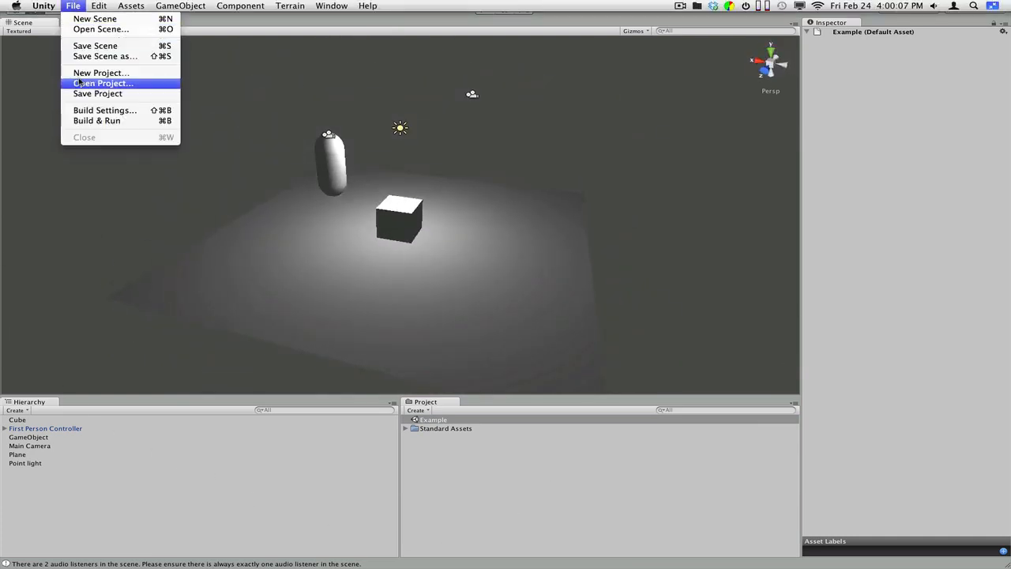
pyautogui.click(101, 28)
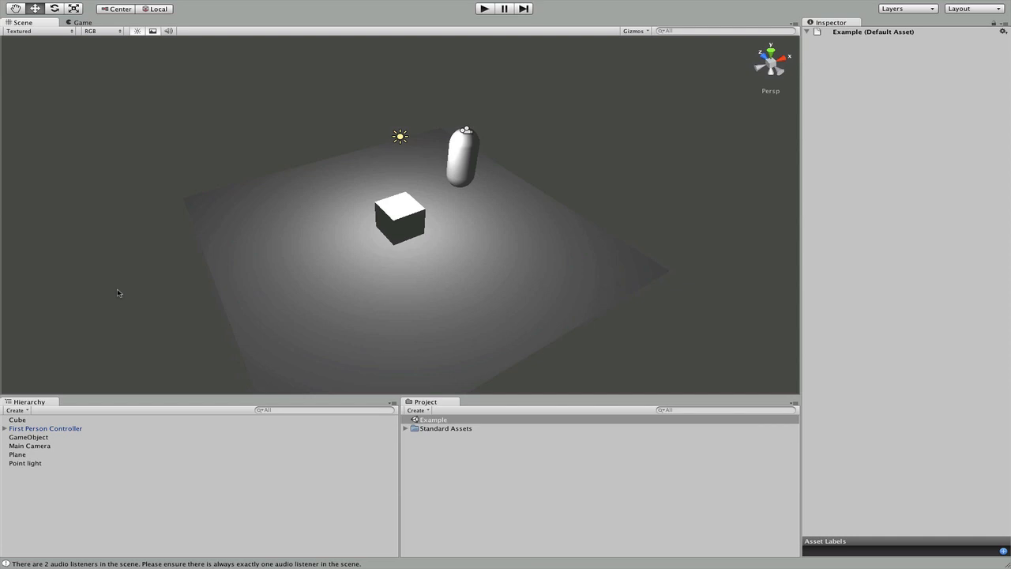
pyautogui.moveTo(343, 268)
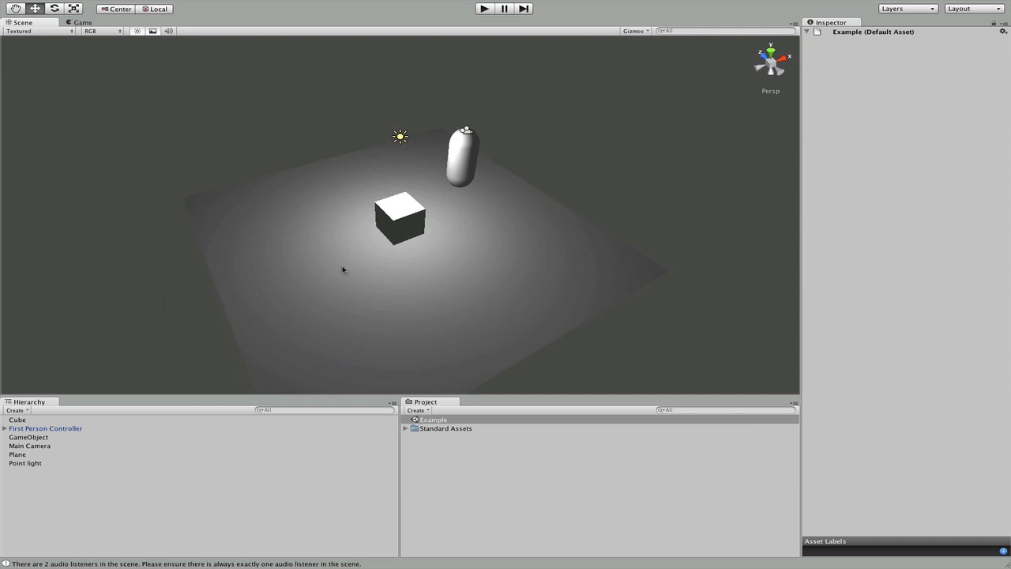
pyautogui.click(25, 463)
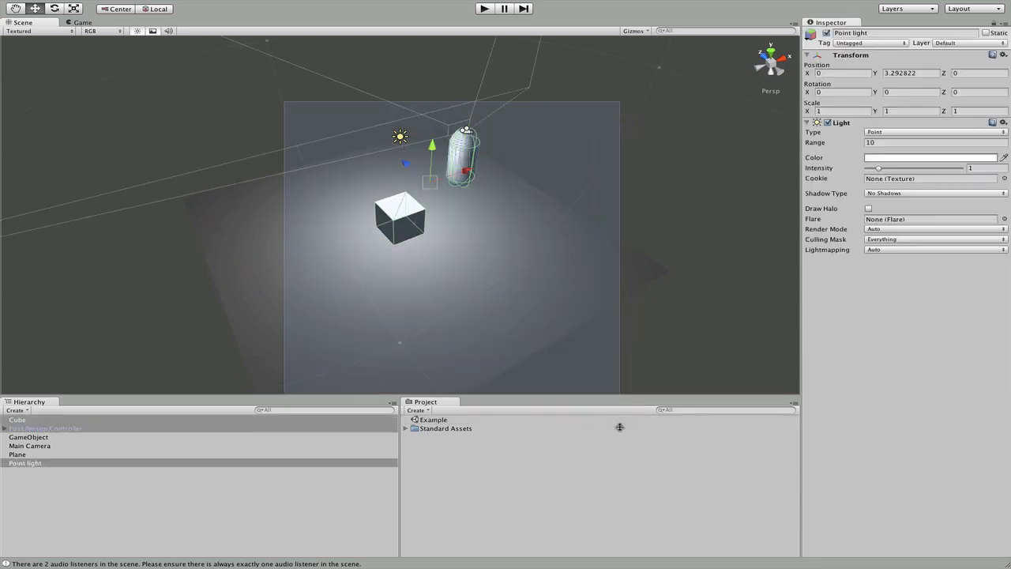
pyautogui.click(401, 218)
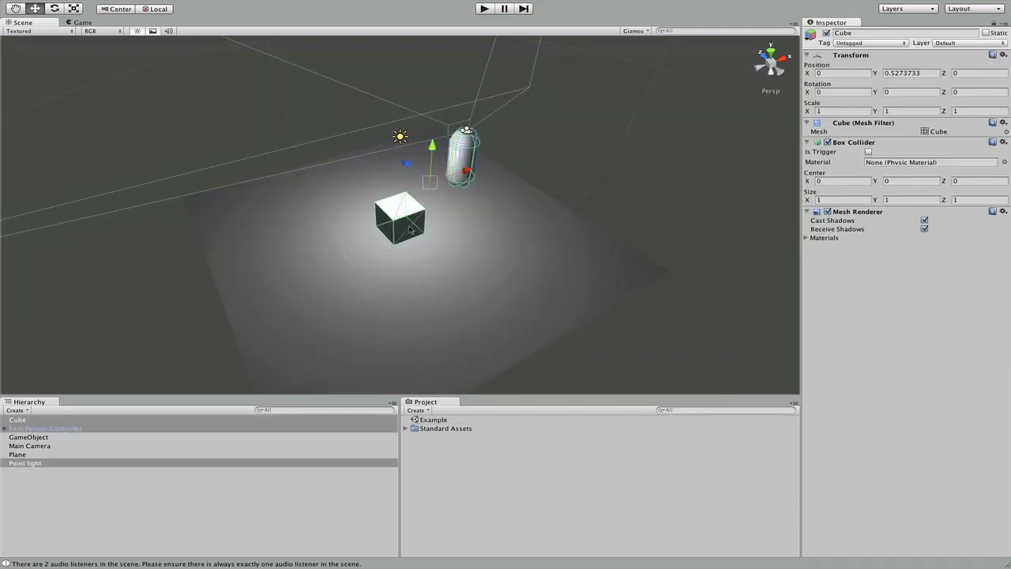